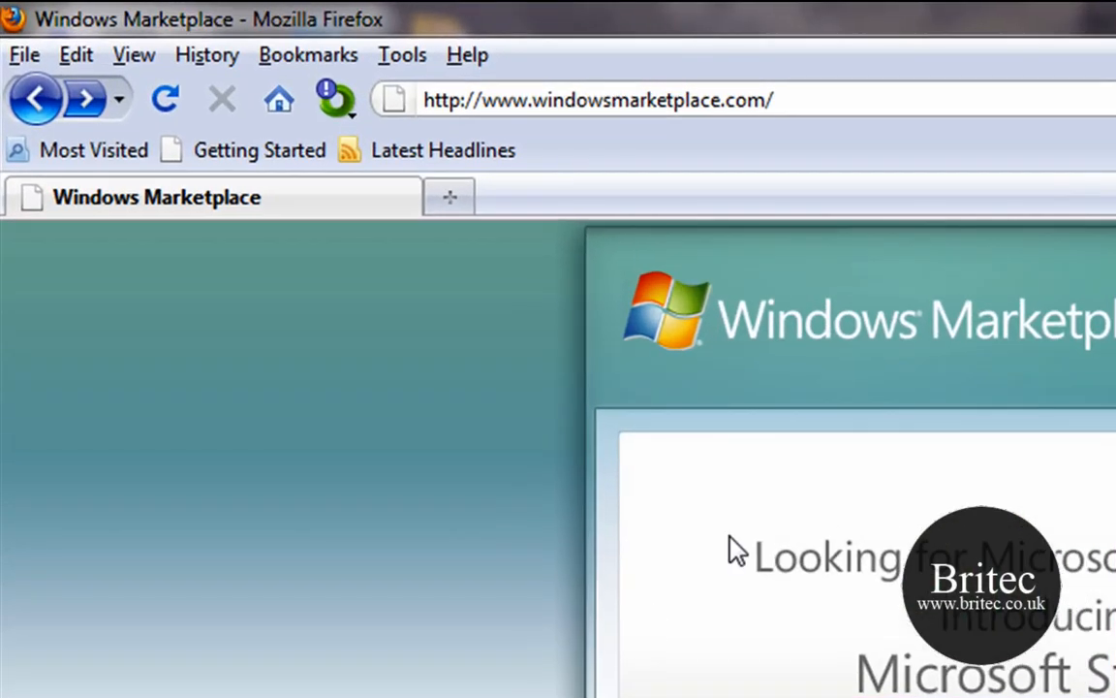
Open the Windows 7 Ultimate Upgrade page in Microsoft Store and pick the Download option.
left_click(576, 348)
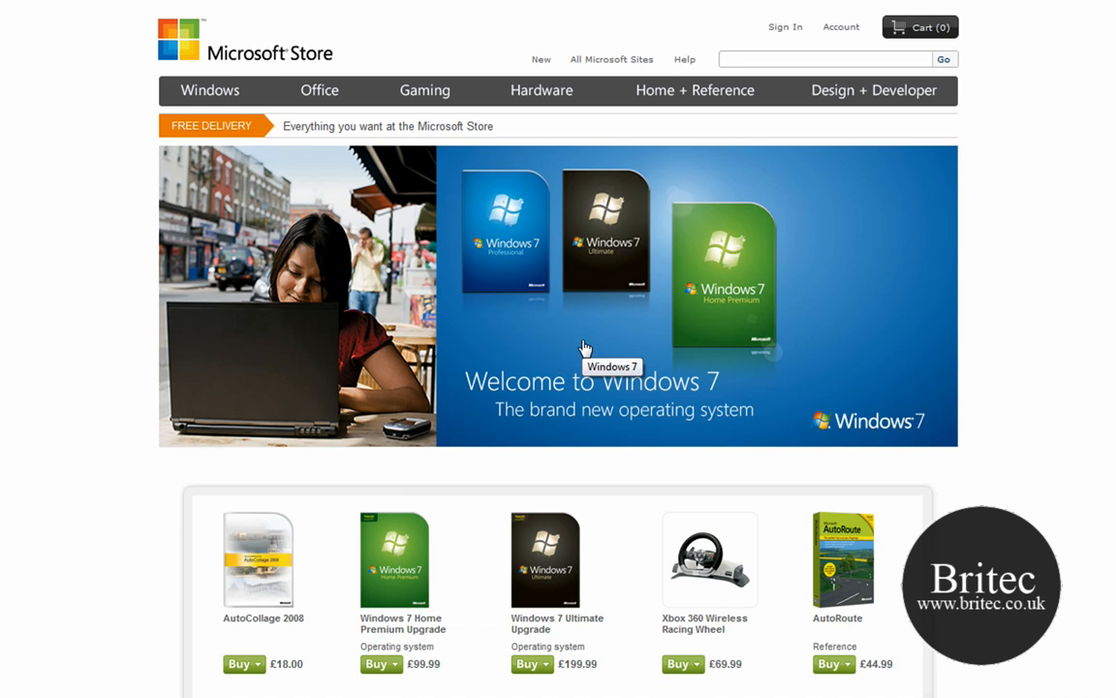
left_click(545, 560)
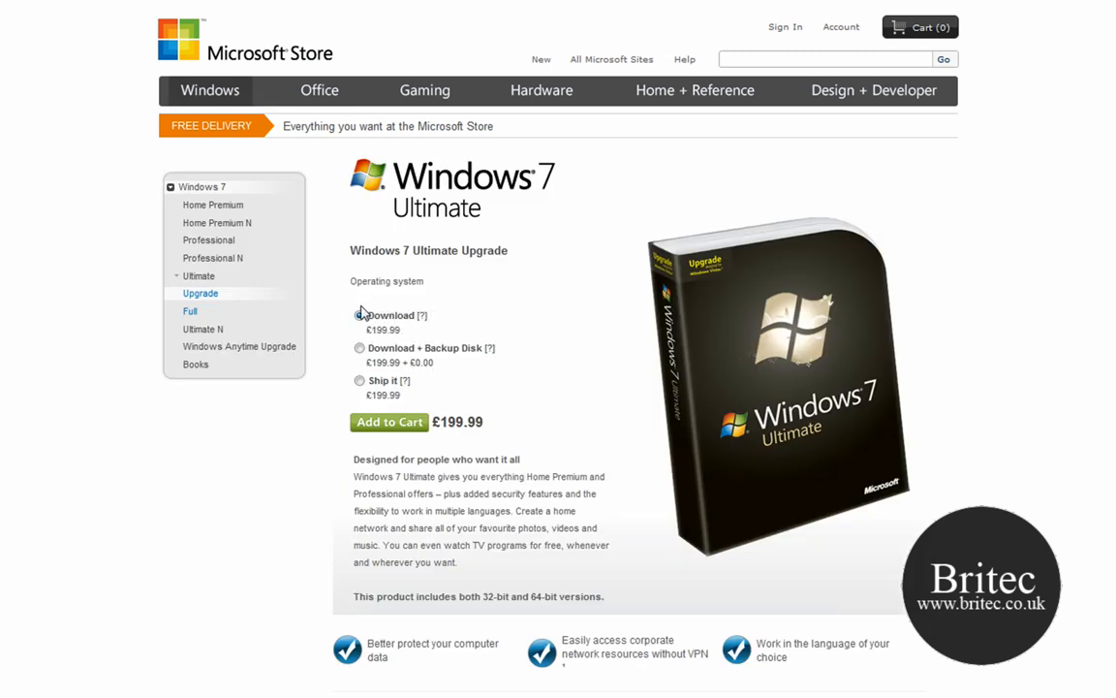
left_click(360, 314)
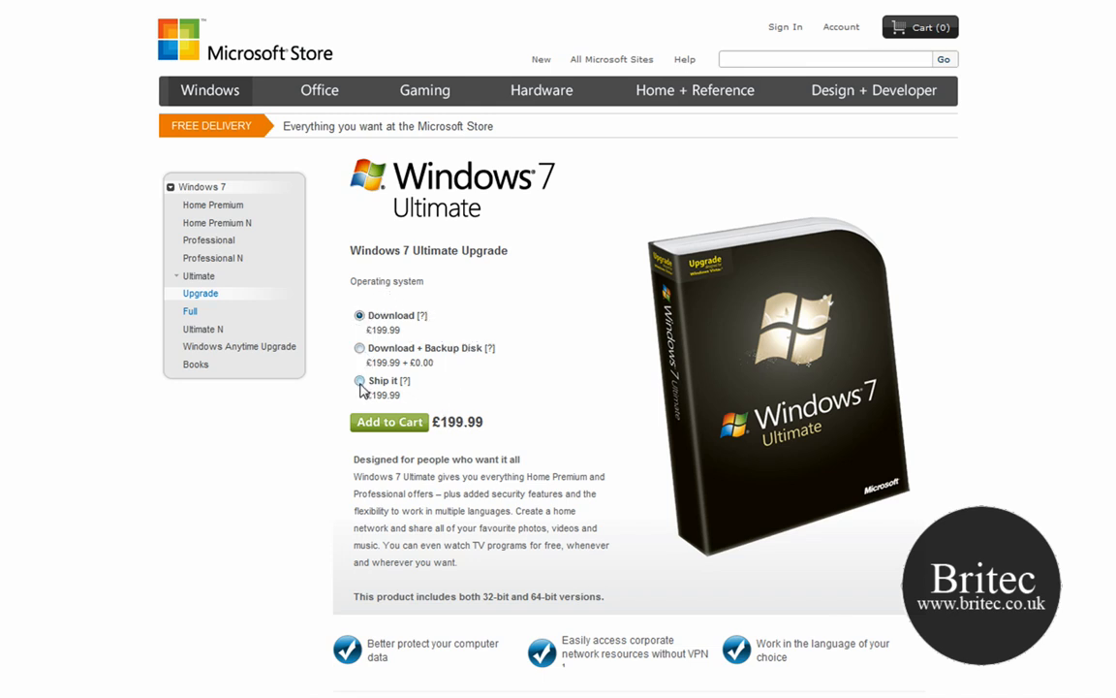
mouse_move(363, 341)
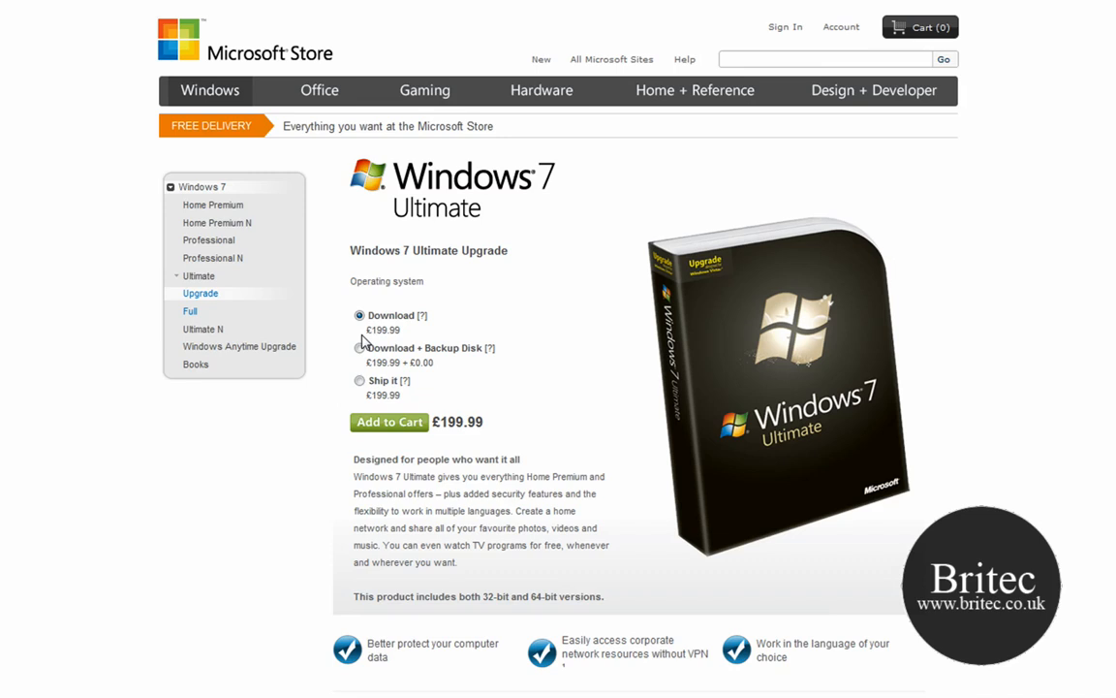
mouse_move(366, 400)
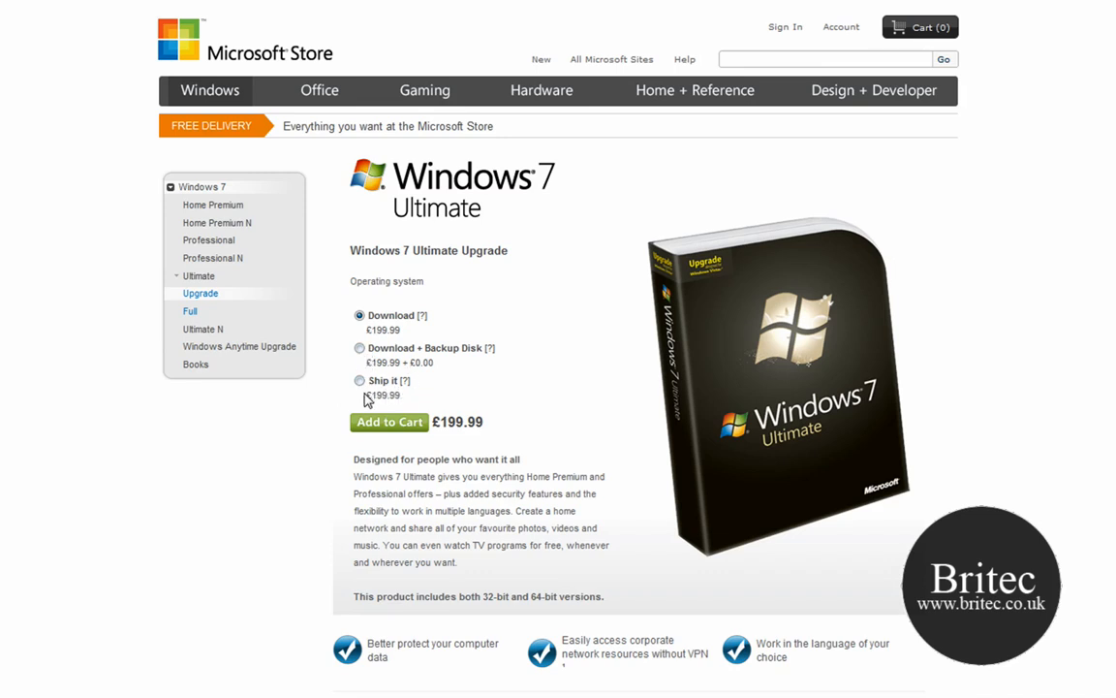
mouse_move(359, 338)
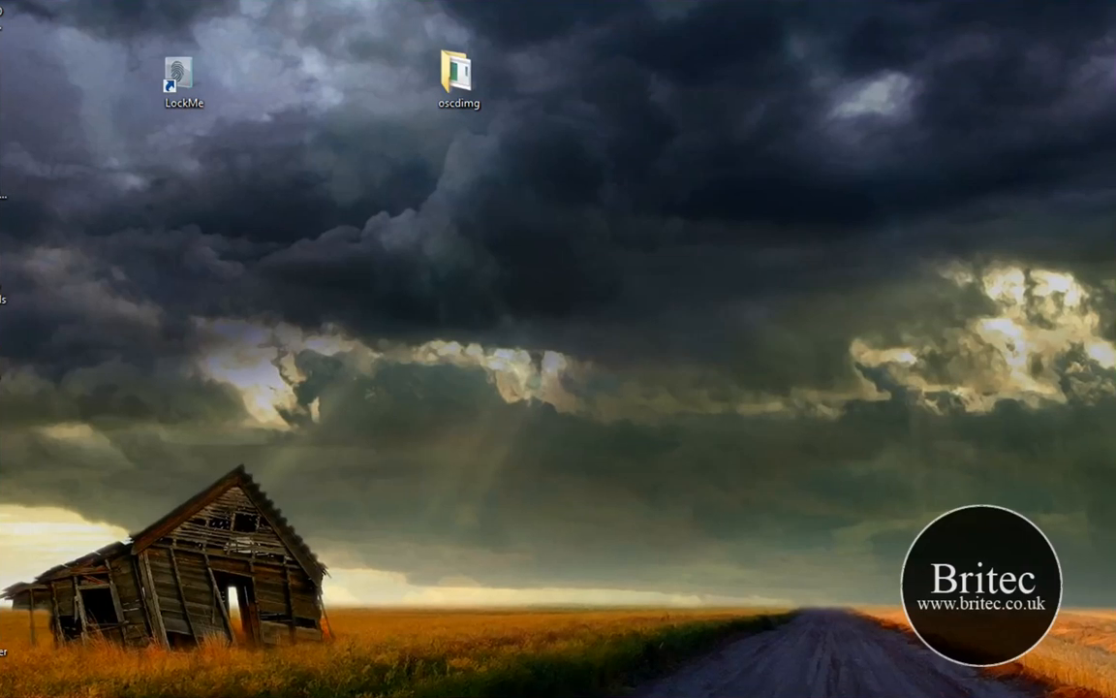
mouse_move(468, 401)
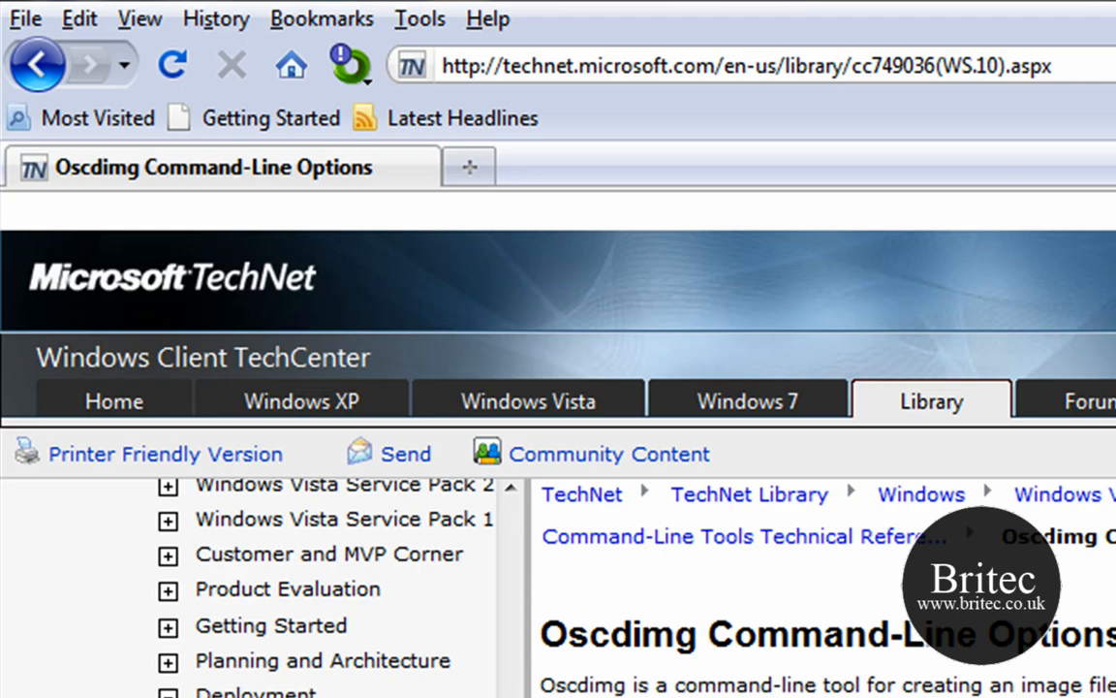
Scroll the TechNet Oscdimg options table down to the UDF image options.
scroll("down", 3)
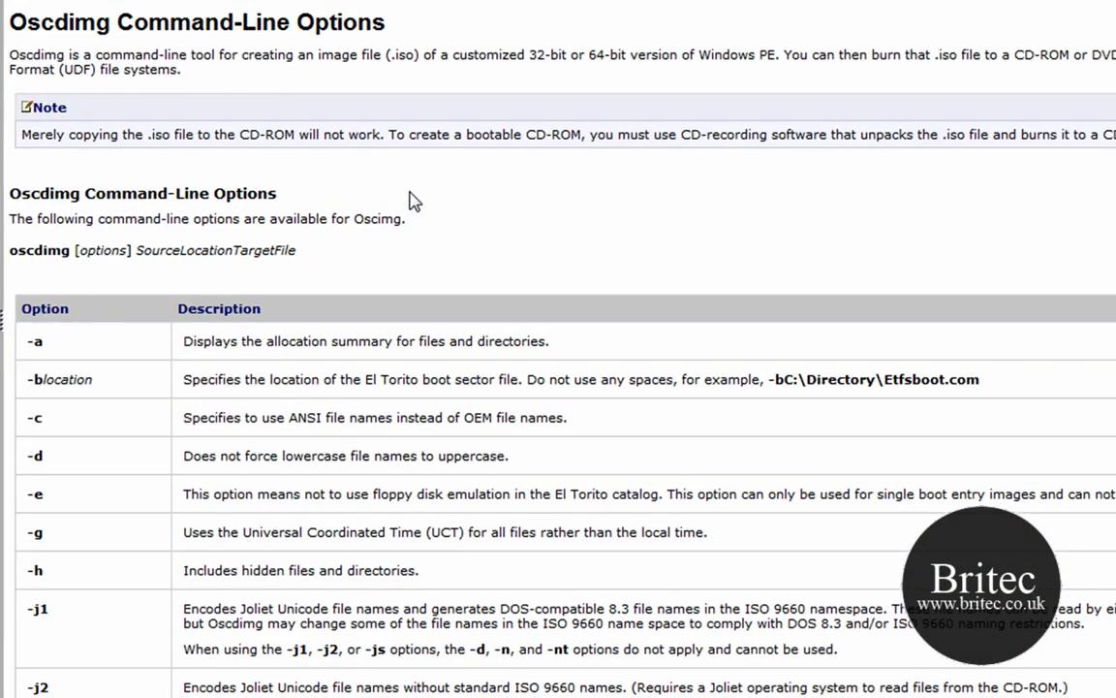
mouse_move(117, 477)
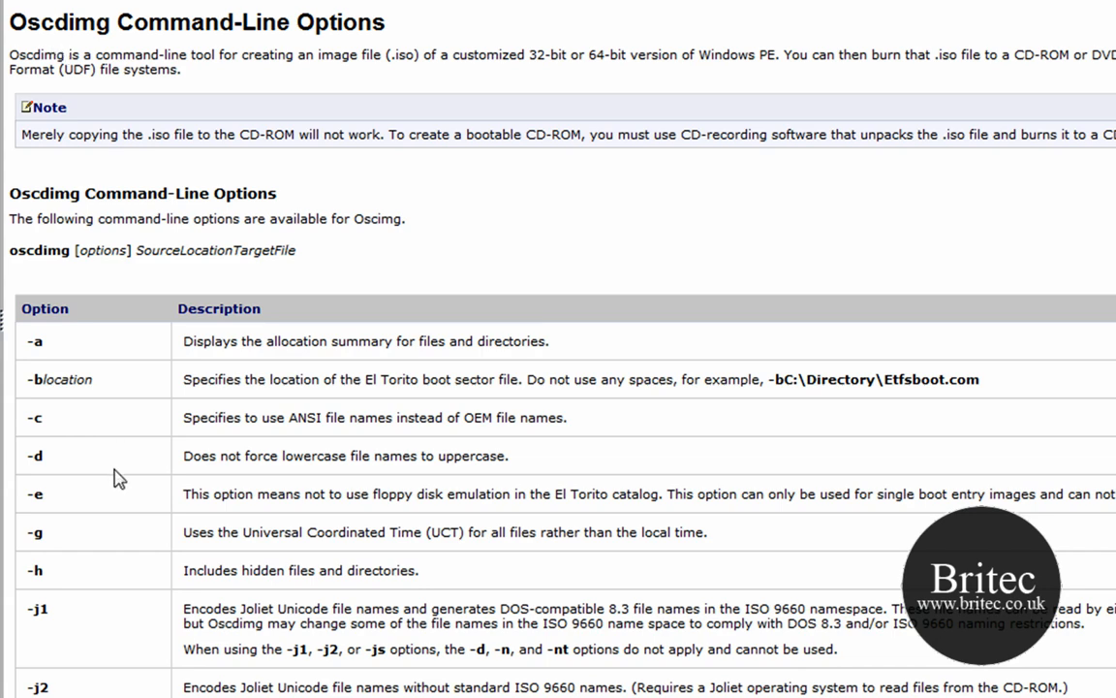
scroll("down", 3)
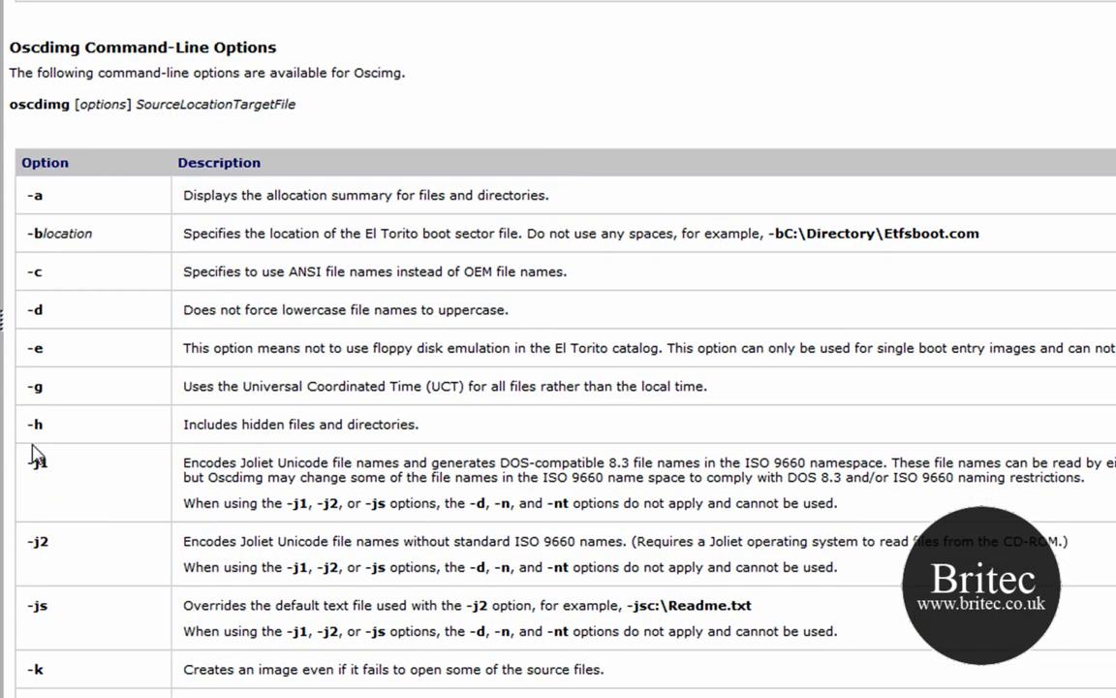
mouse_move(376, 443)
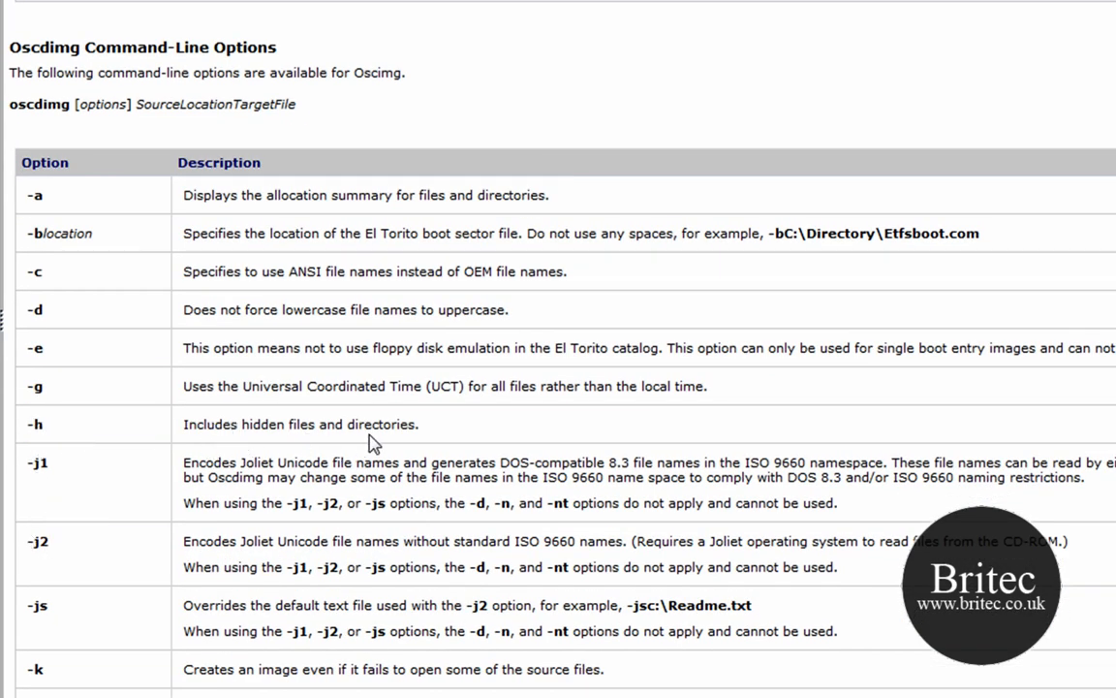
scroll("down", 3)
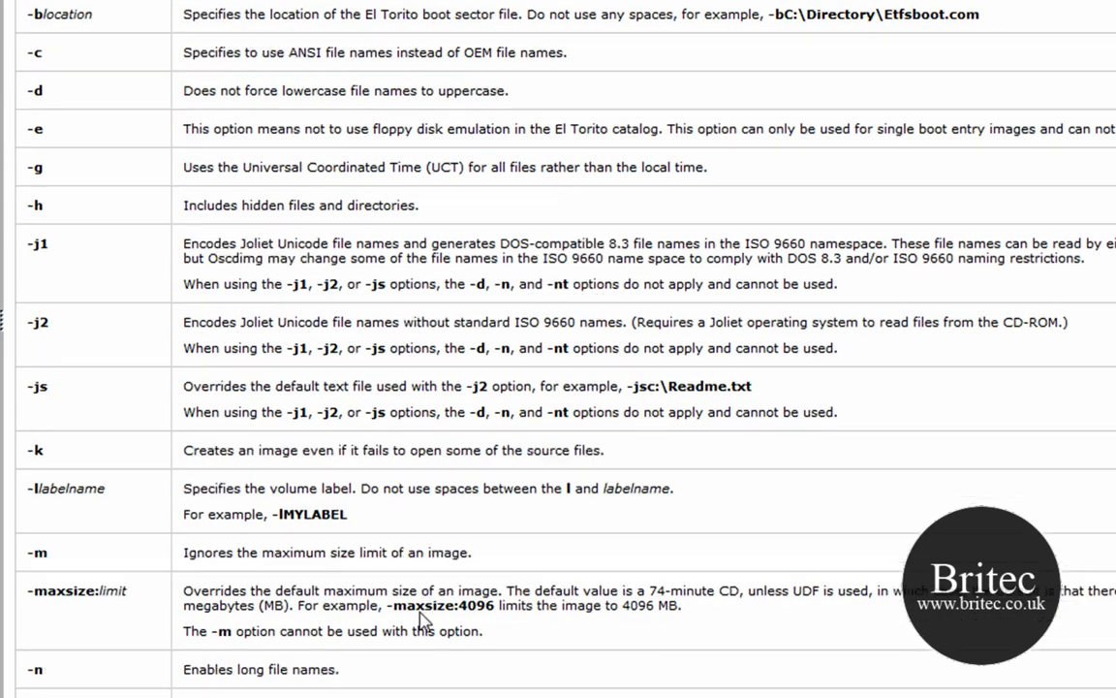
scroll("down", 3)
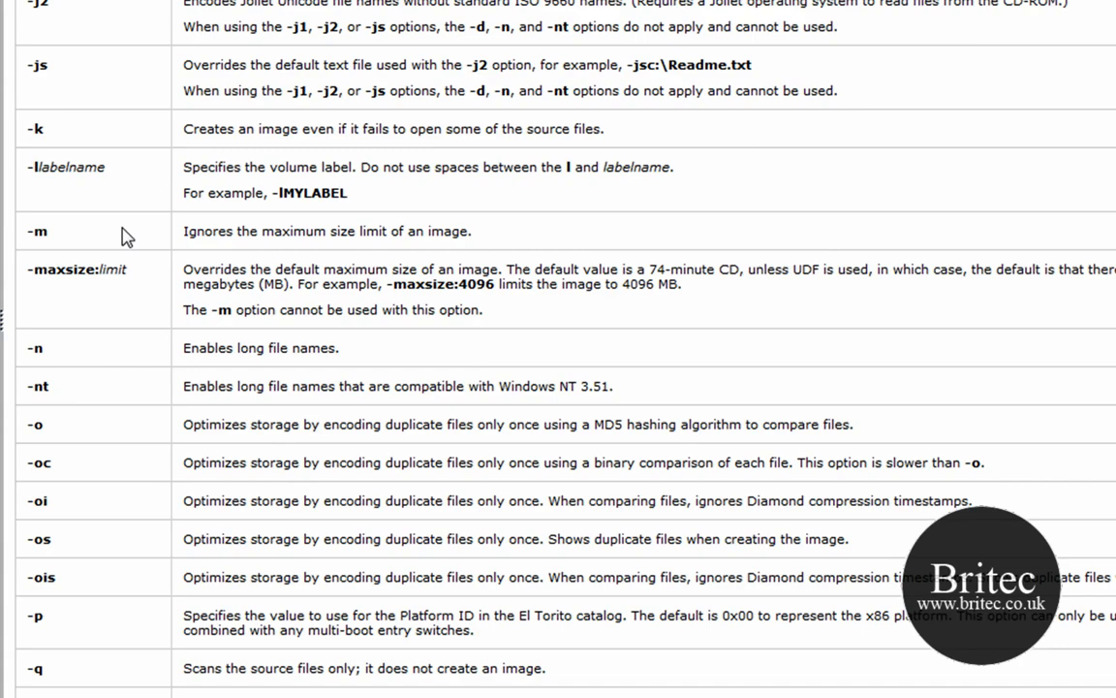
scroll("down", 3)
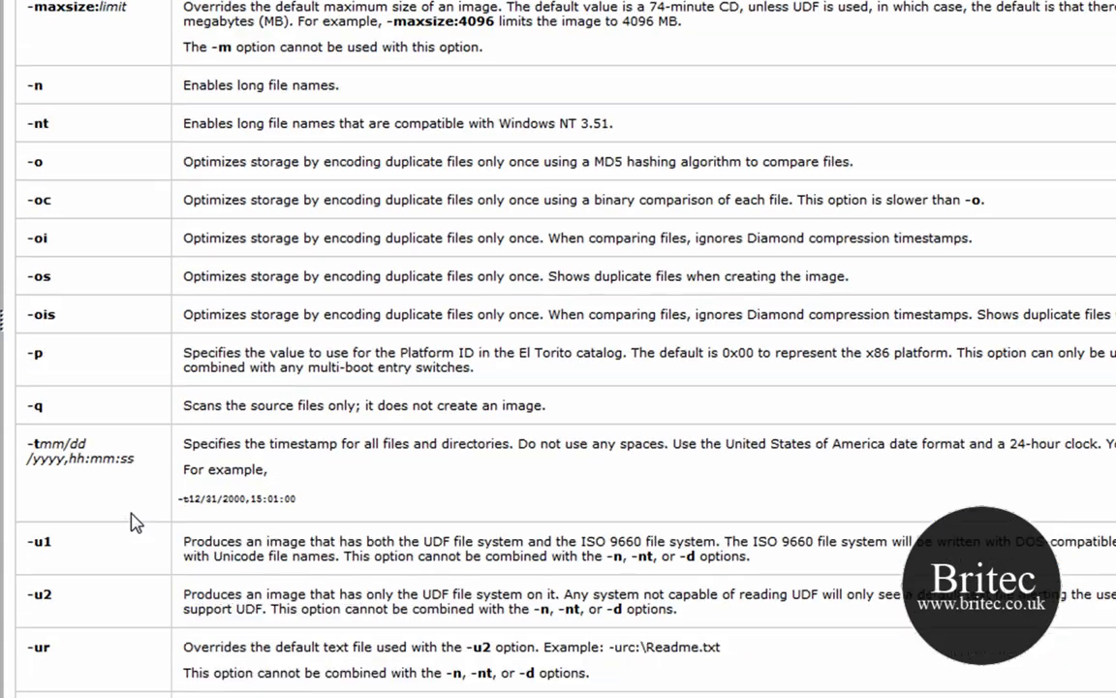
scroll("down", 3)
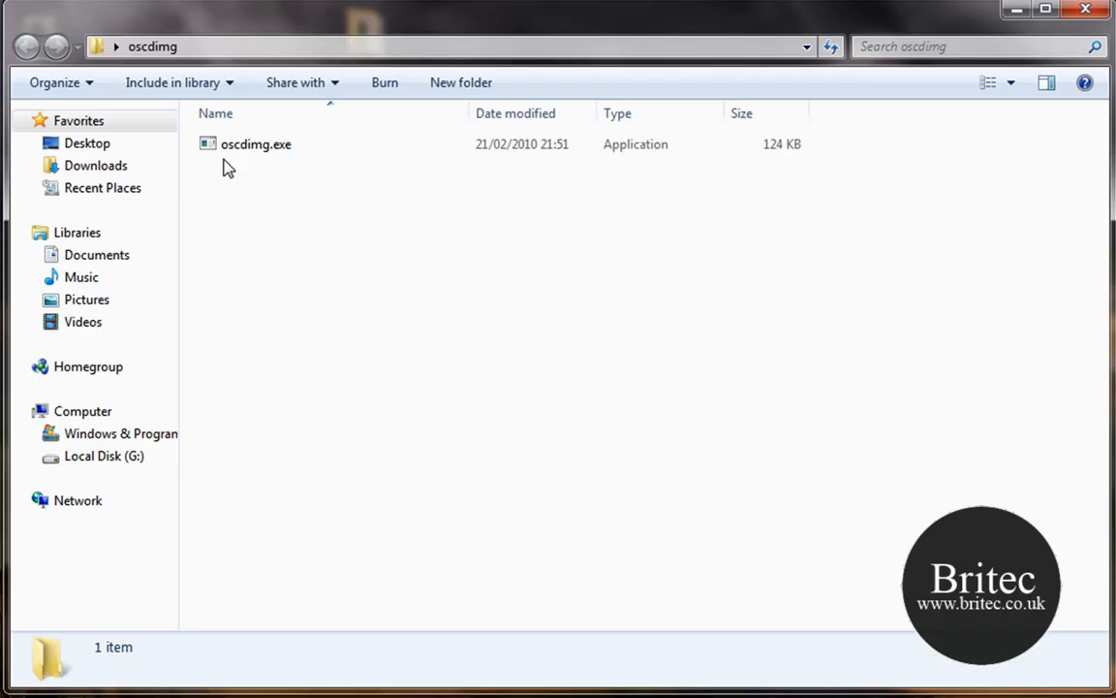
Navigate from the oscdimg folder to the Windows & Programs (C:) drive root.
right_click(256, 144)
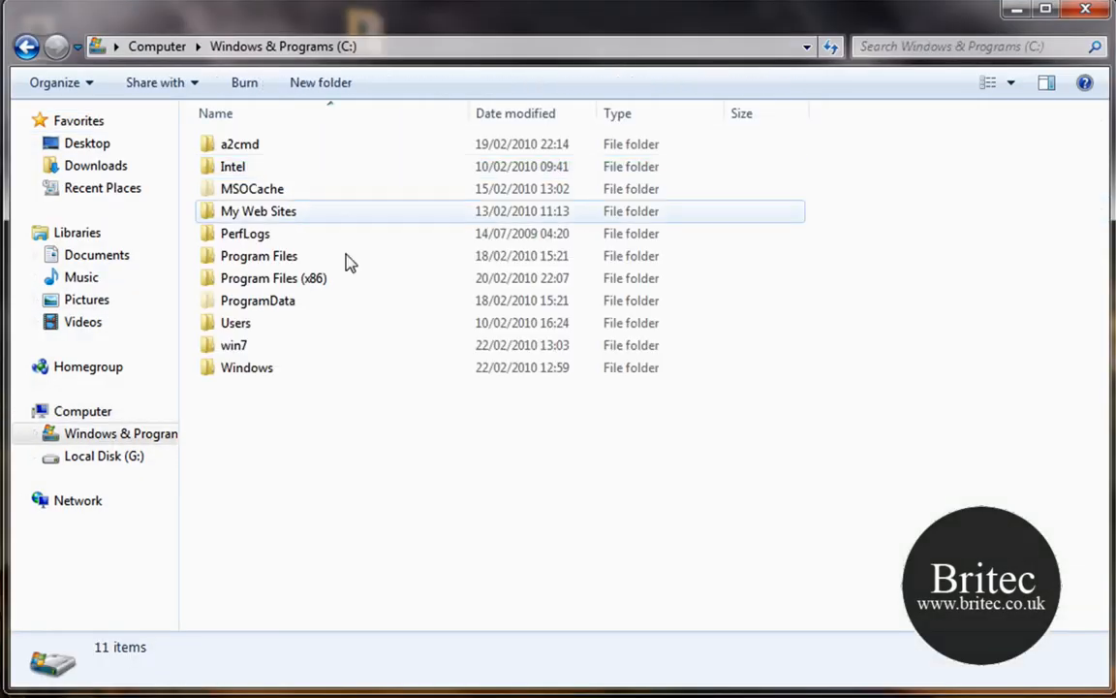
double_click(246, 368)
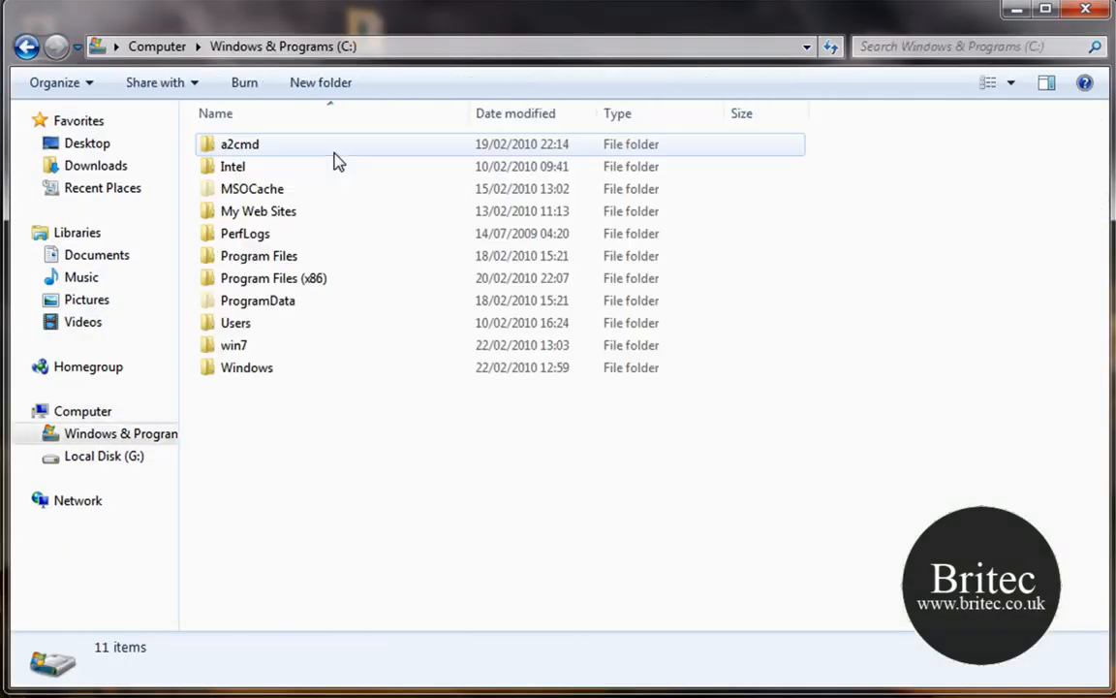
mouse_move(234, 345)
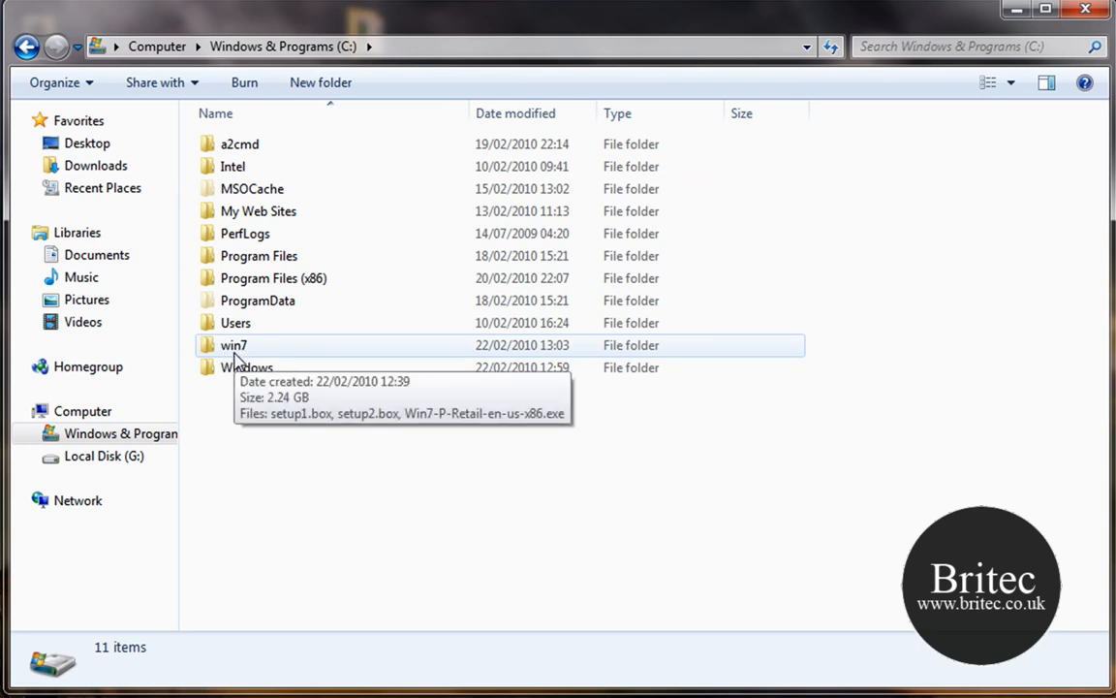
Open win7 and run Win7-P-Retail-en-us-x86.exe to unpack the expandedSetup folder.
double_click(234, 345)
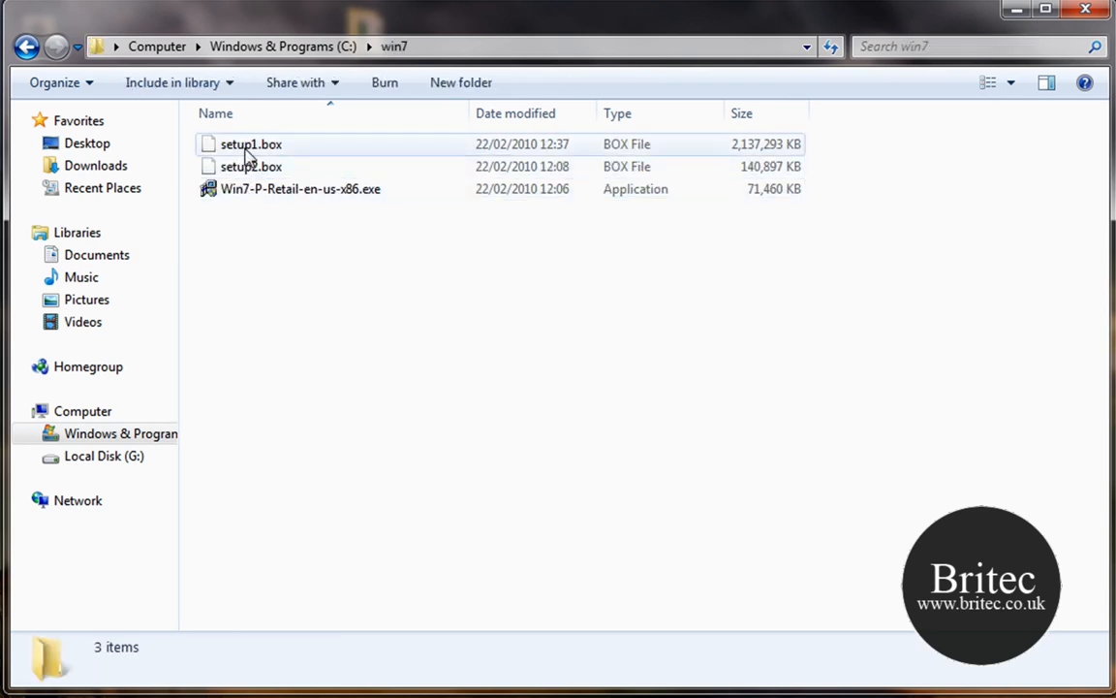
mouse_move(276, 158)
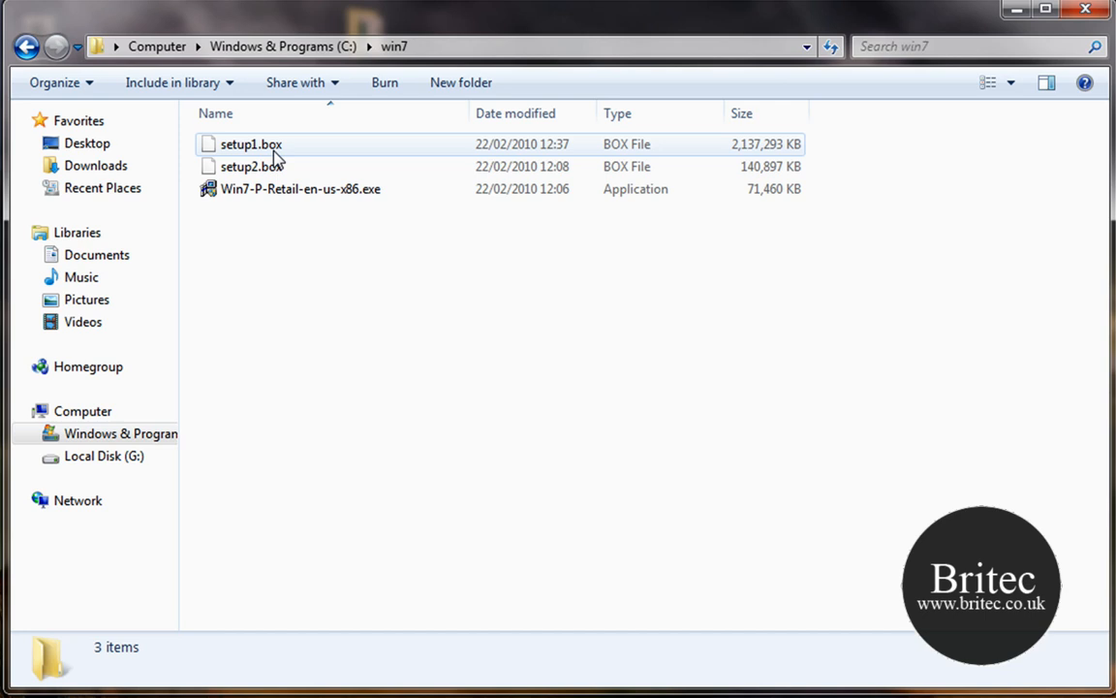
mouse_move(269, 194)
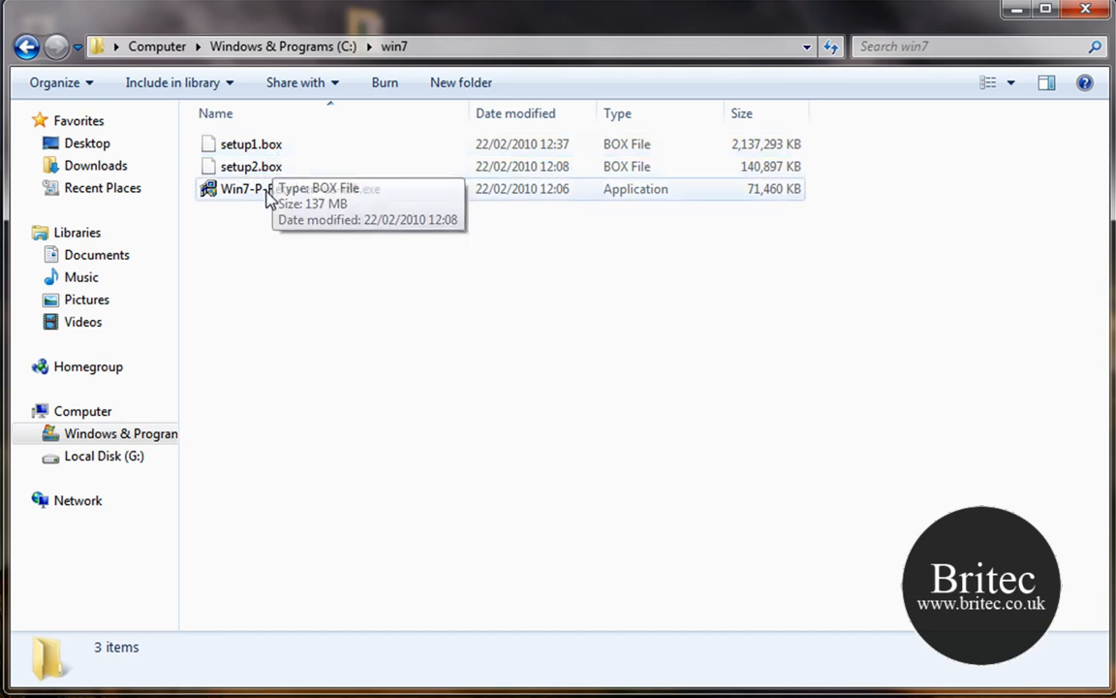
left_click(301, 189)
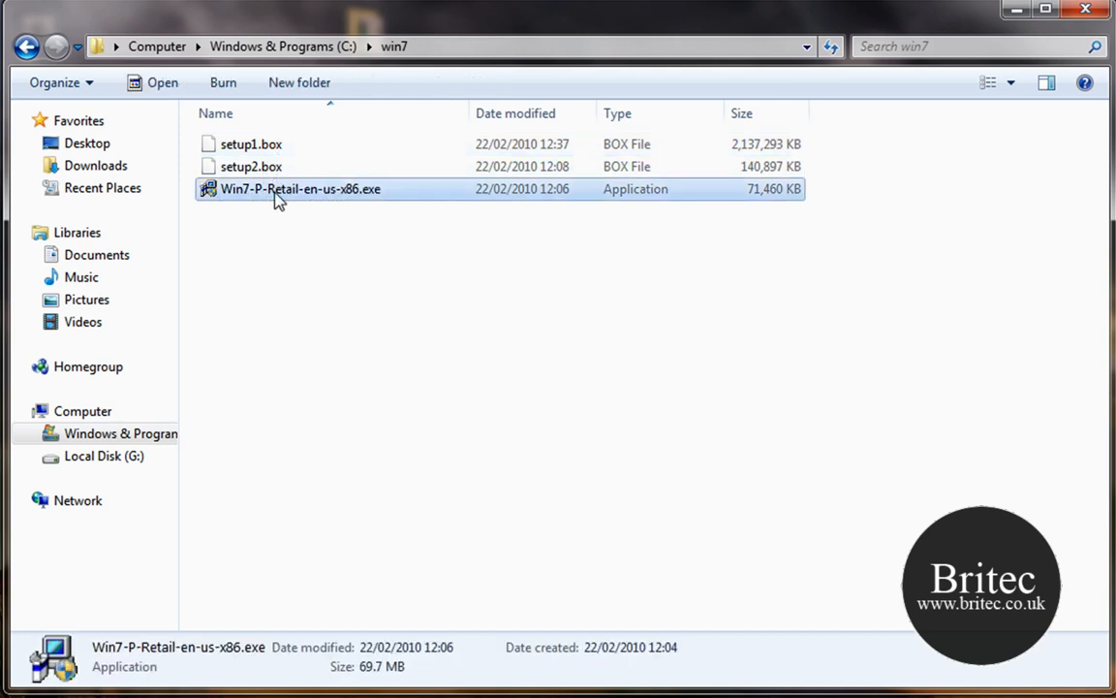
double_click(300, 189)
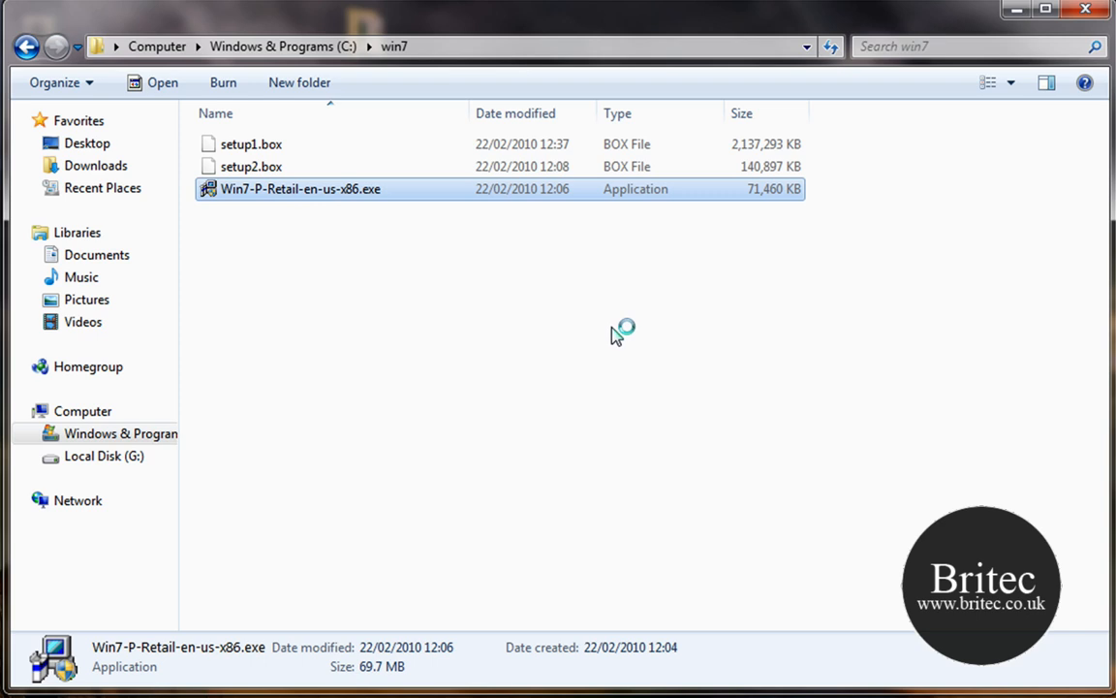
double_click(300, 188)
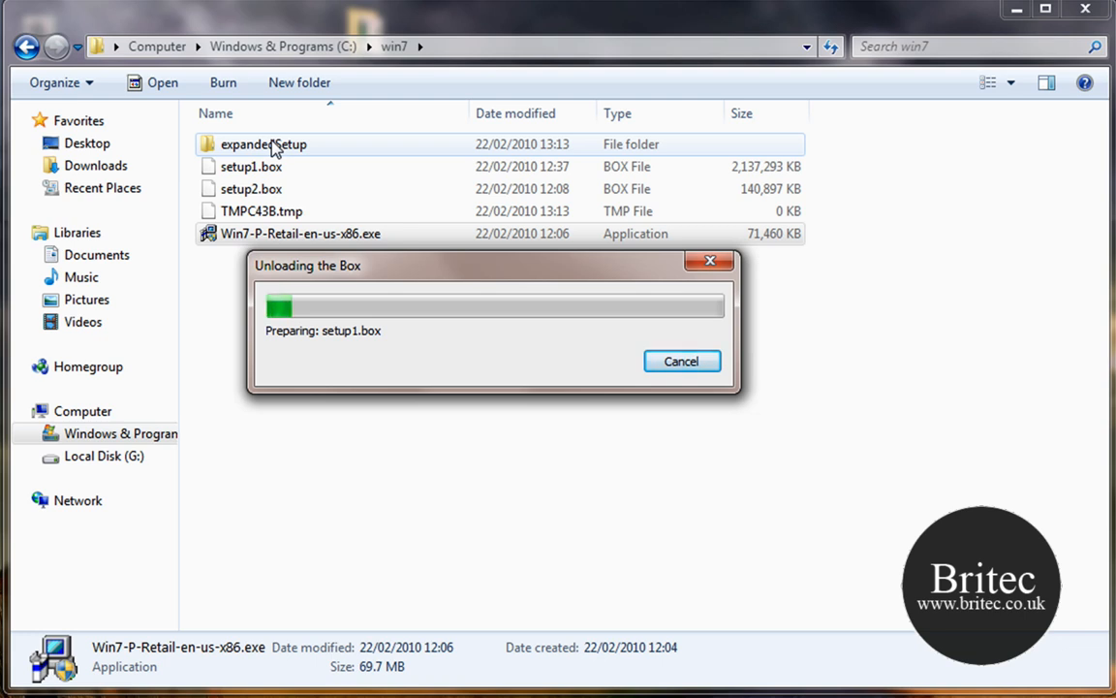
mouse_move(466, 511)
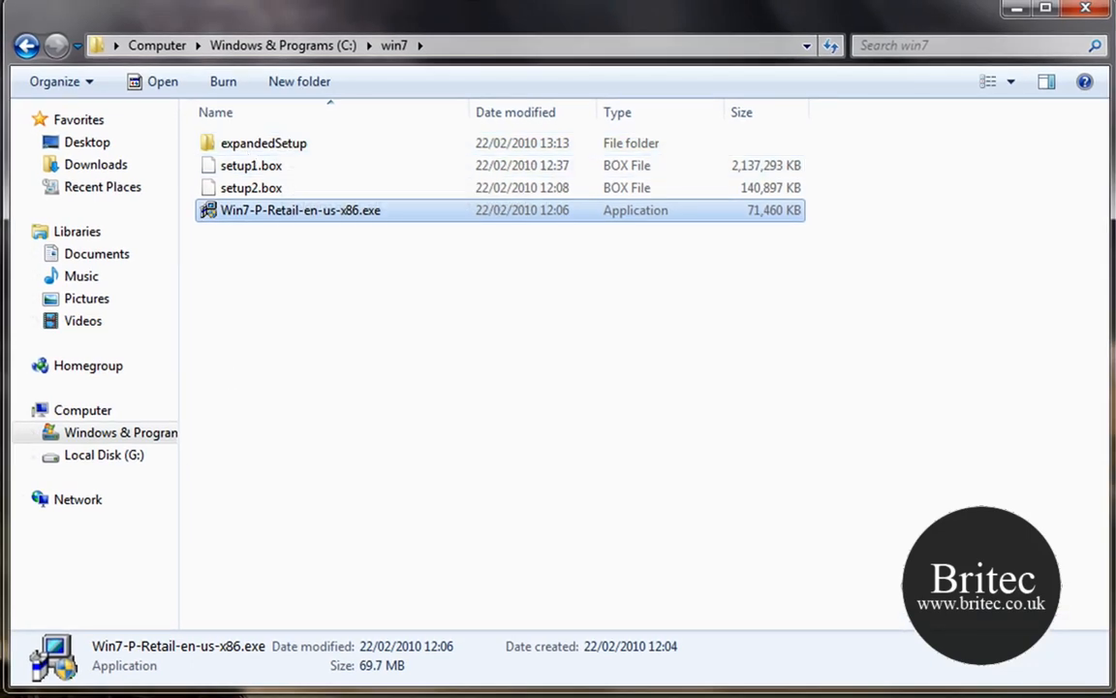
double_click(301, 210)
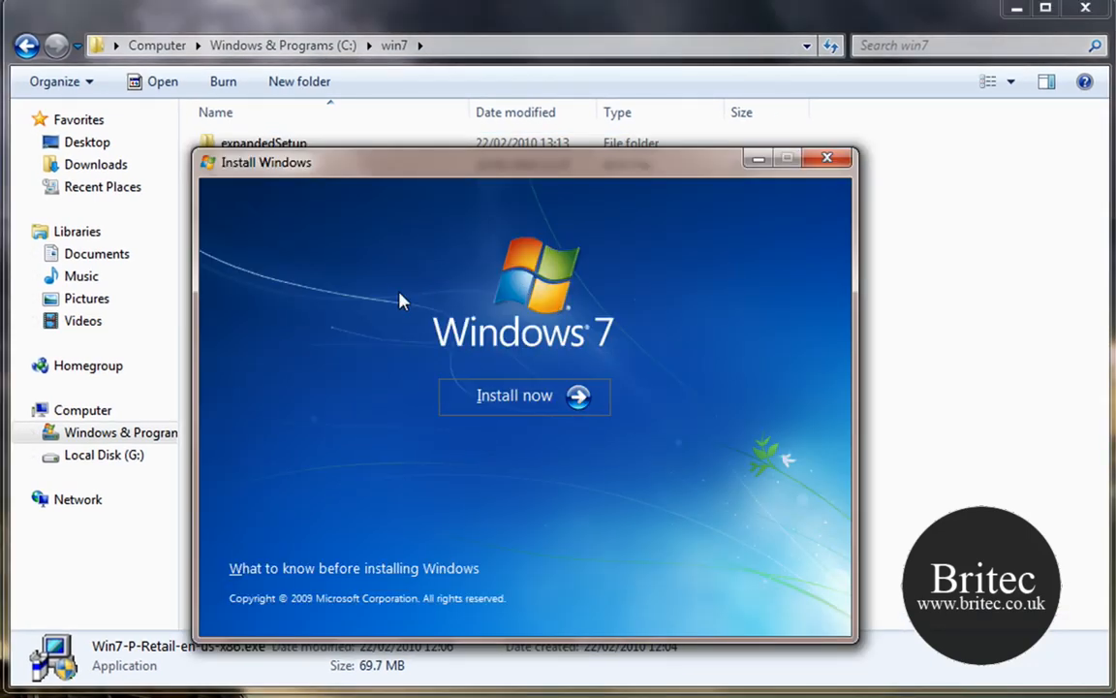
mouse_move(794, 214)
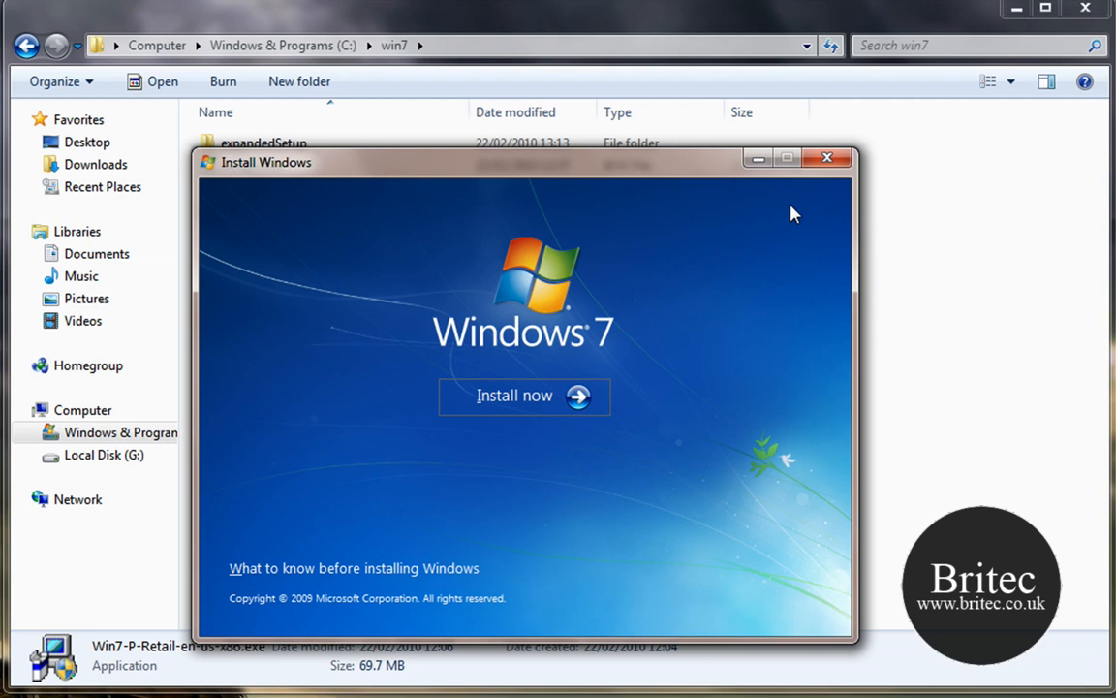
left_click(828, 158)
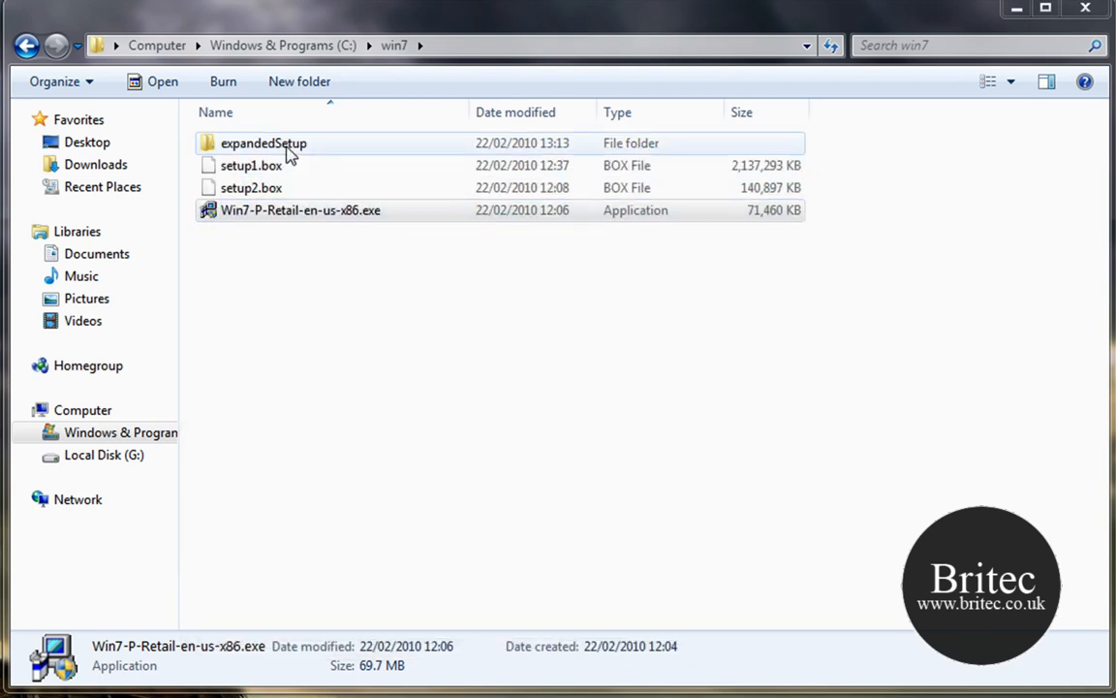
double_click(264, 143)
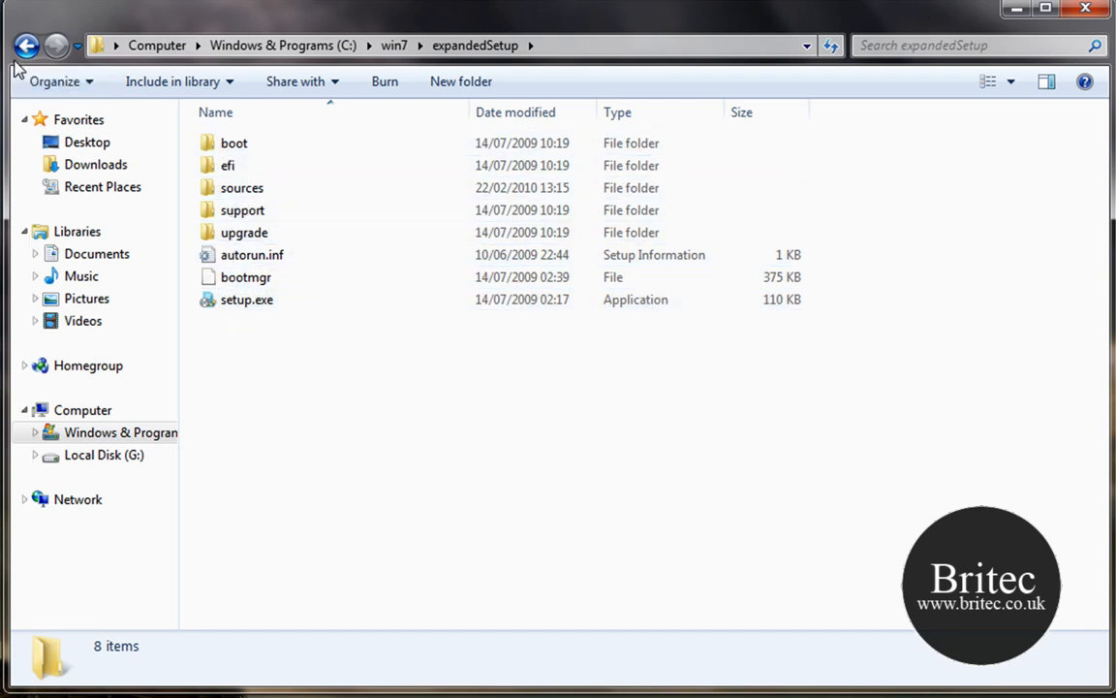
mouse_move(27, 45)
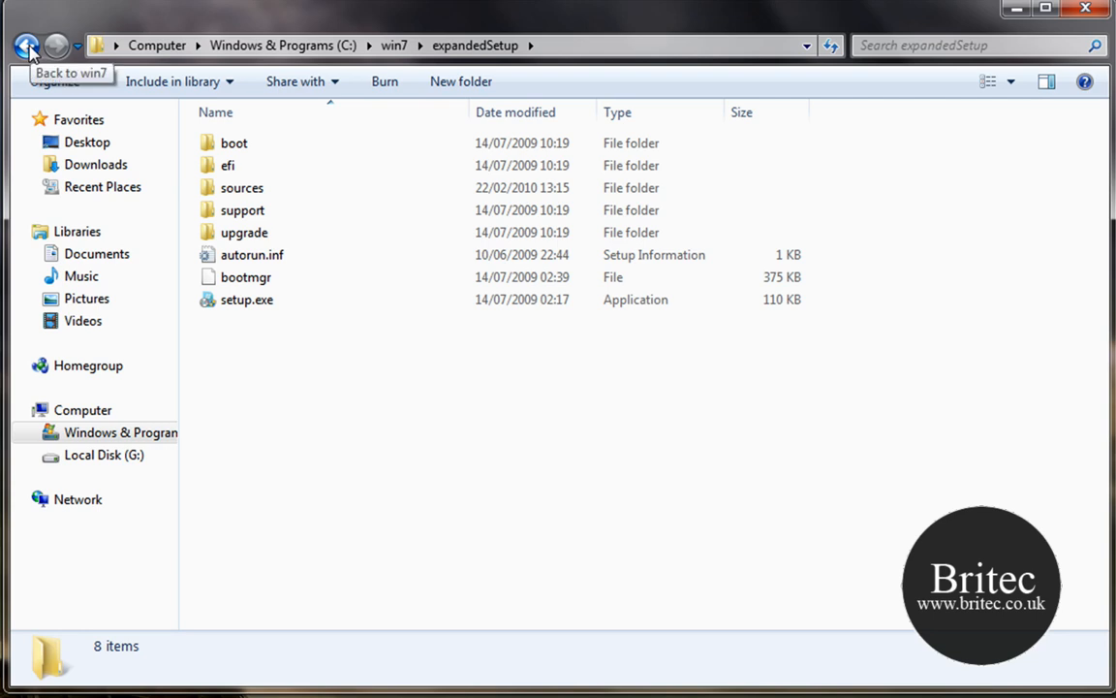
left_click(26, 45)
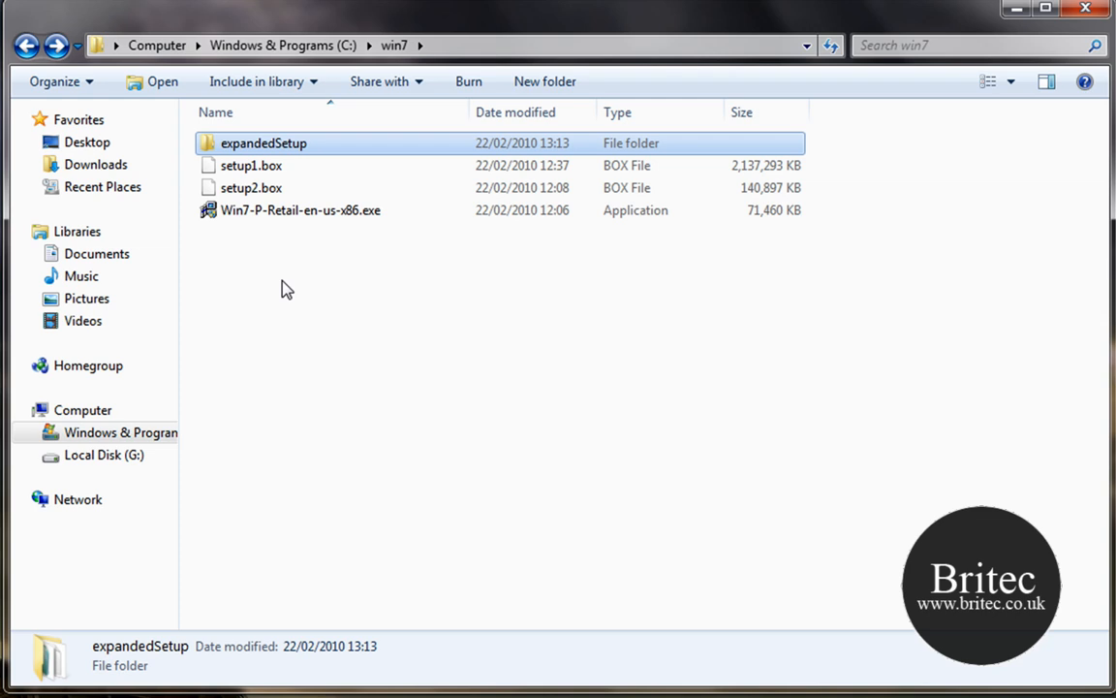
mouse_move(870, 249)
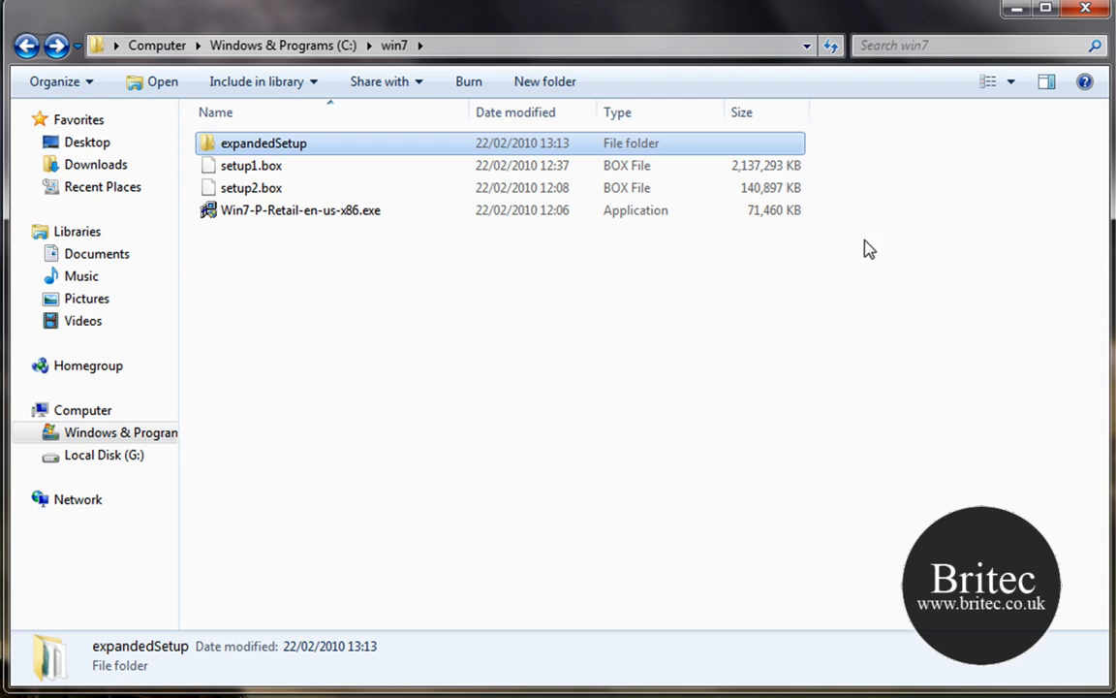
mouse_move(1085, 10)
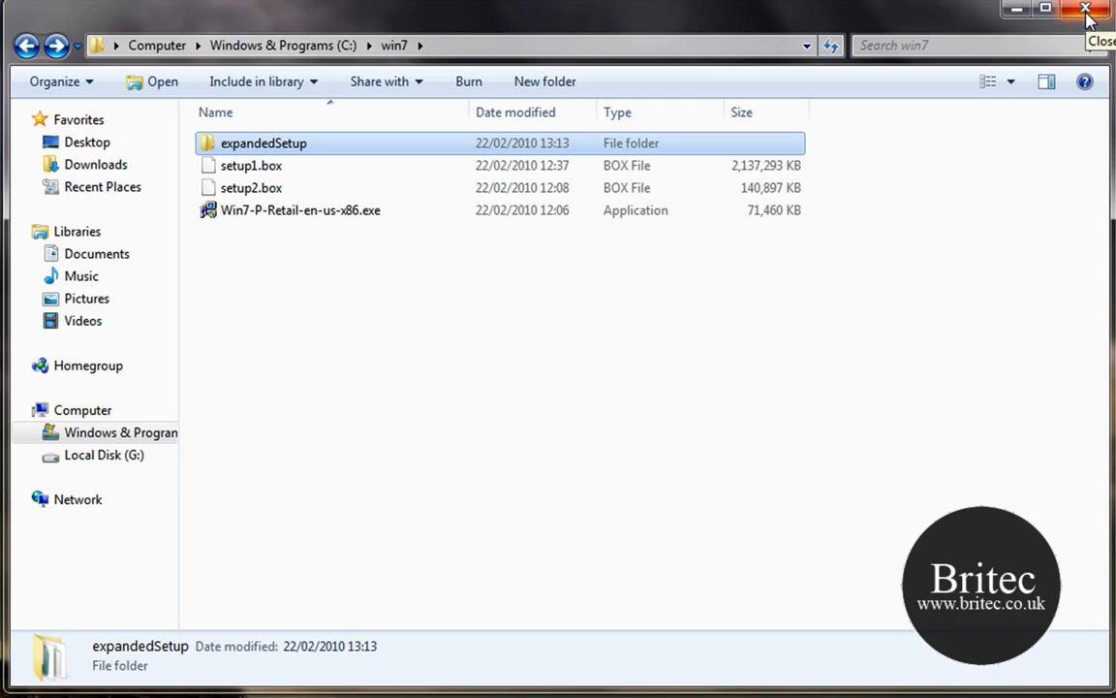
Close the win7 folder, launch cmd as administrator and begin a cd to C:\.
left_click(1086, 9)
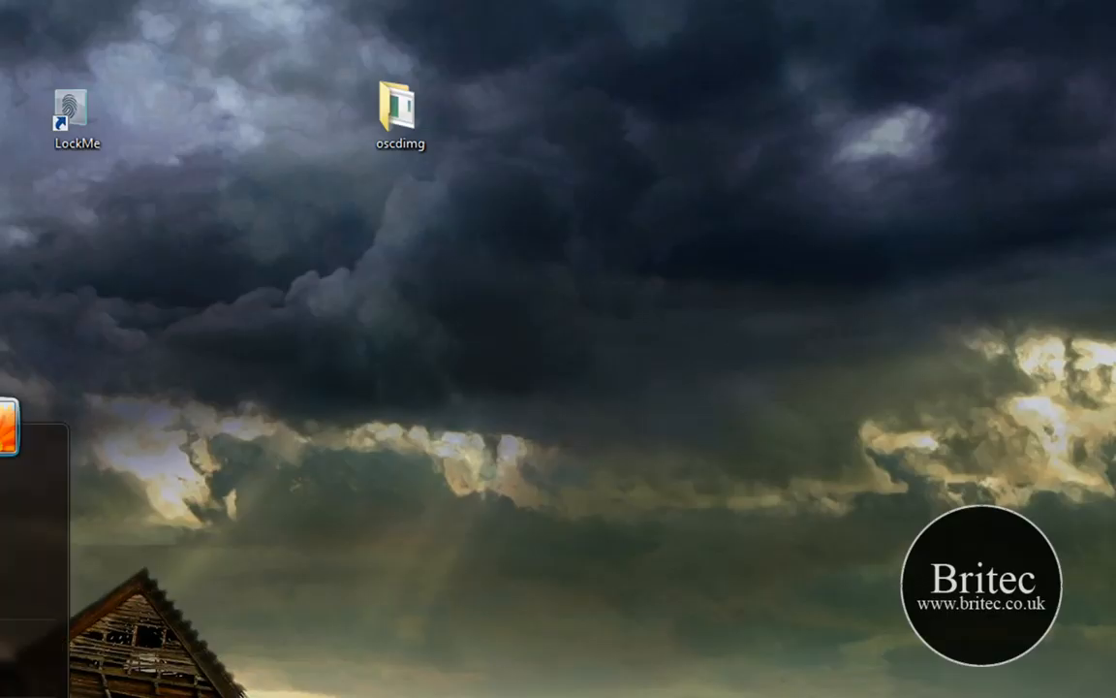
left_click(29, 671)
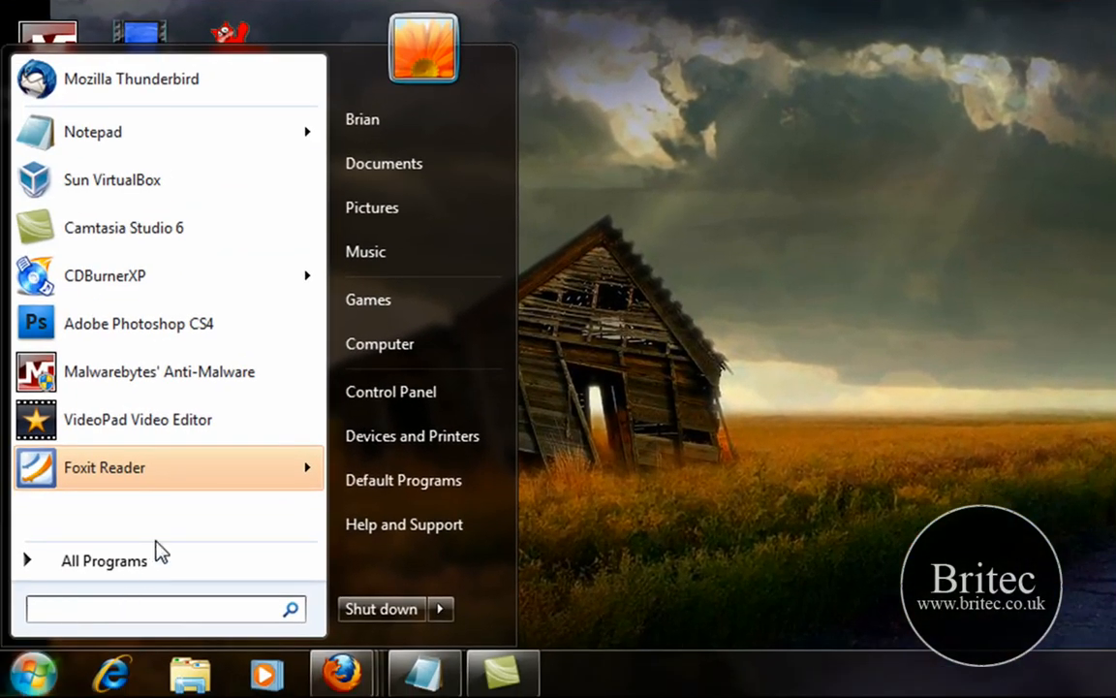
type("cmd")
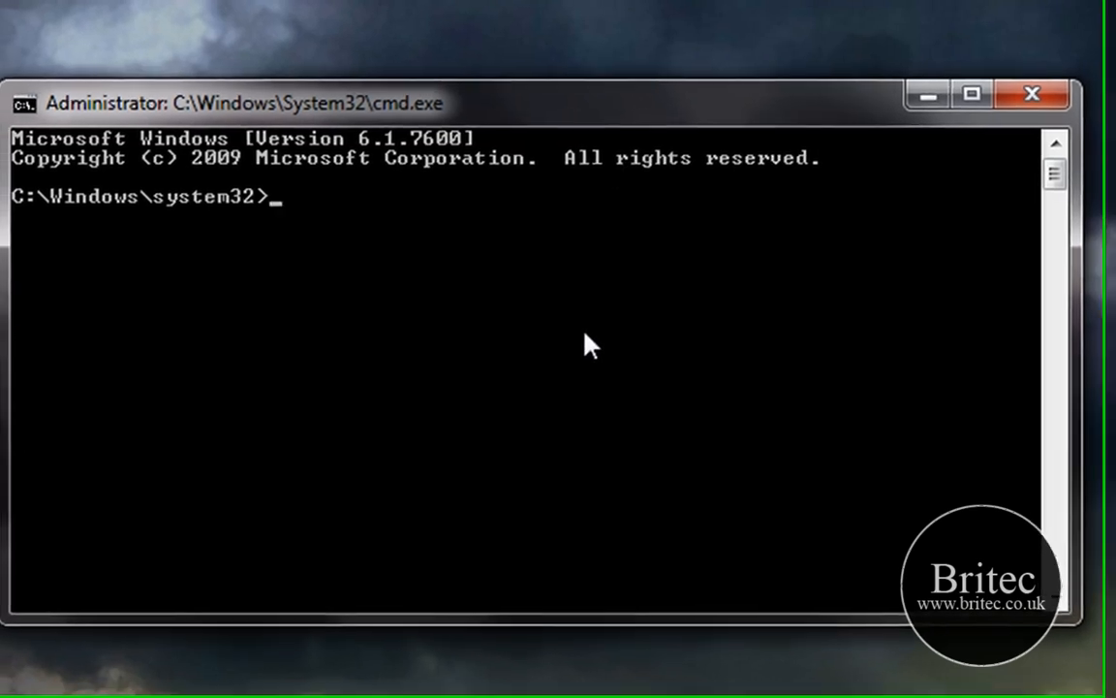
type("cd\\")
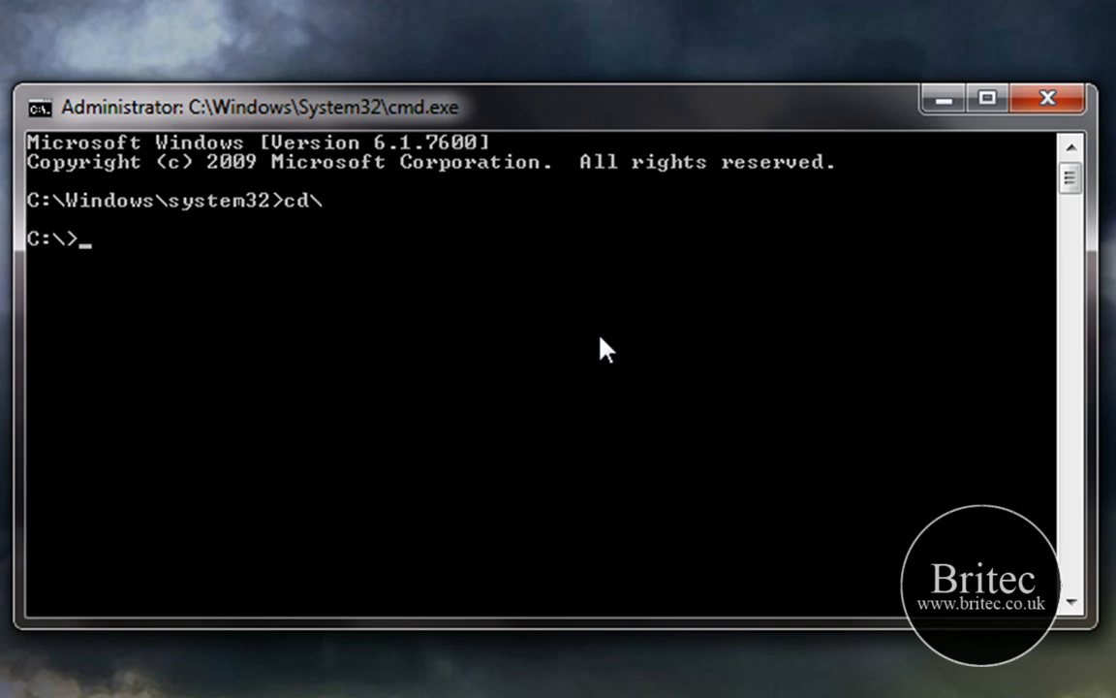
Run cls to clear the console, leaving the C:\> prompt.
type("cl")
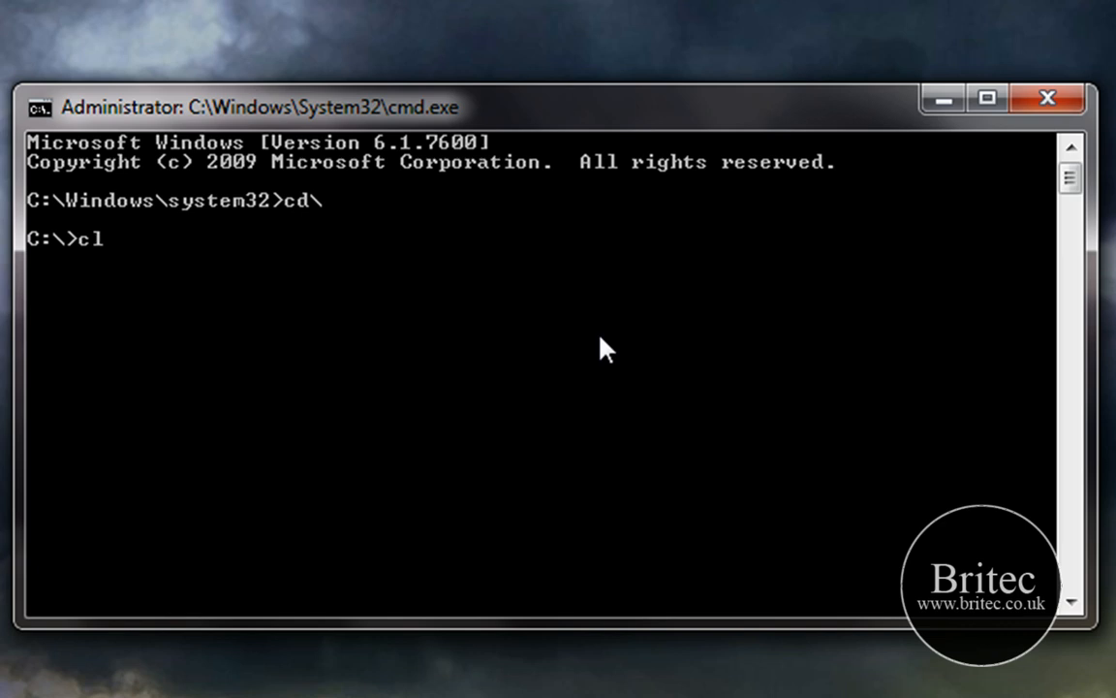
key("Return")
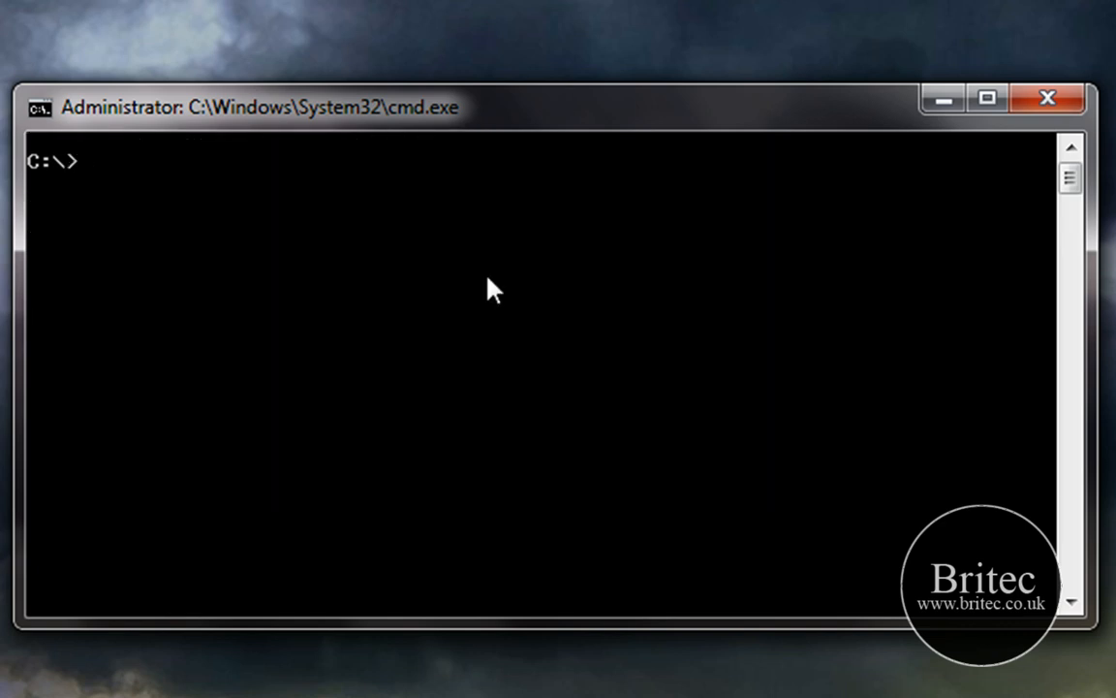
mouse_move(495, 290)
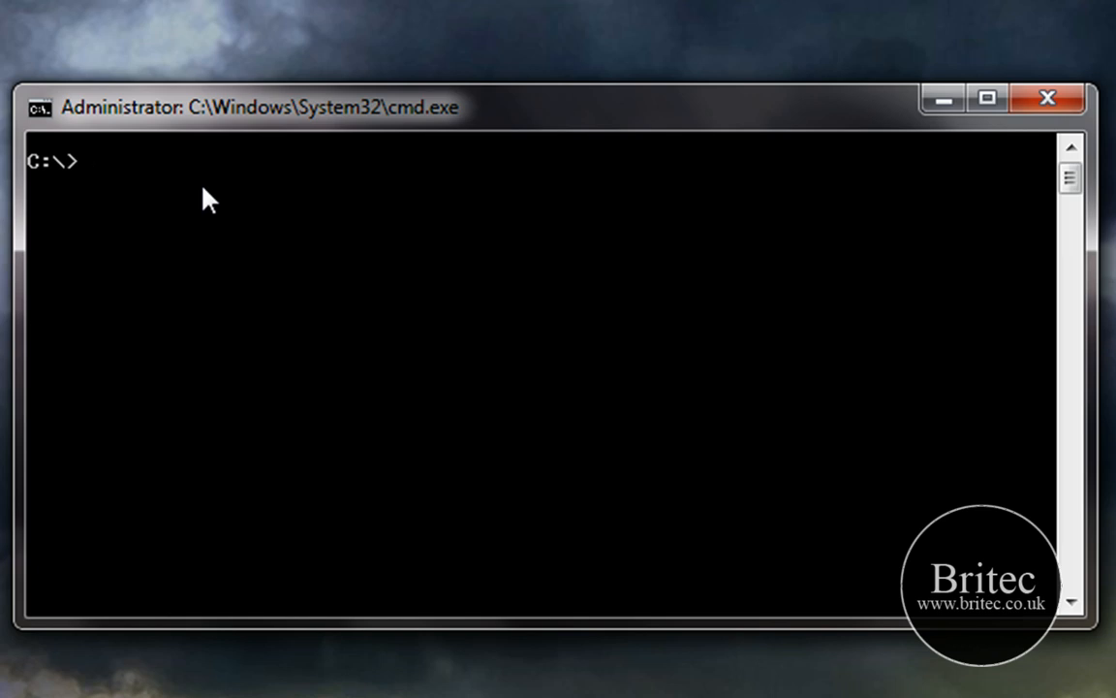
Type oscdimg.exe -bC:\win7\expandedSetup\boot\etfsboot.com as the boot sector option.
type("osc")
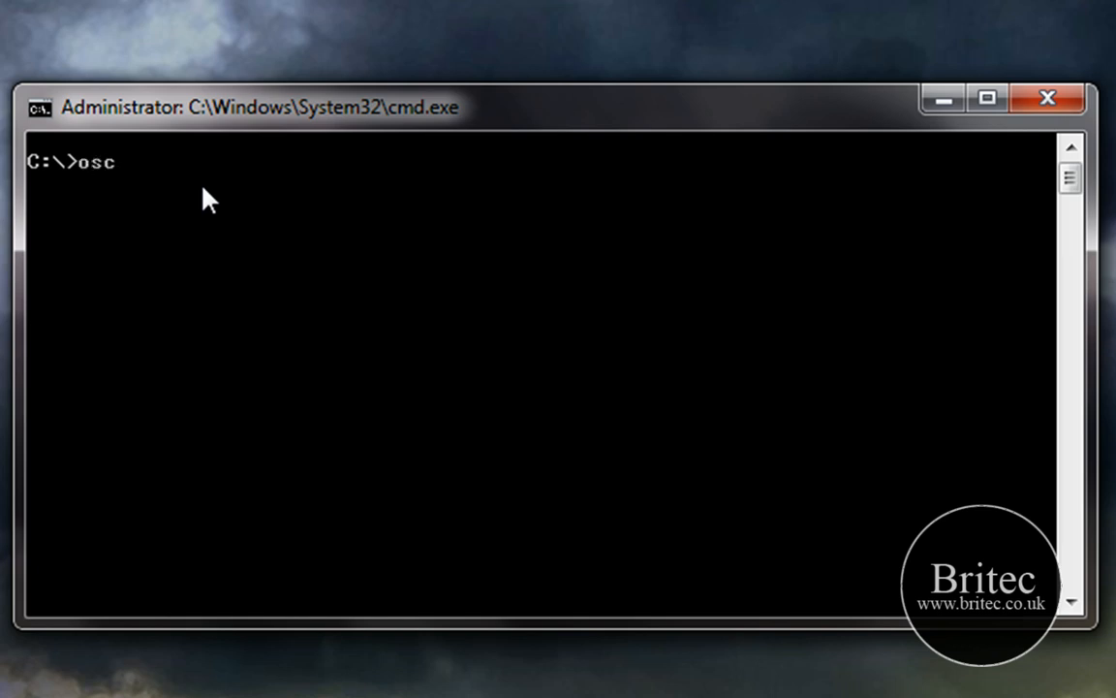
type("f")
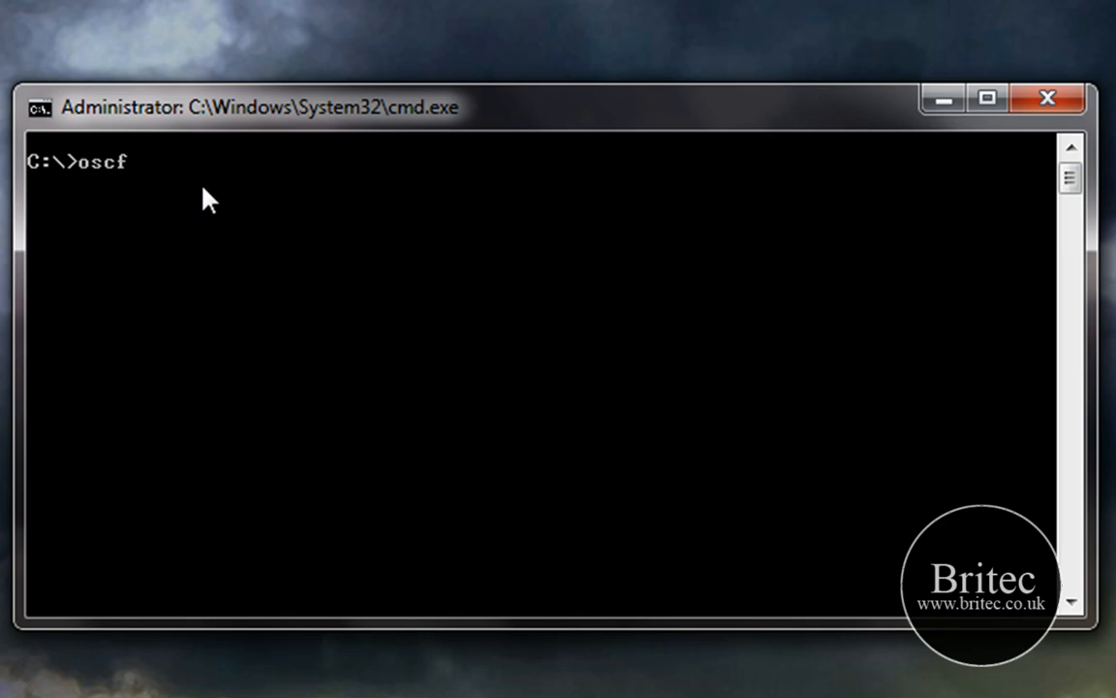
type("dimg.")
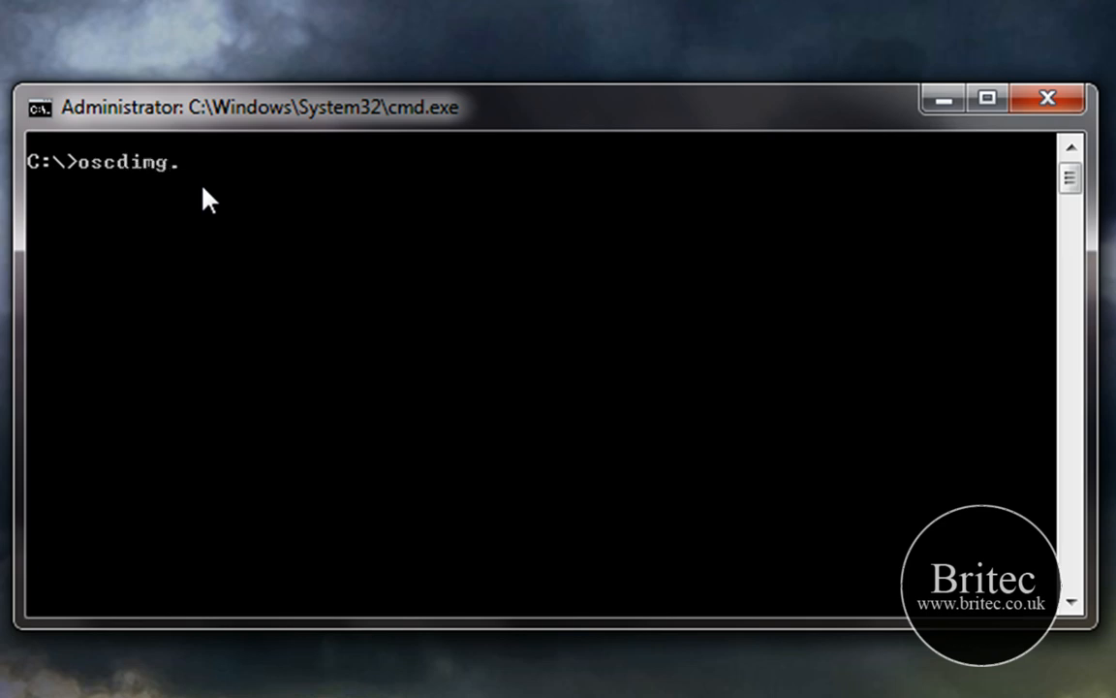
type("exe")
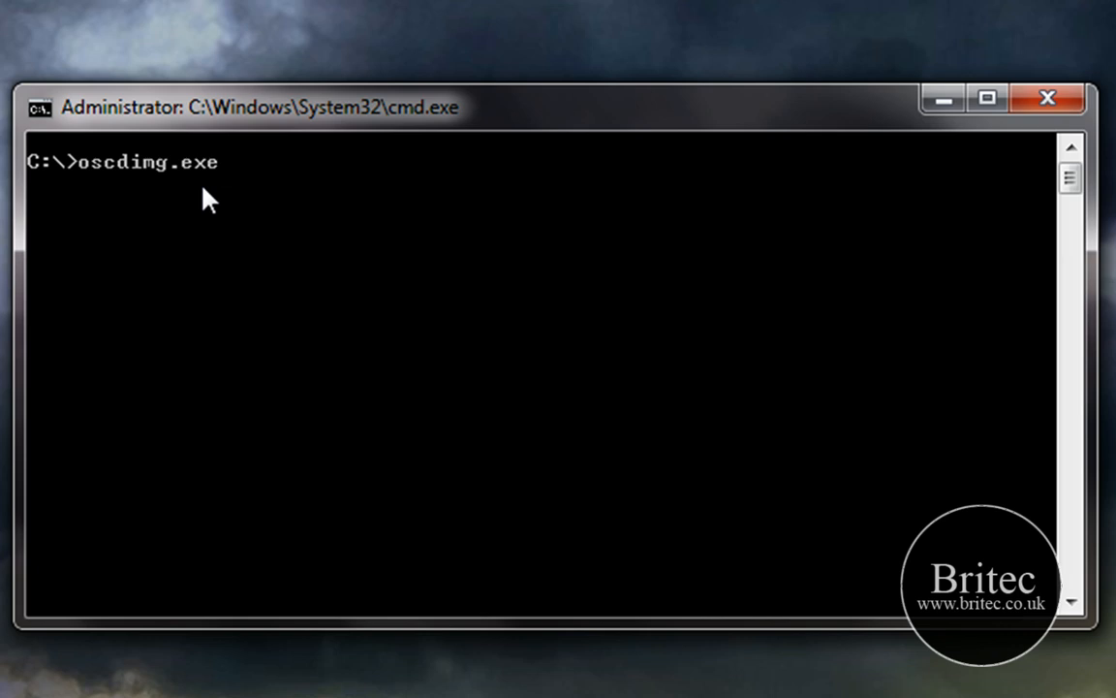
type("-")
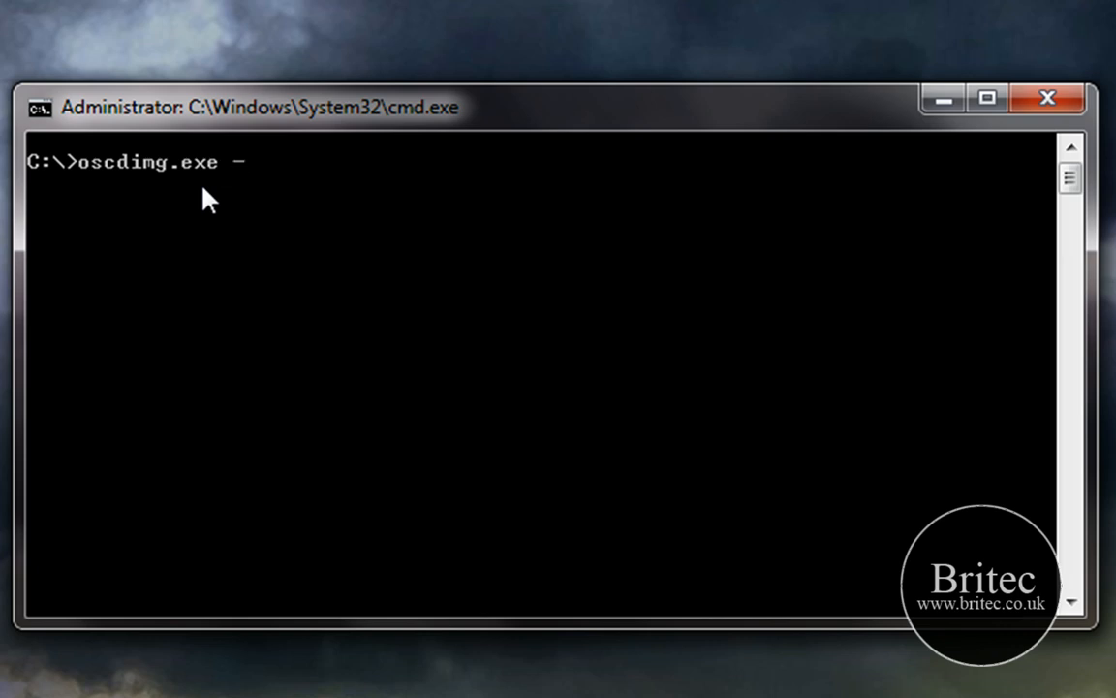
type("b")
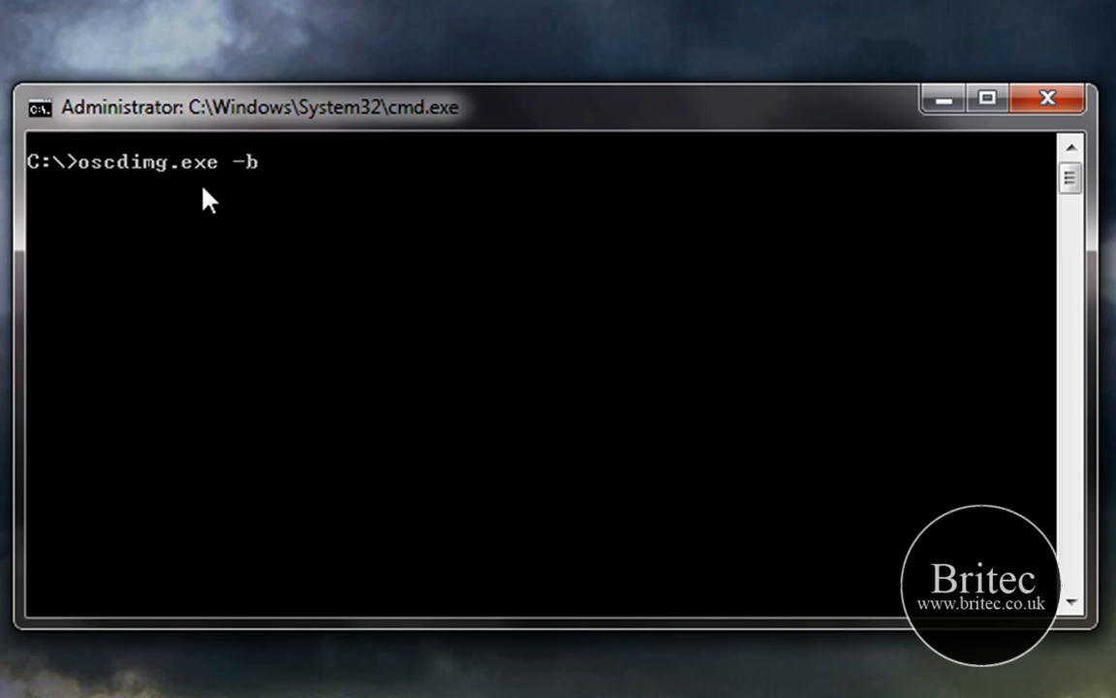
type("C")
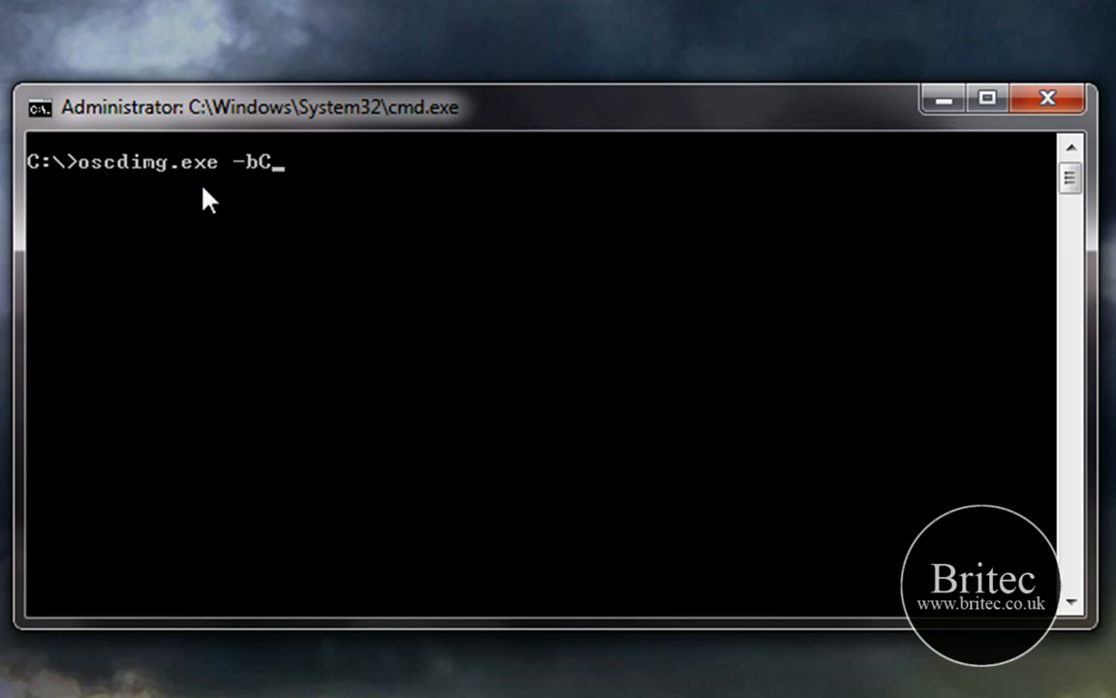
type(":\\")
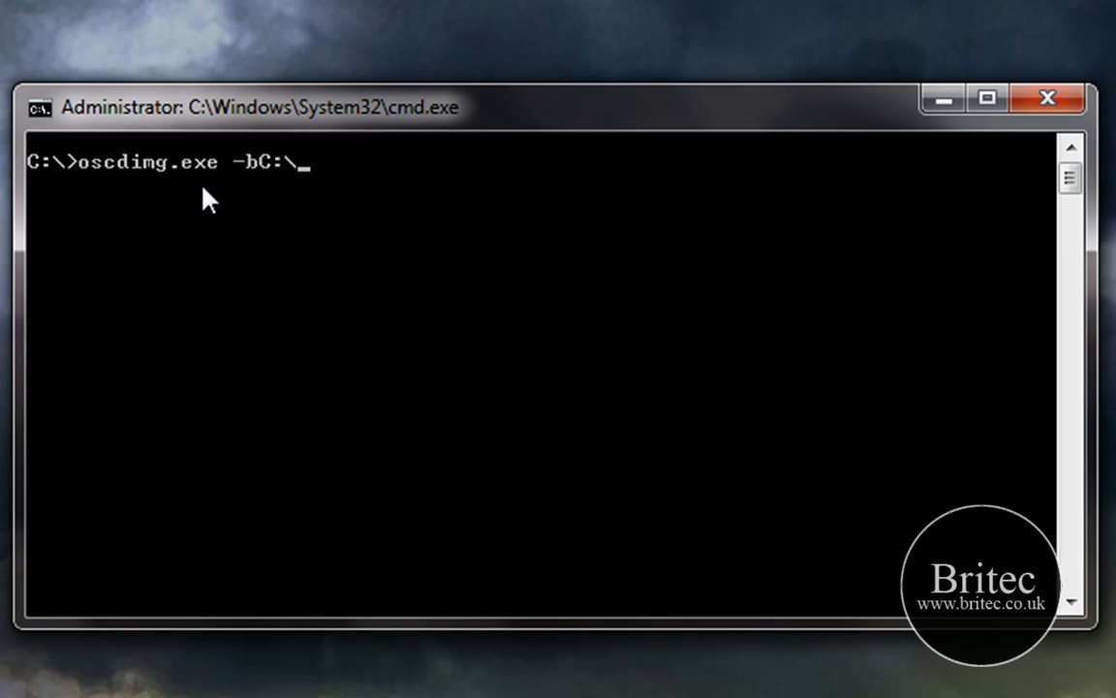
type("win")
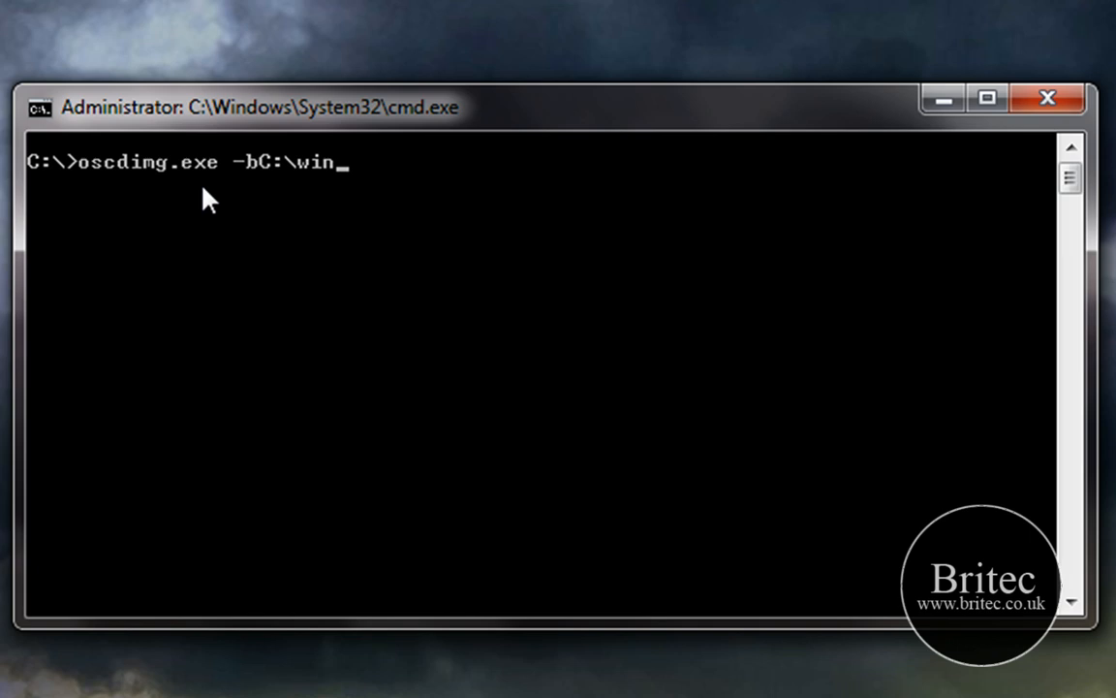
type("7")
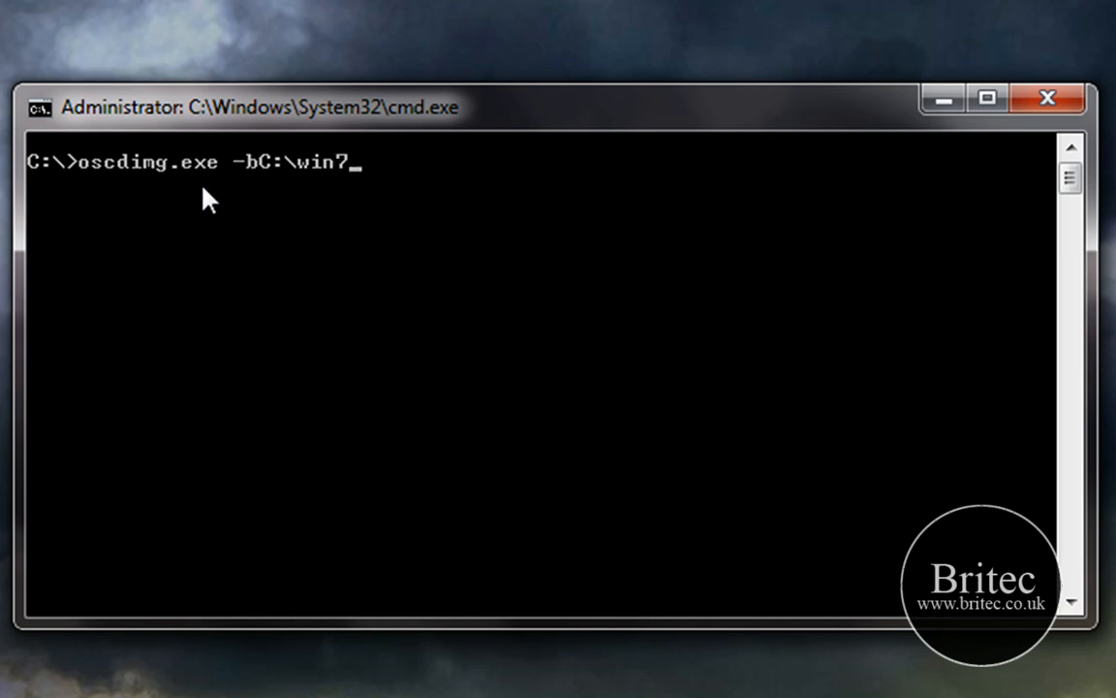
type("\\")
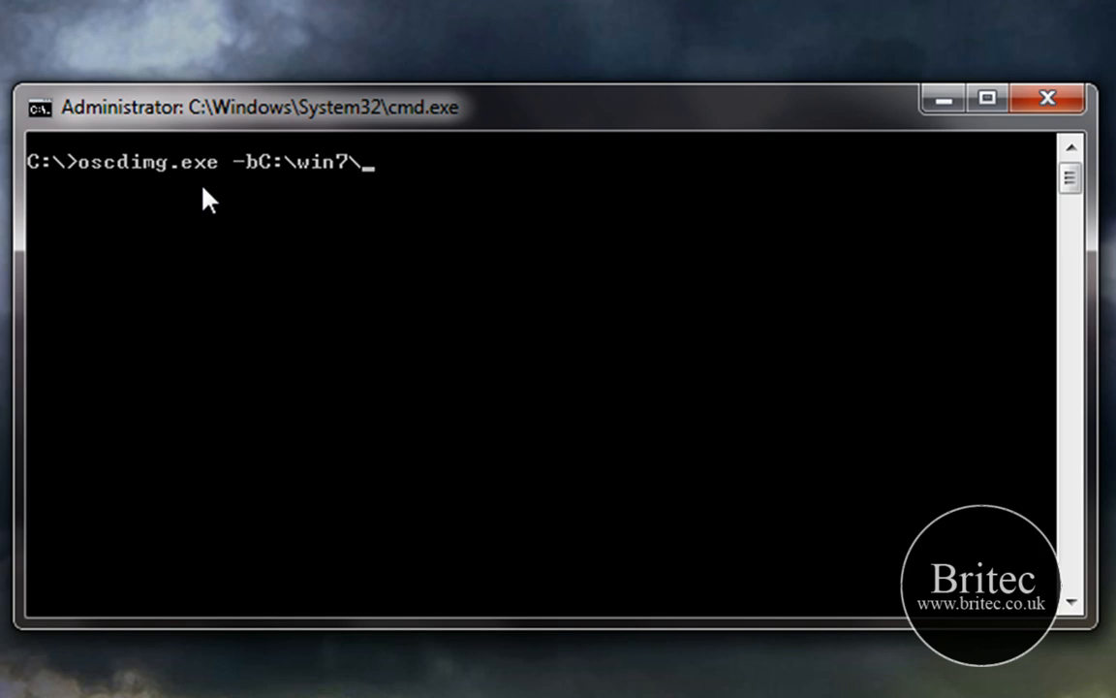
type("ex")
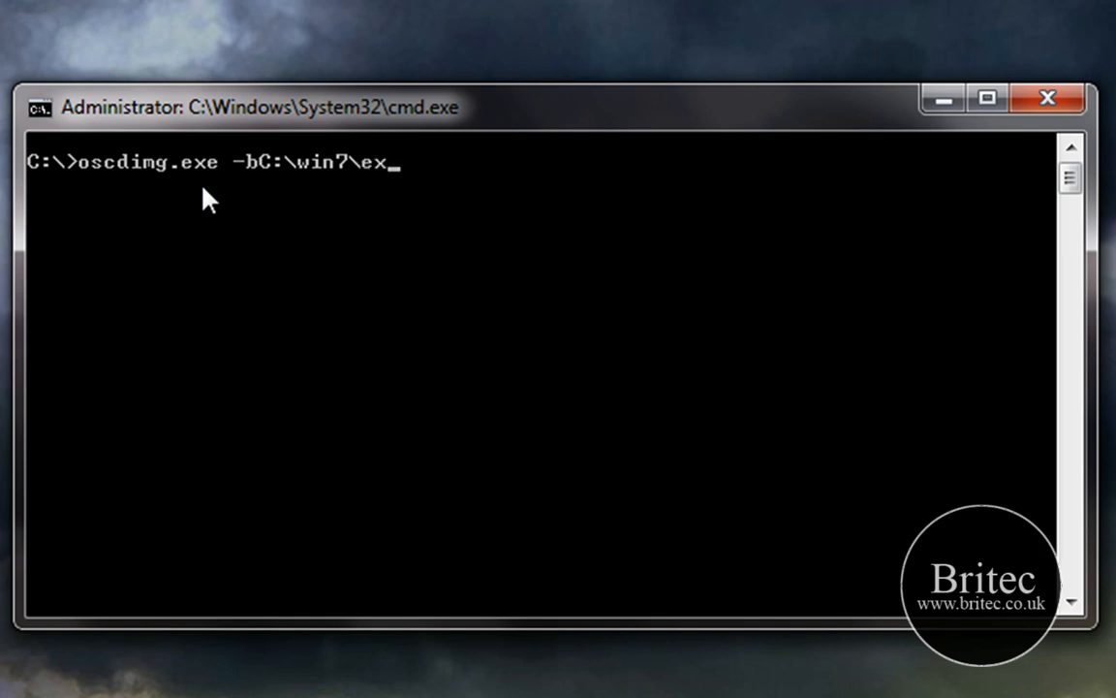
type("panded")
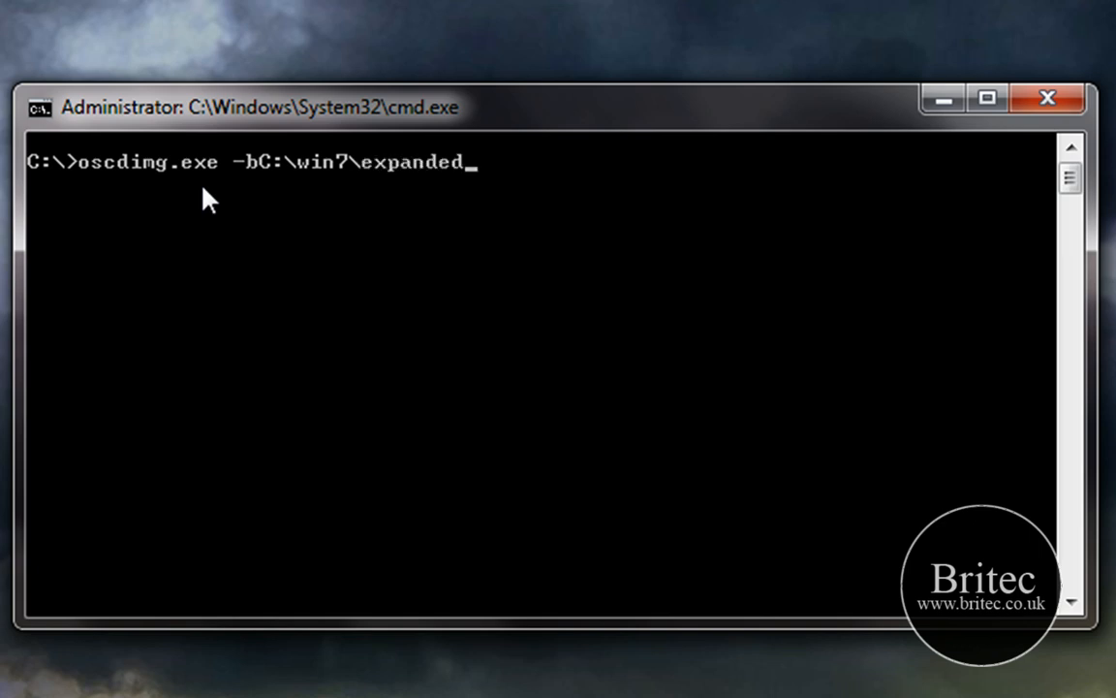
type("Setup")
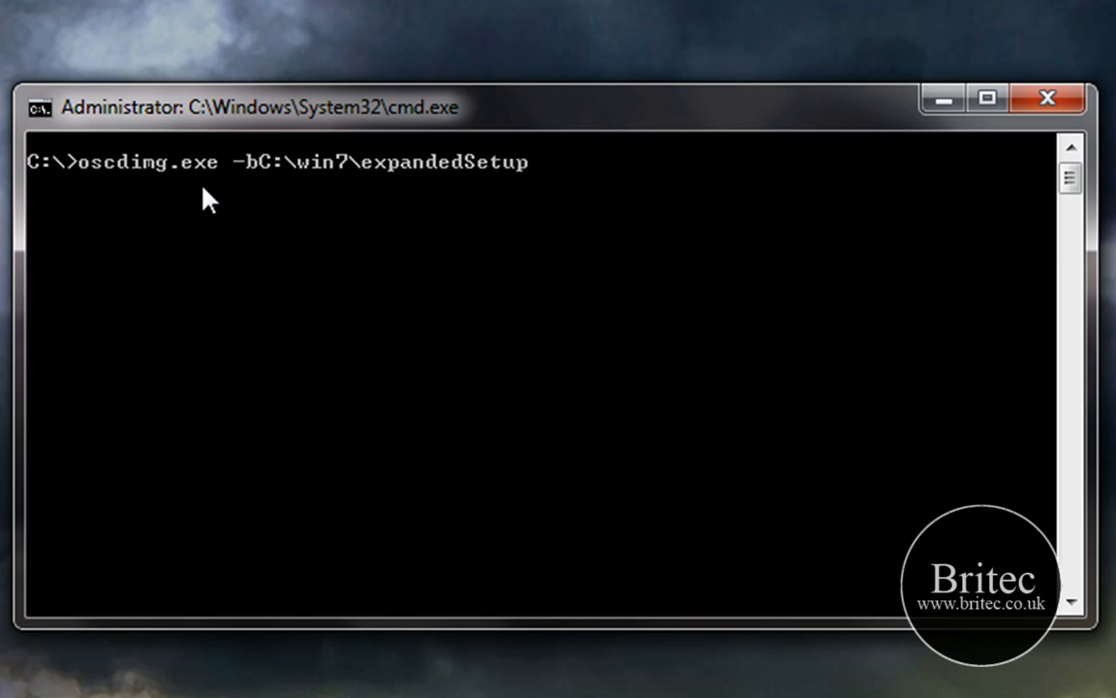
type("\\")
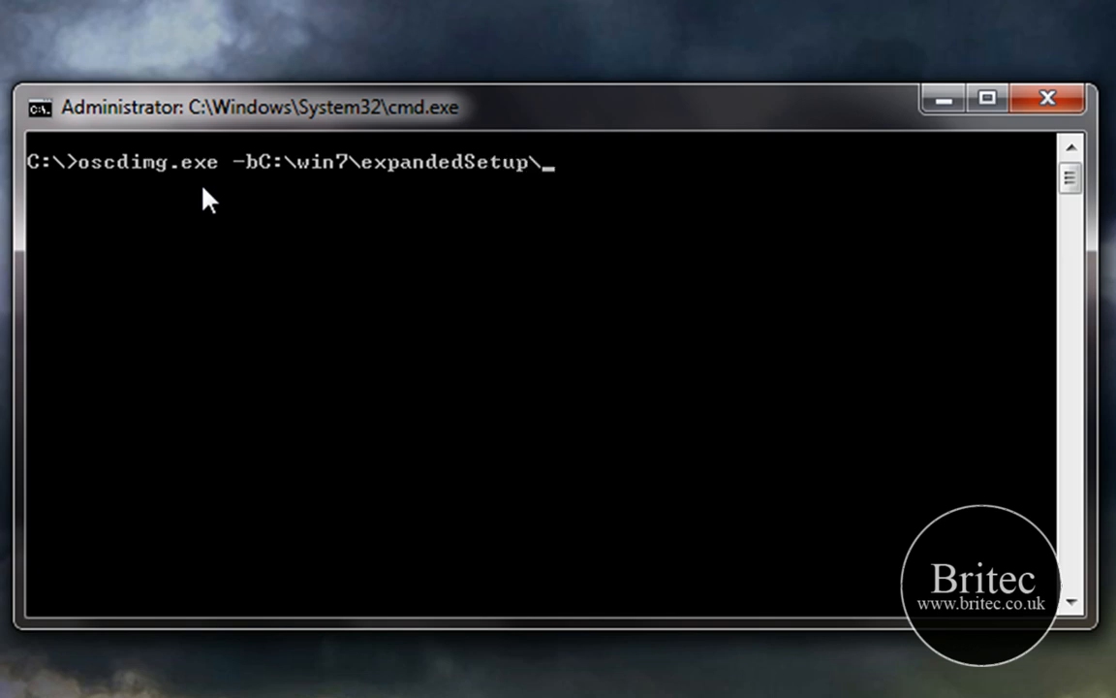
type("boot")
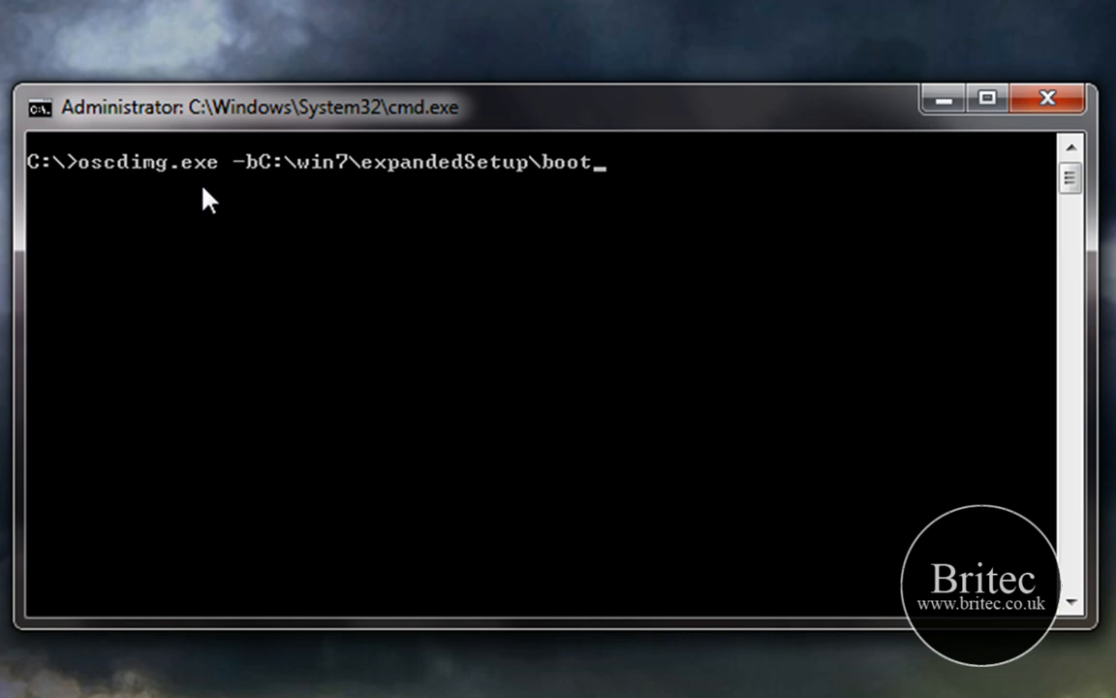
type("\\")
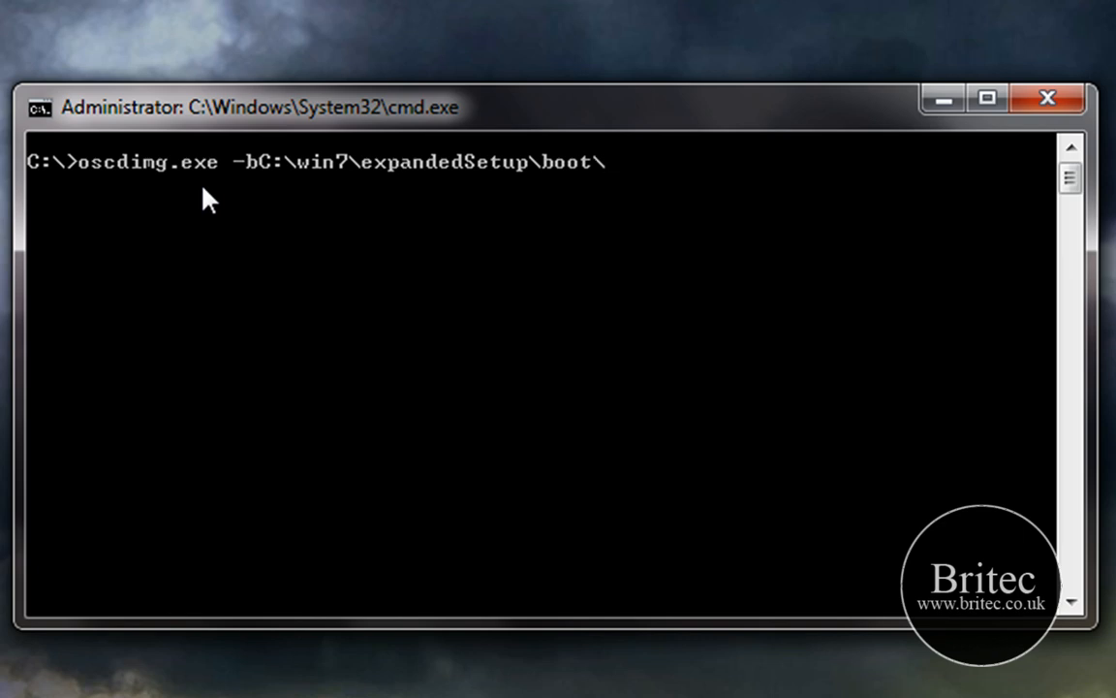
type("e")
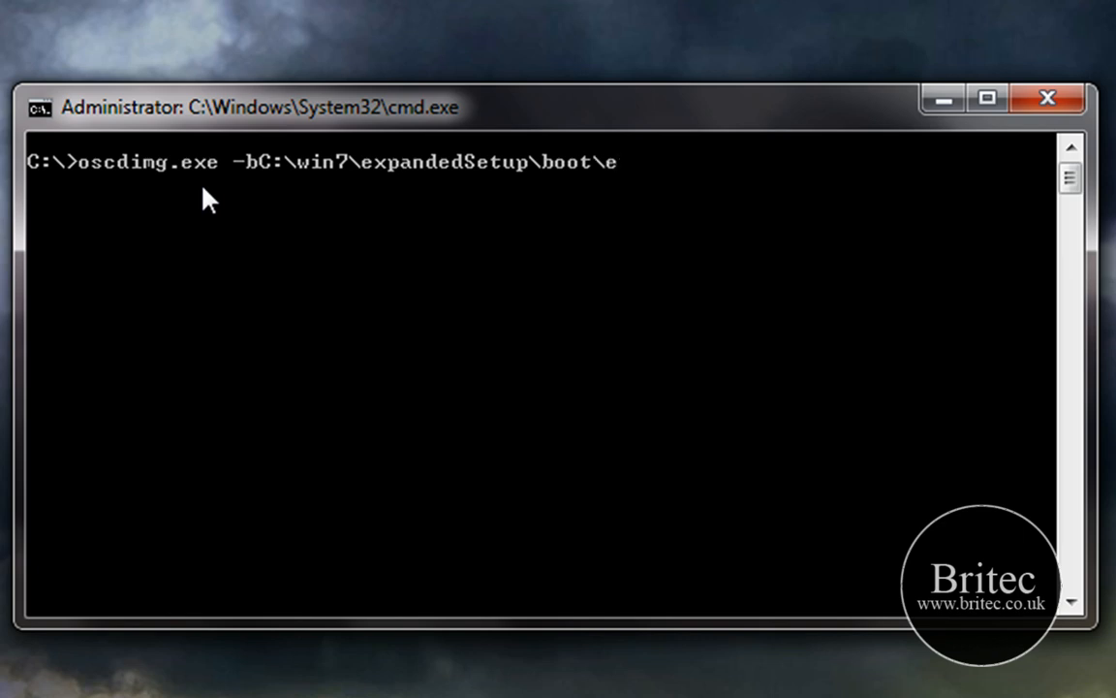
type("tfs")
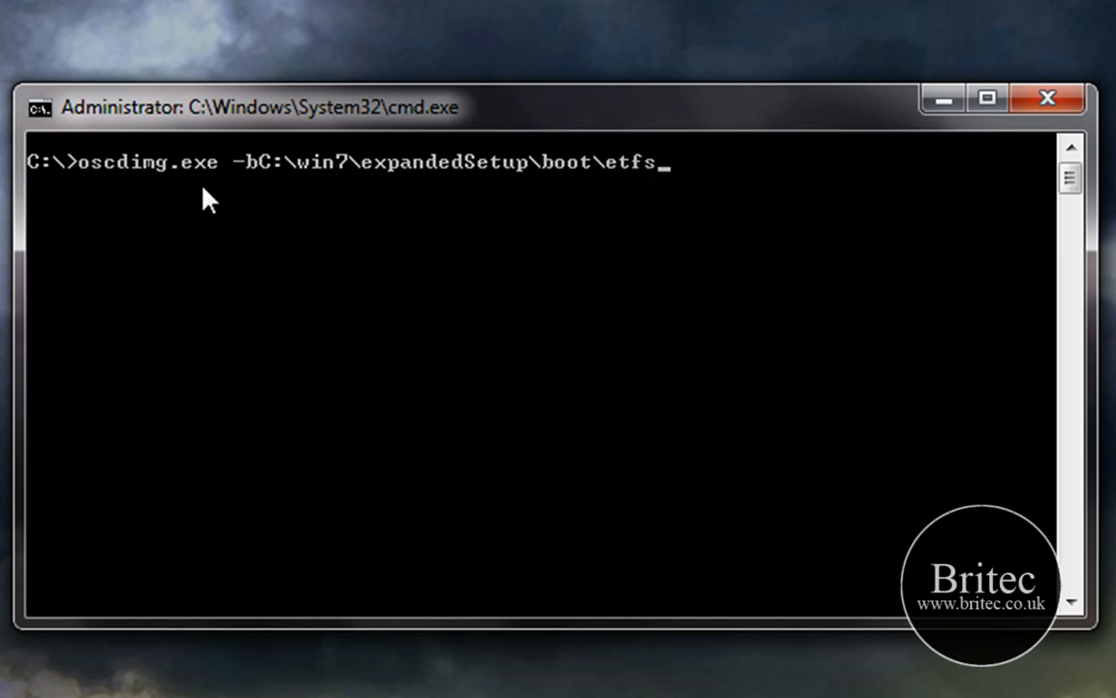
type("boot")
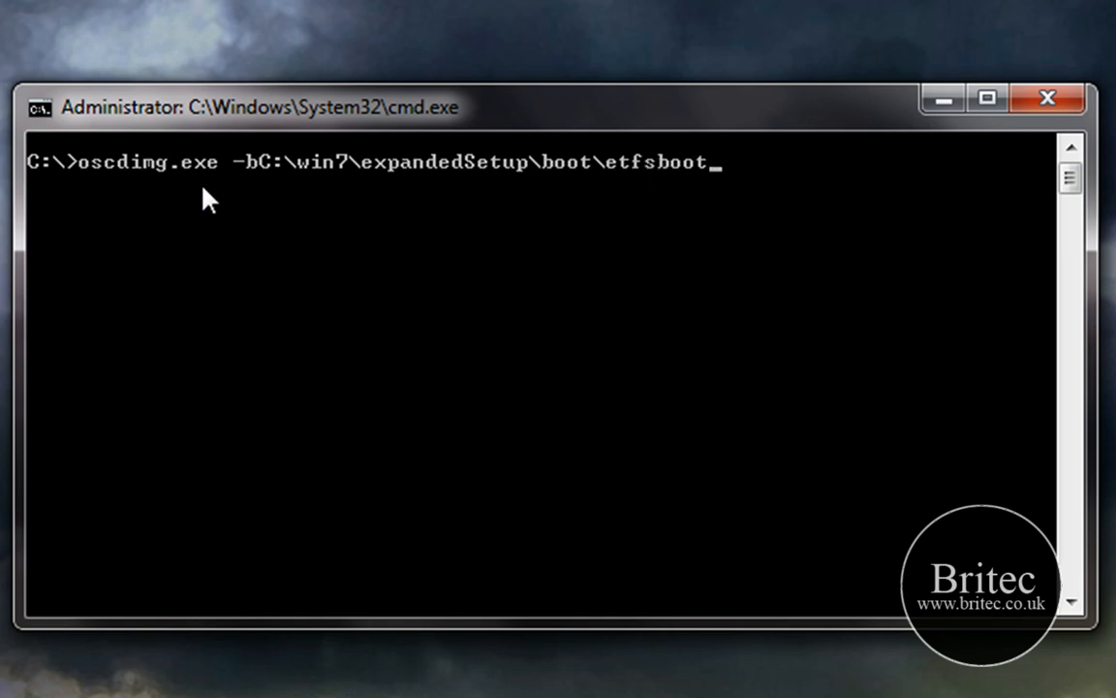
type(".com")
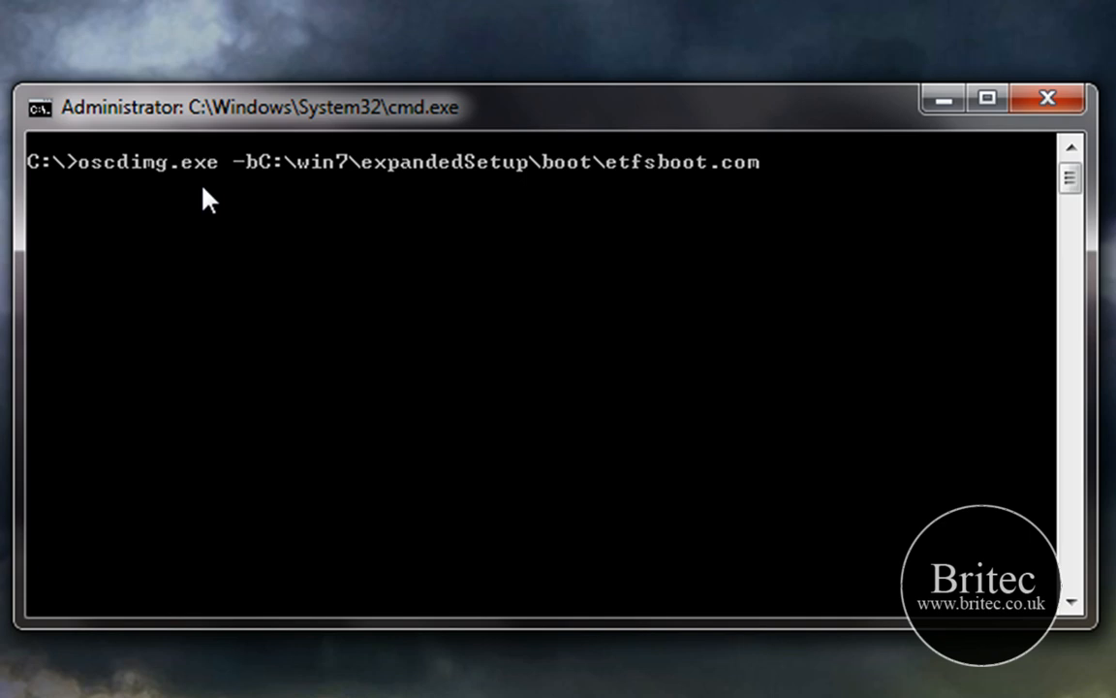
Append the -u2 -h -m options and volume label -lWIN_EN_DVD to the command.
type("-u")
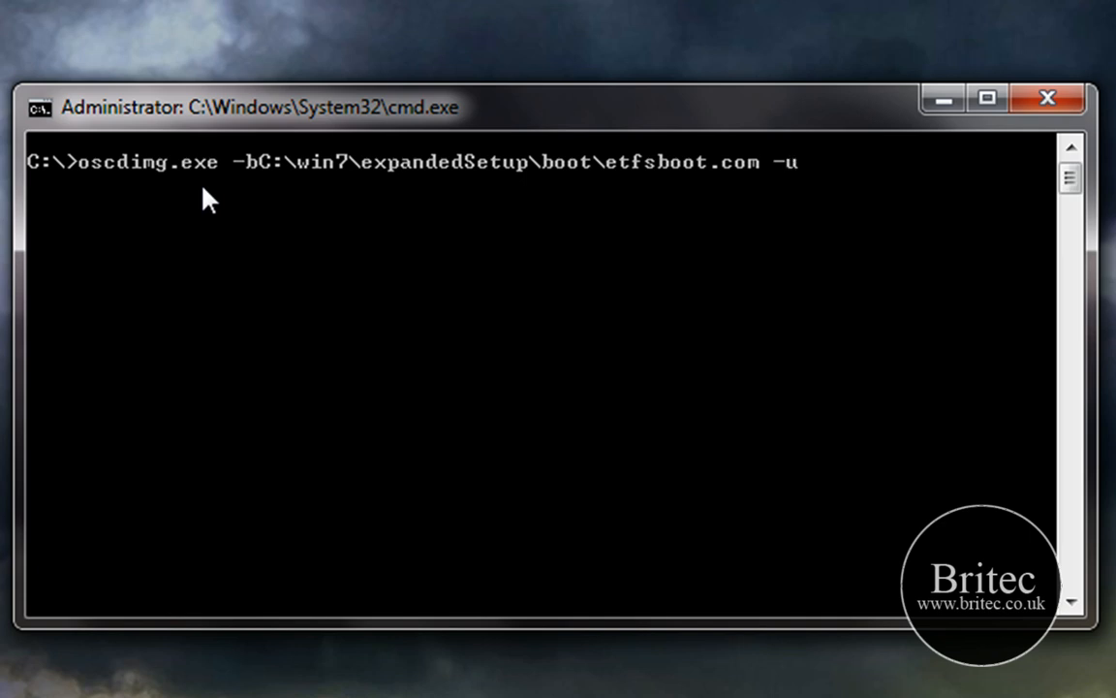
type("2")
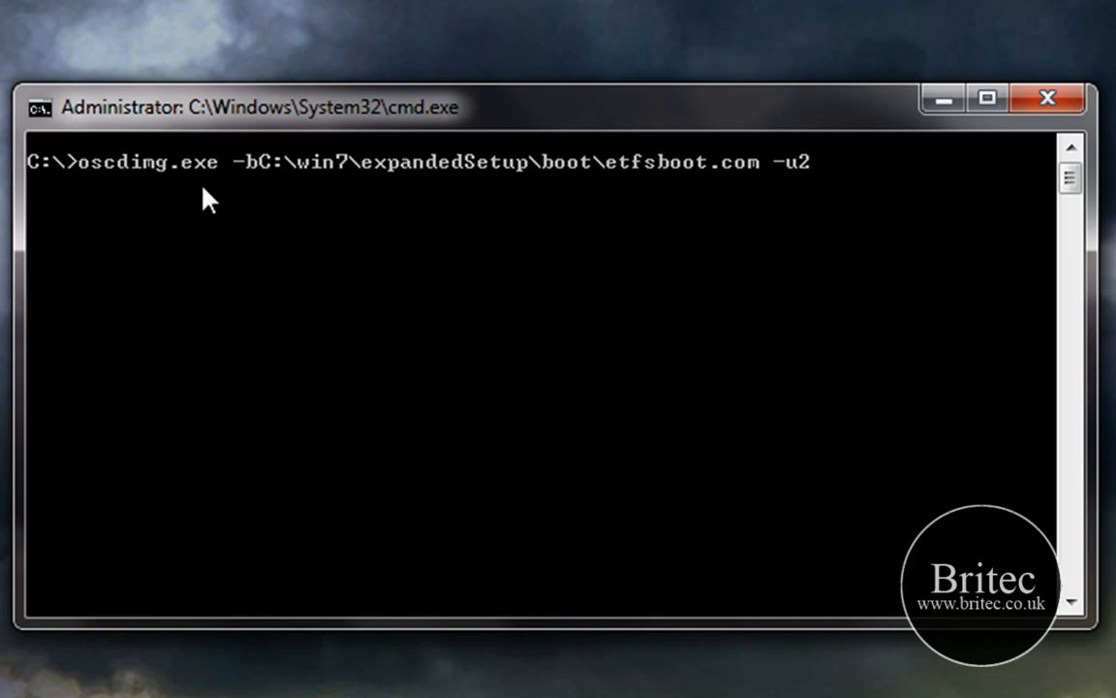
type("-h -")
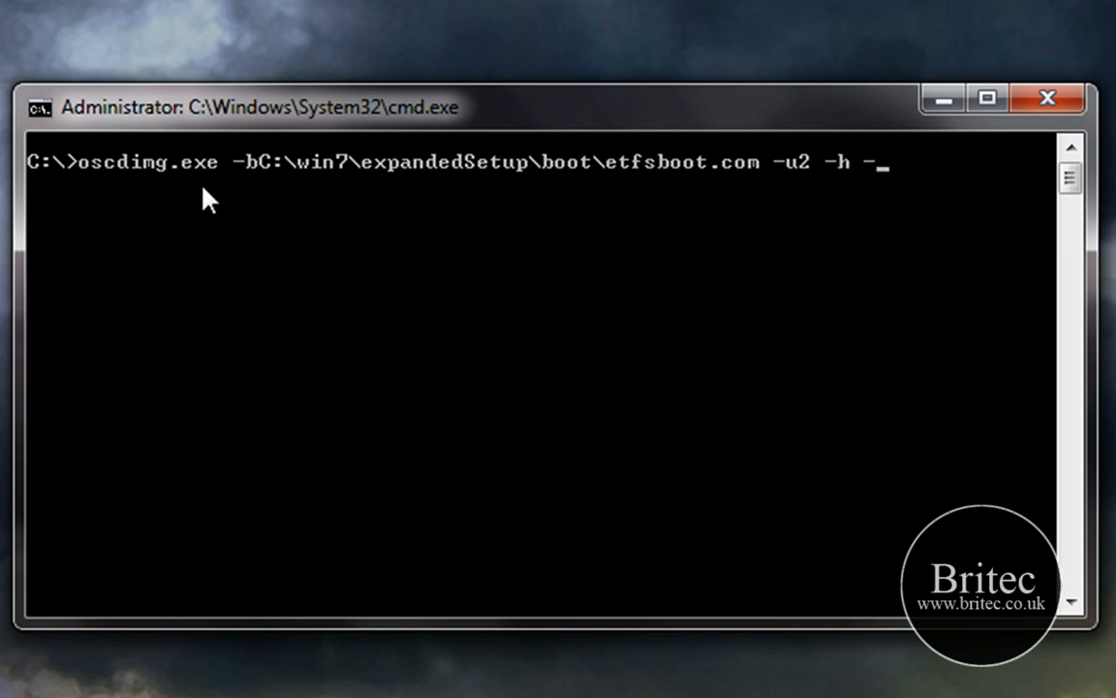
type("m -")
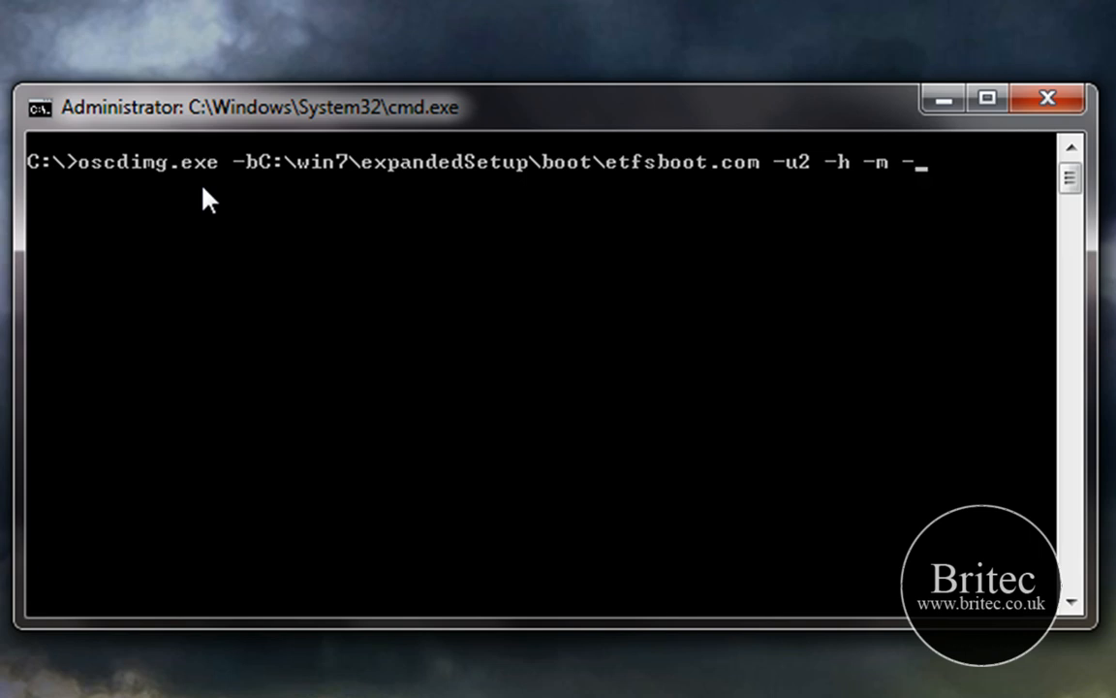
type("l")
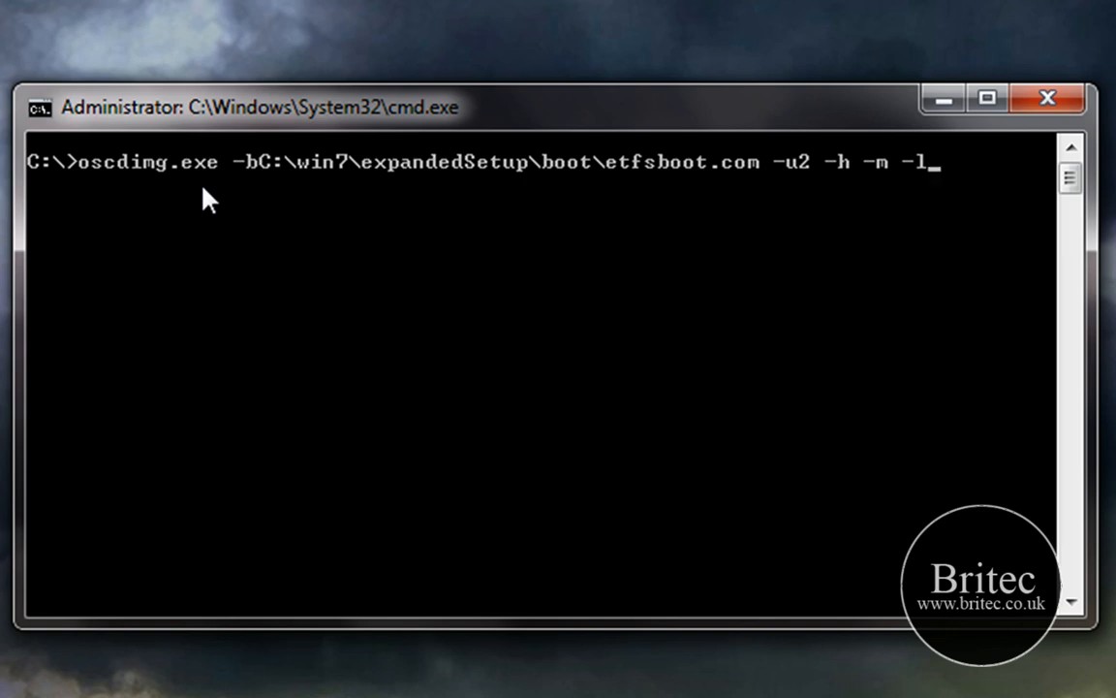
type("W")
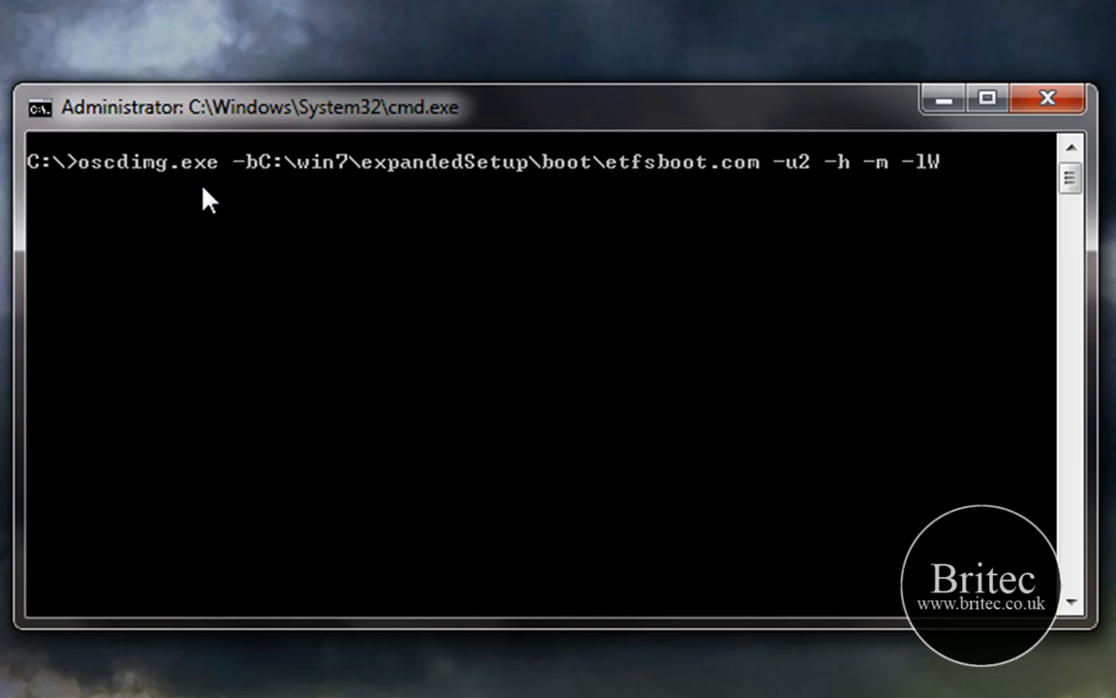
type("IN_")
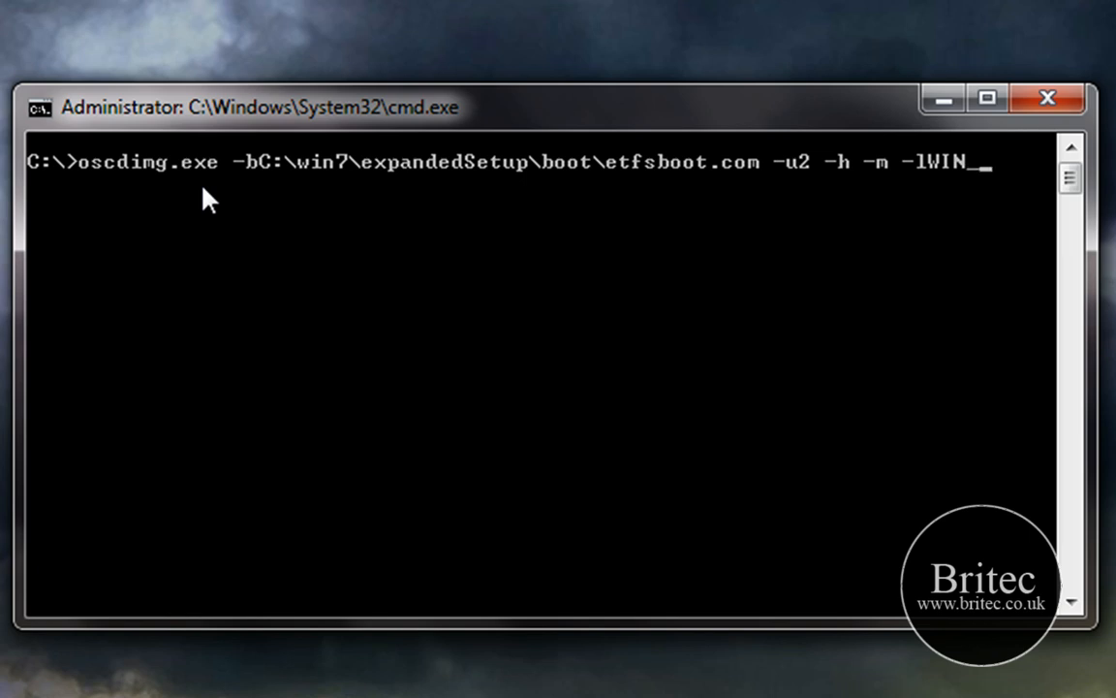
type("EN")
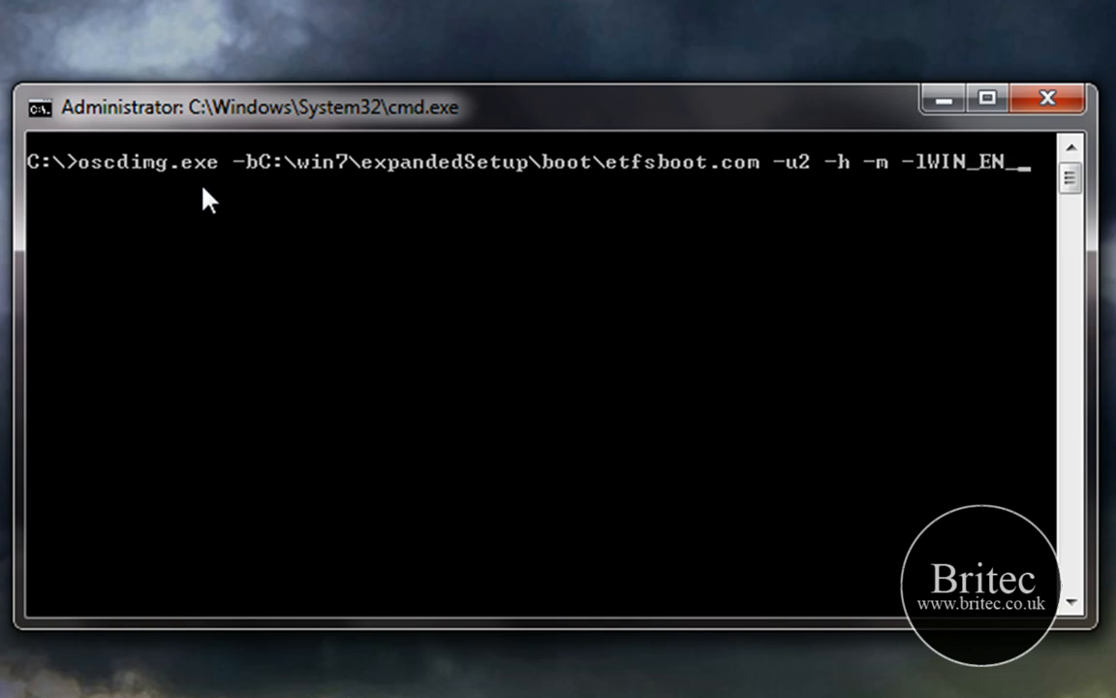
type("D")
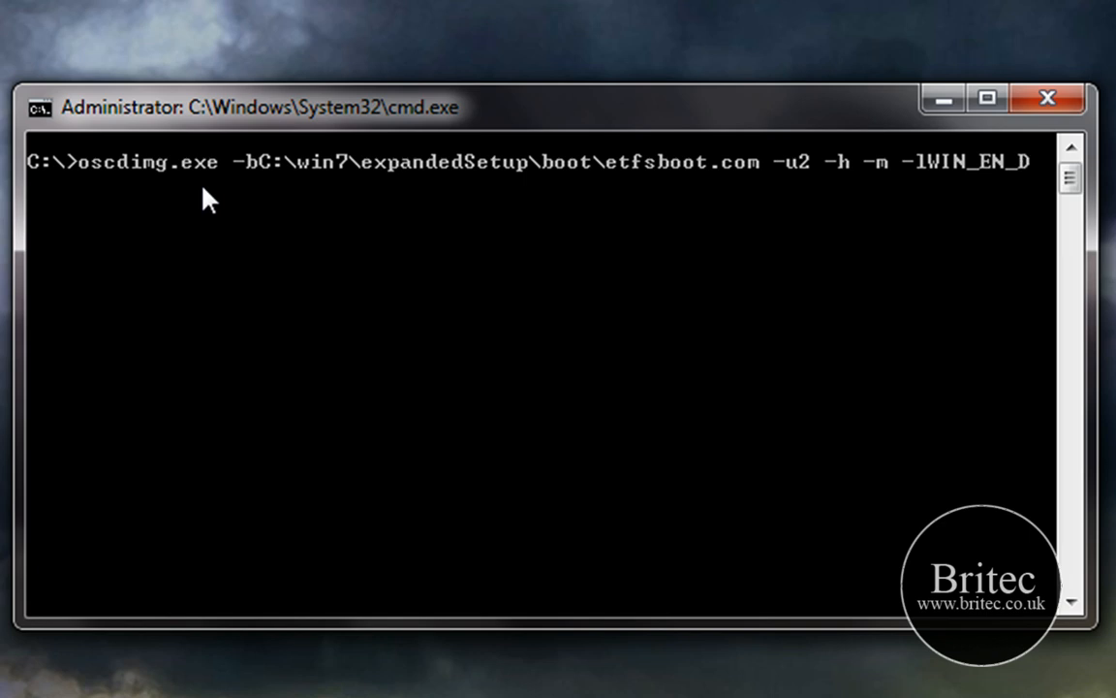
type("VD")
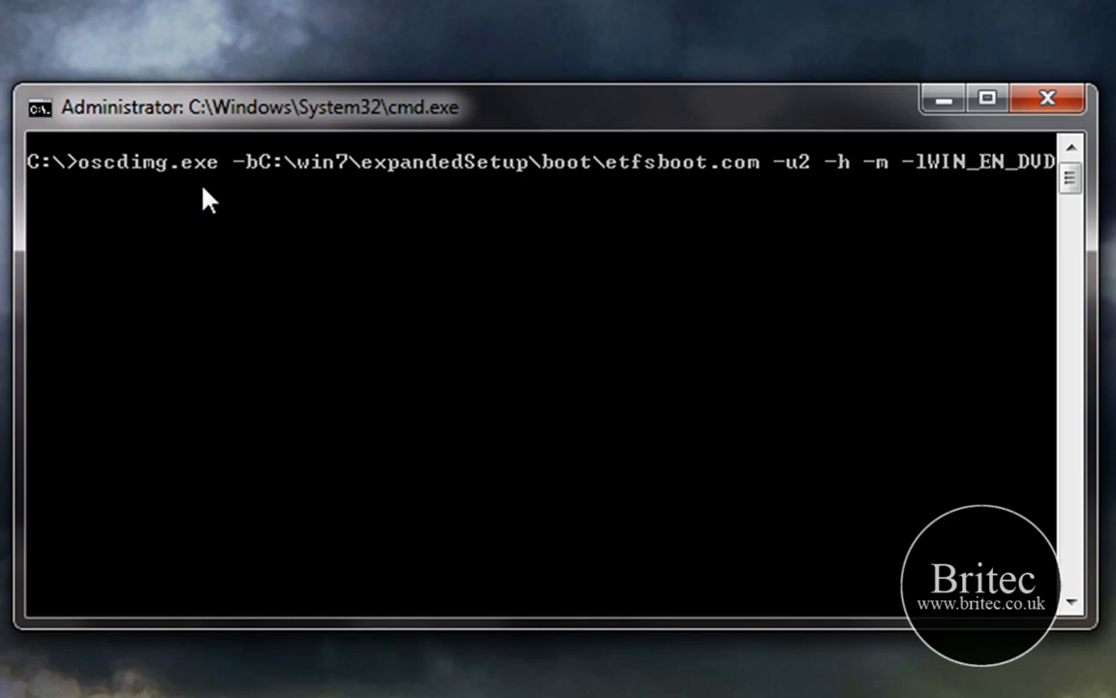
key("Return")
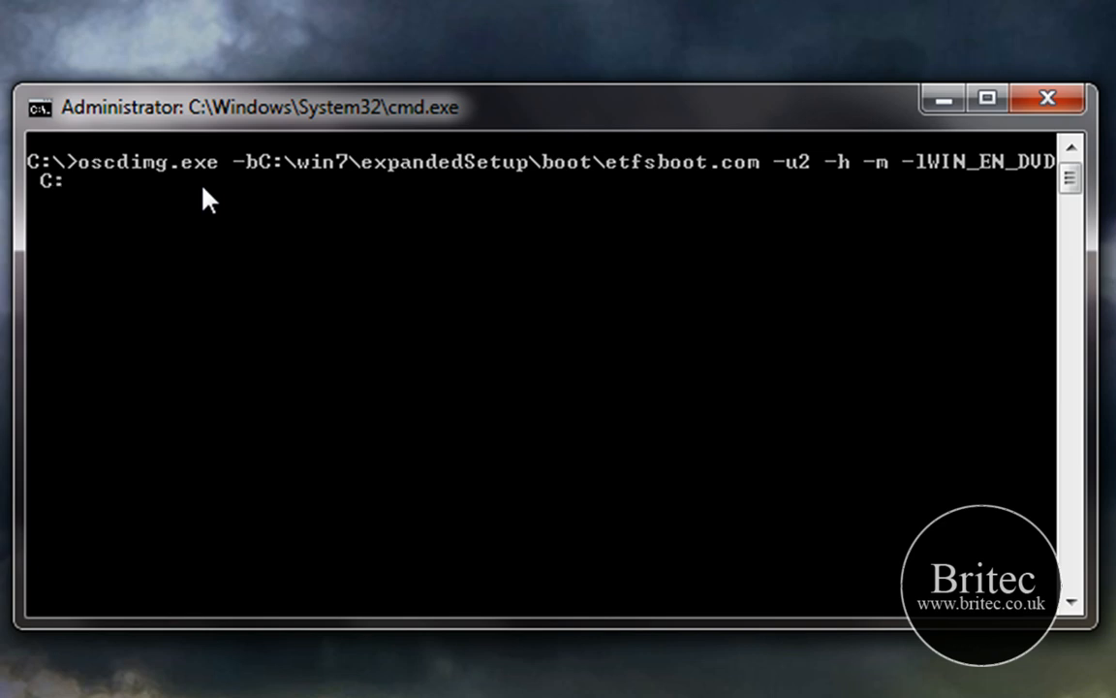
Add source C:\win7\expandedSetup\ and output file C:\win7.iso to the oscdimg command.
type("\\wi")
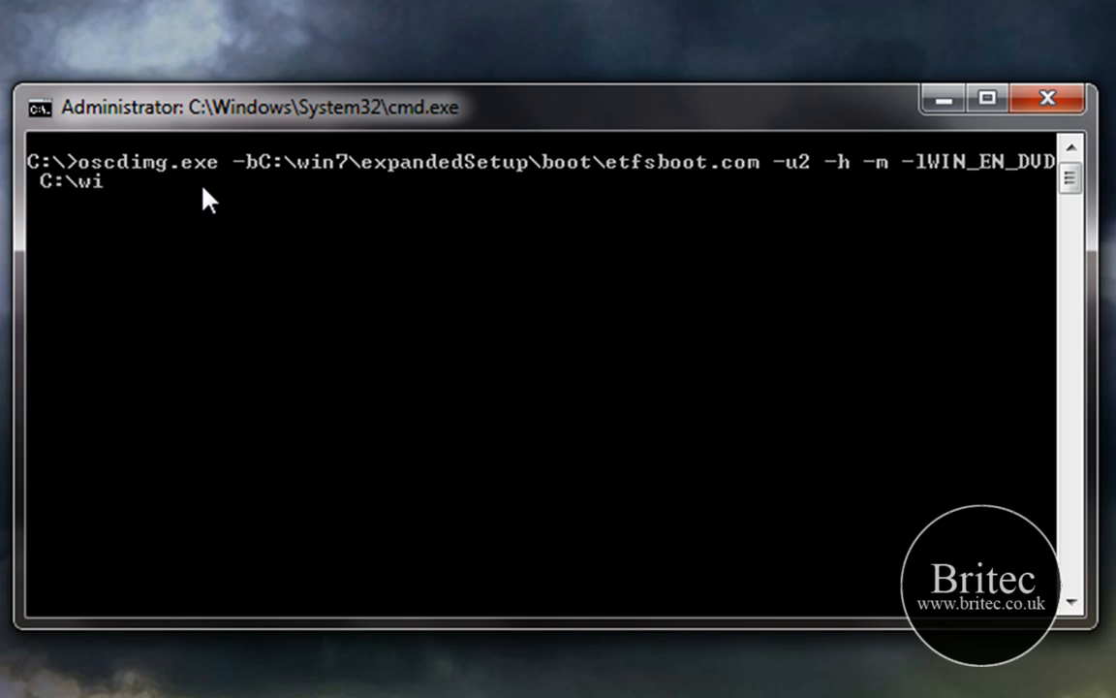
type("n7")
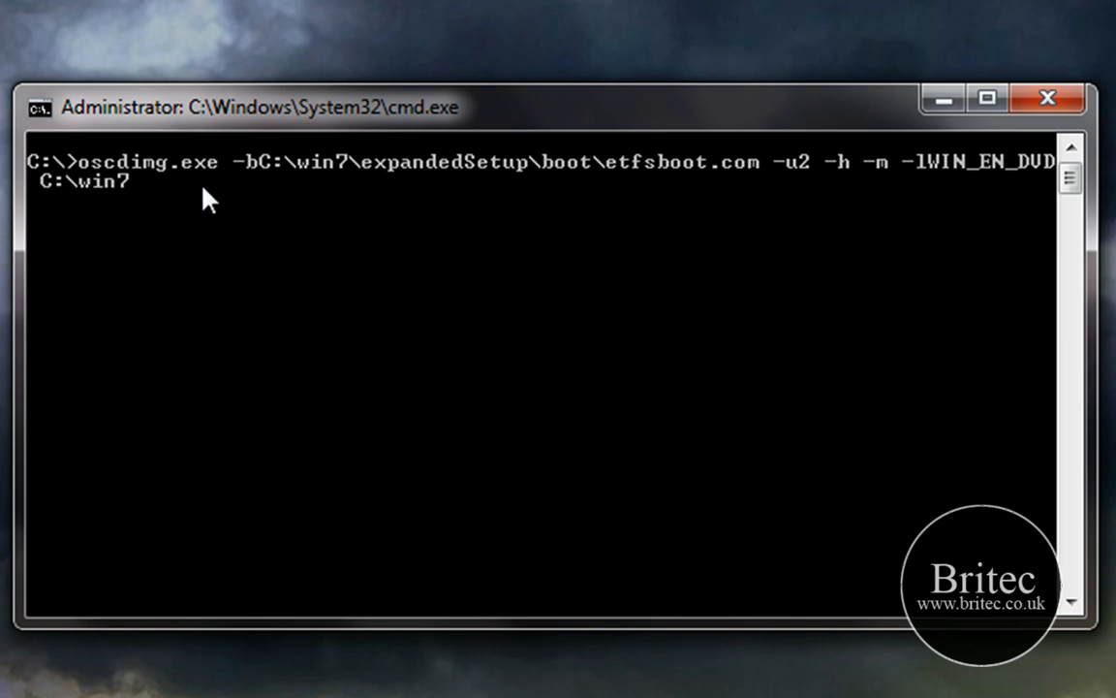
type("\\")
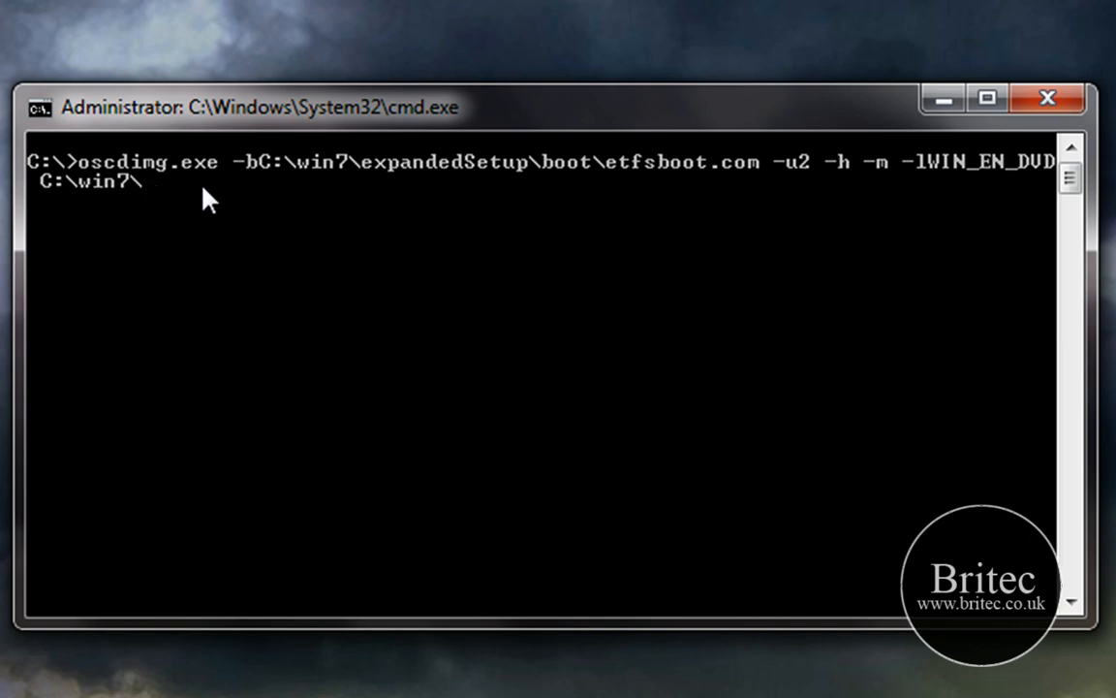
type("expandedS")
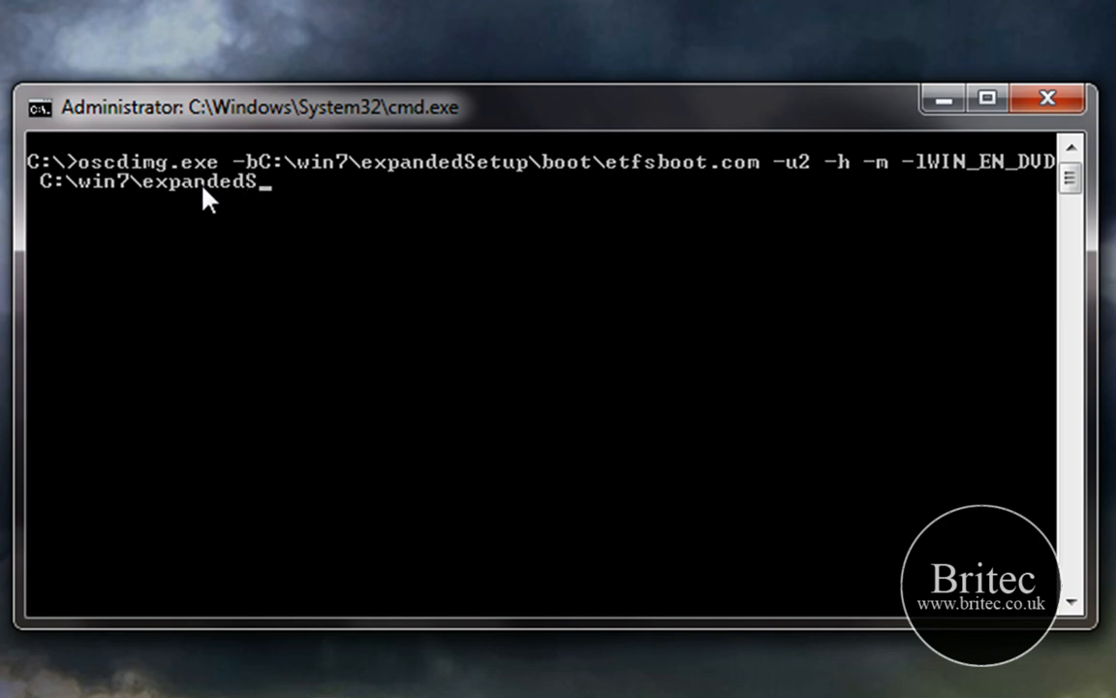
type("etu")
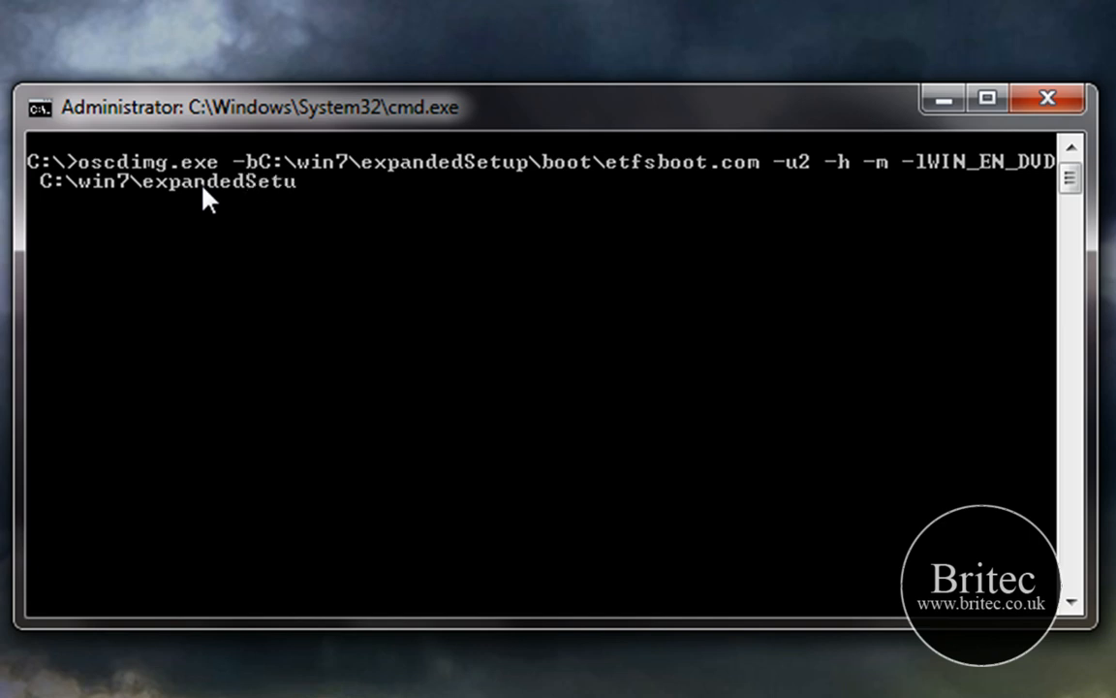
type("p")
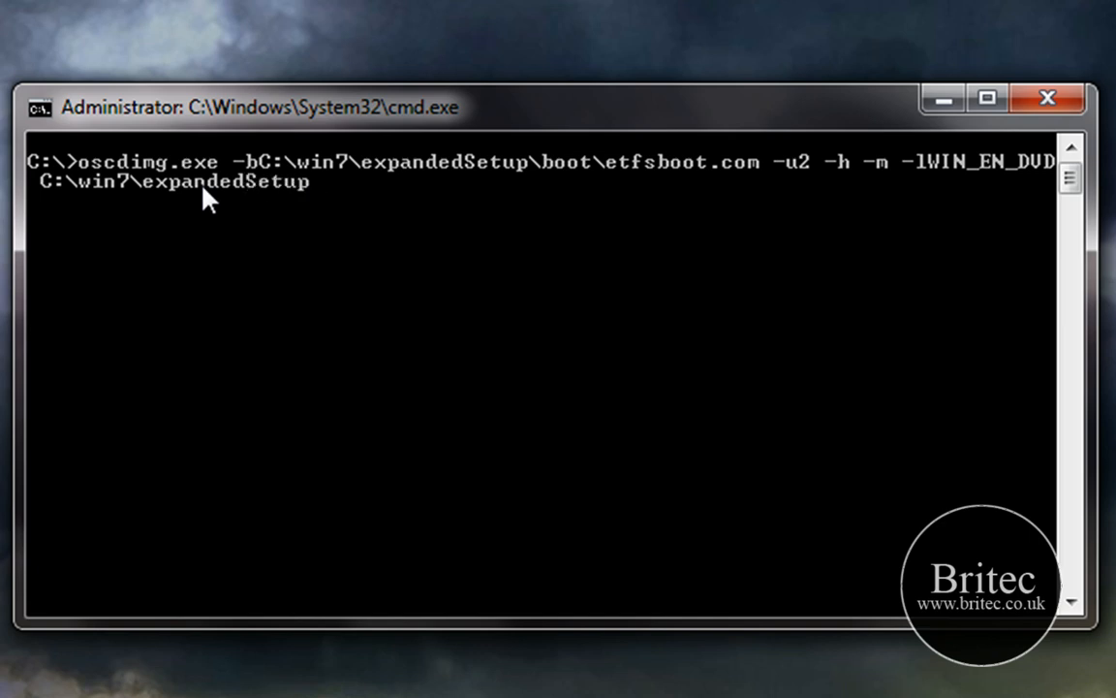
type("\\")
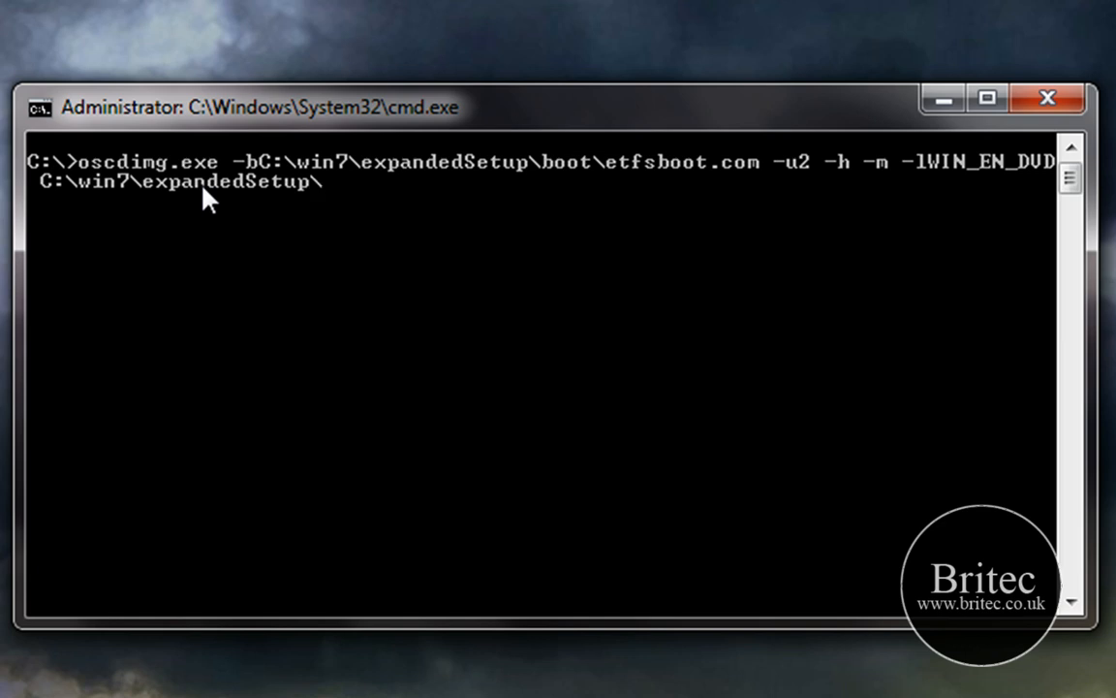
type("C")
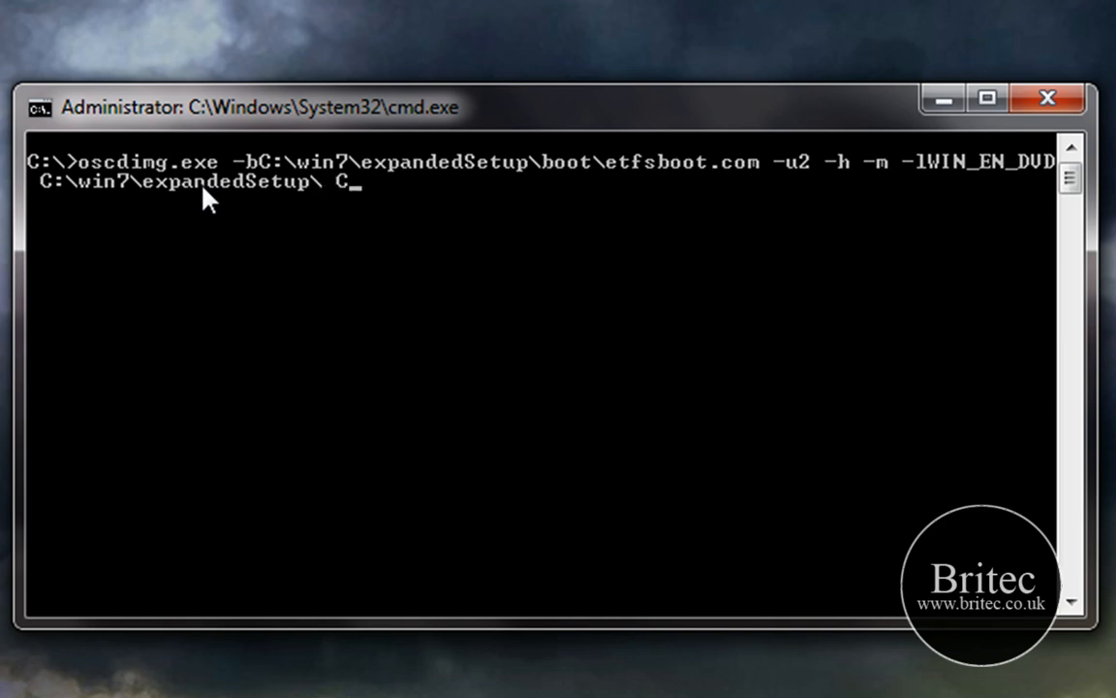
type(":")
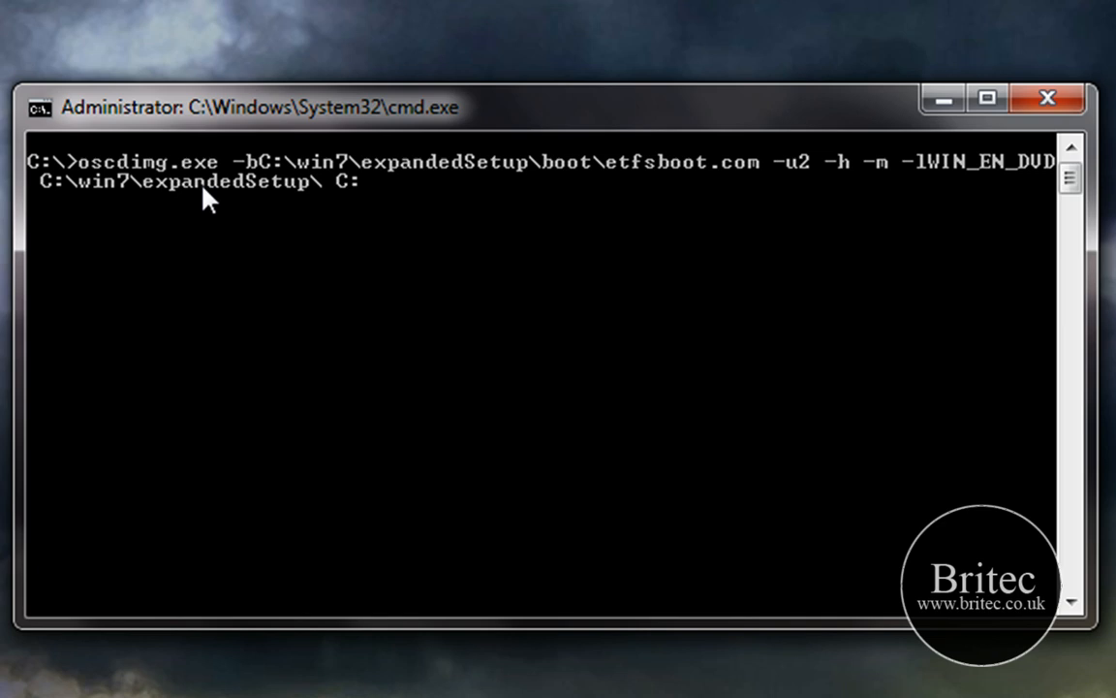
type("\\")
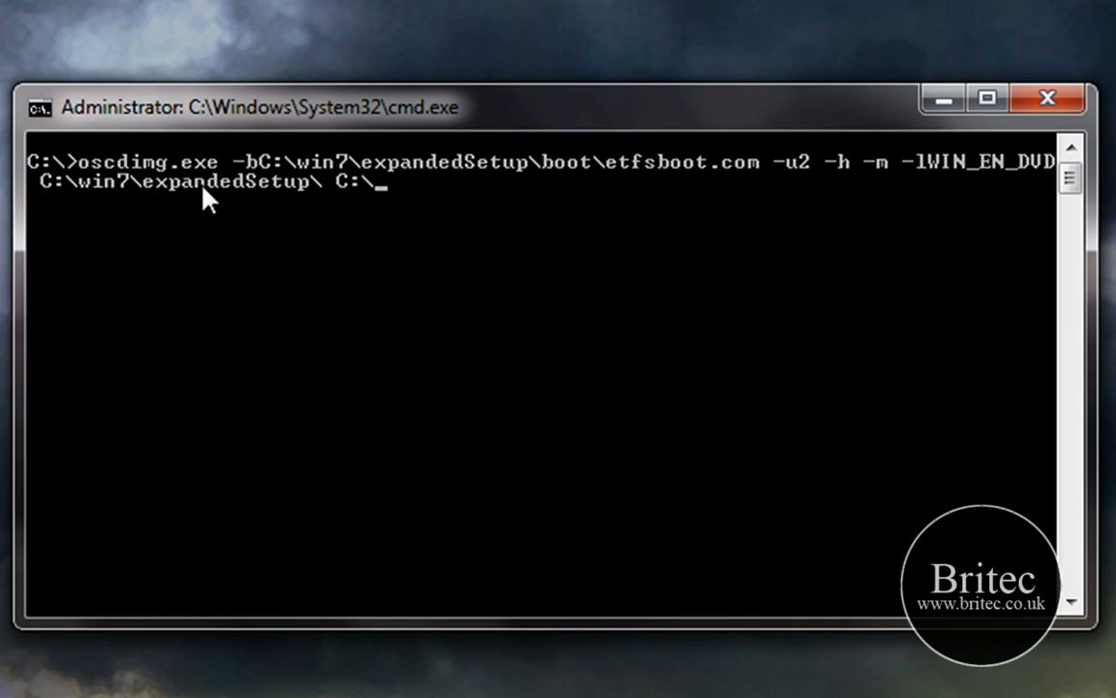
type("win7")
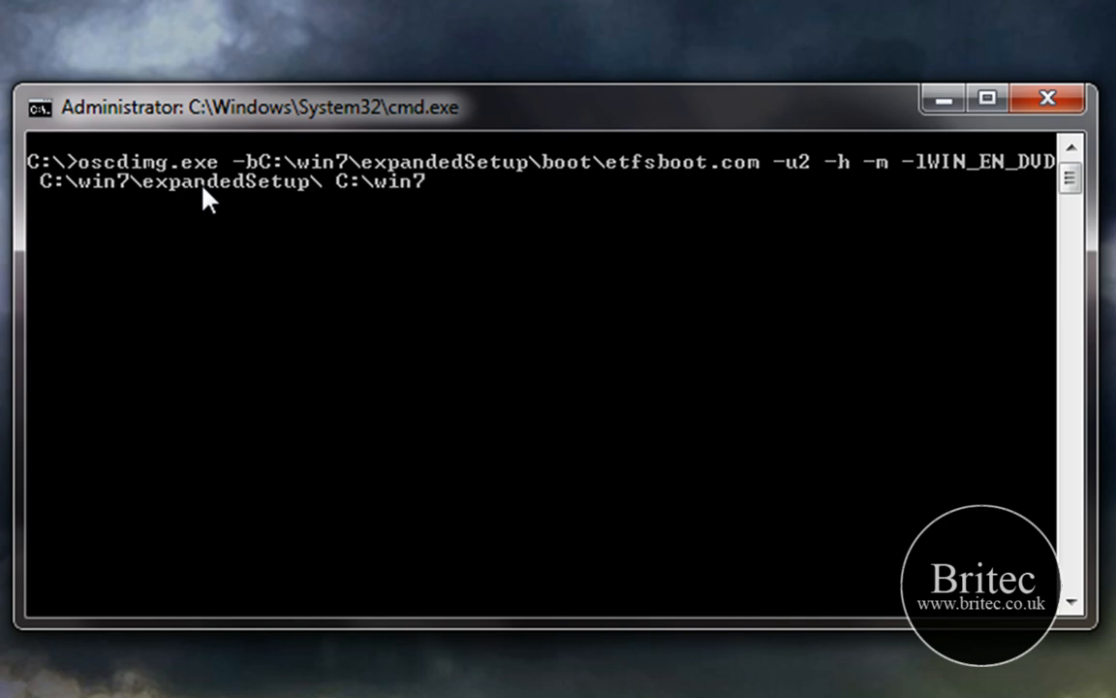
type(".")
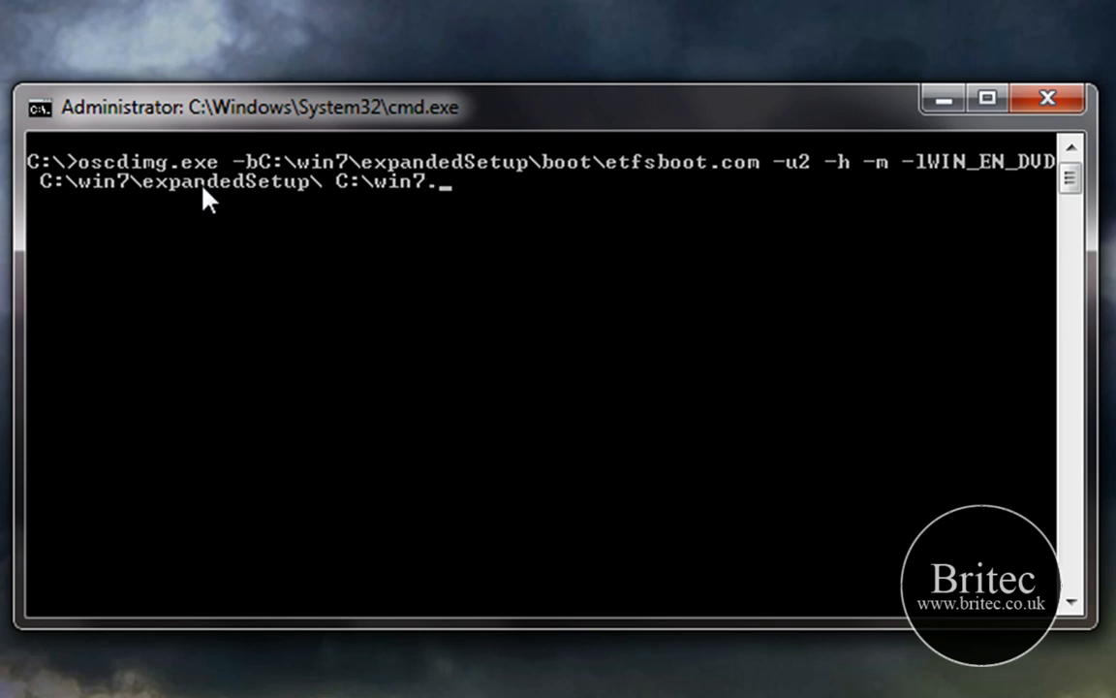
type("iso")
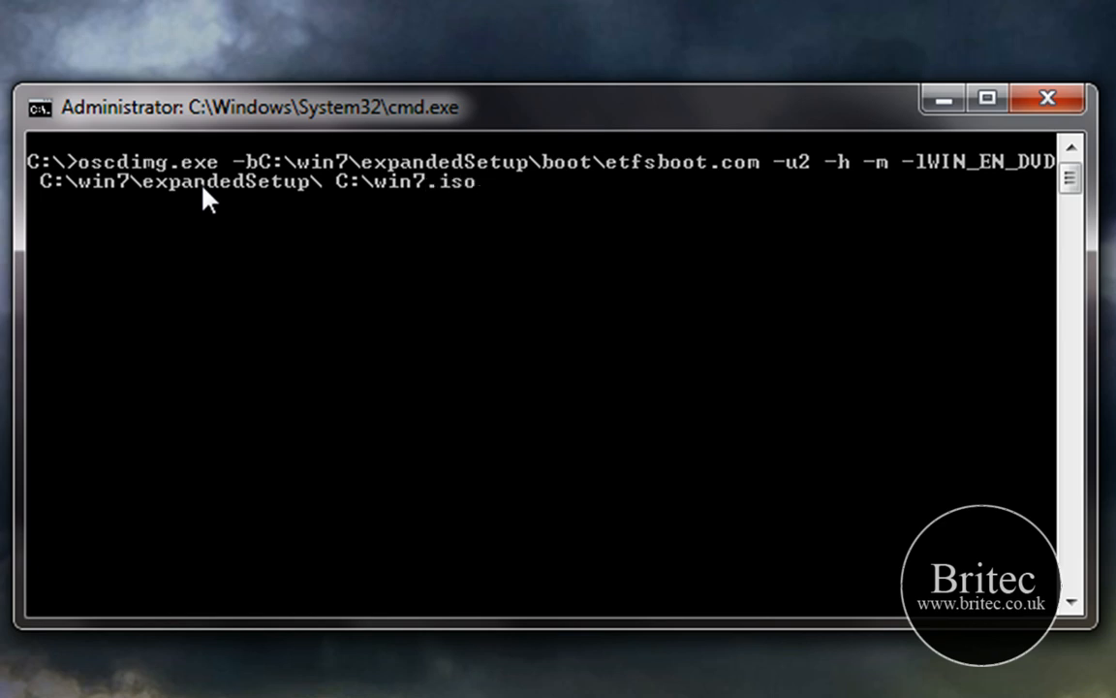
mouse_move(405, 241)
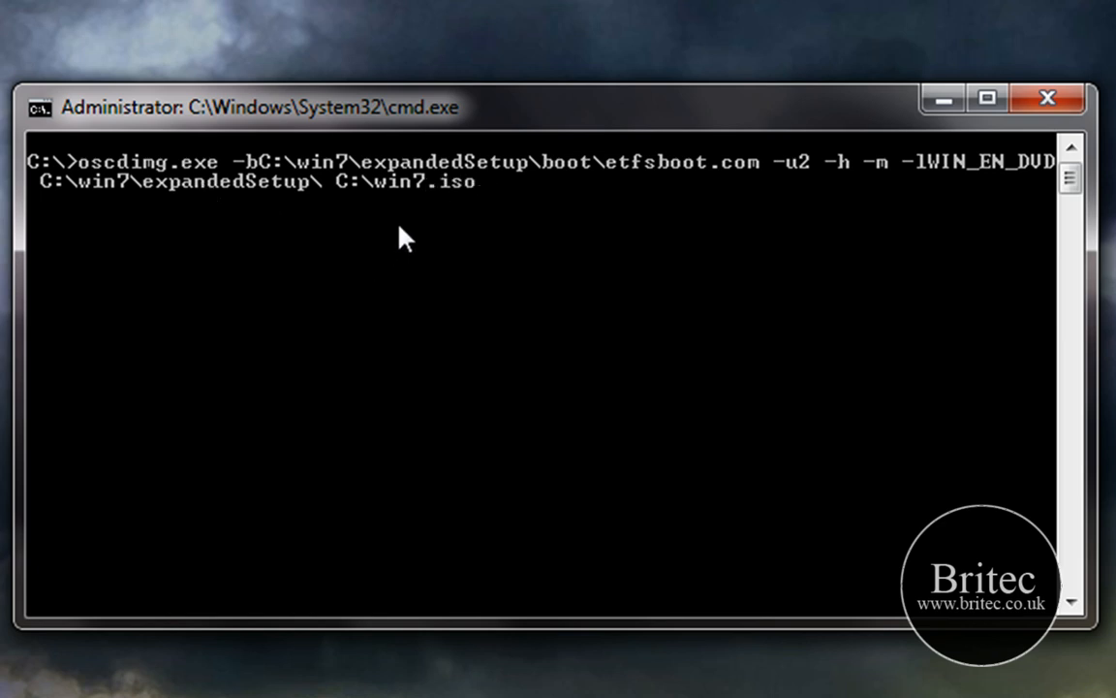
mouse_move(383, 182)
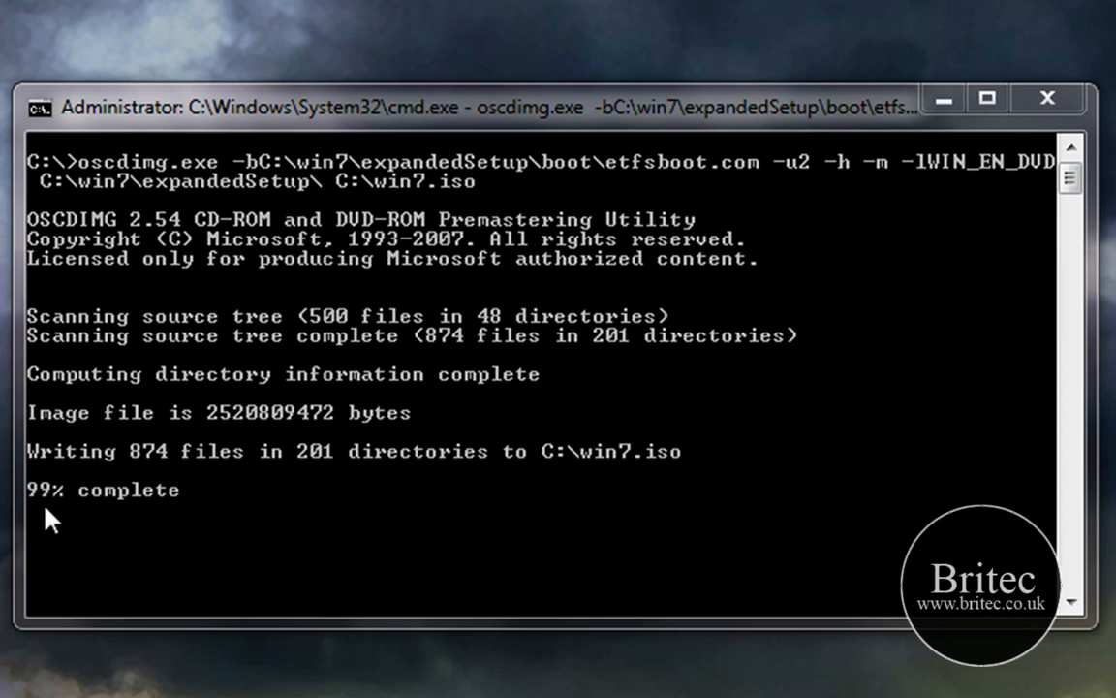
mouse_move(103, 552)
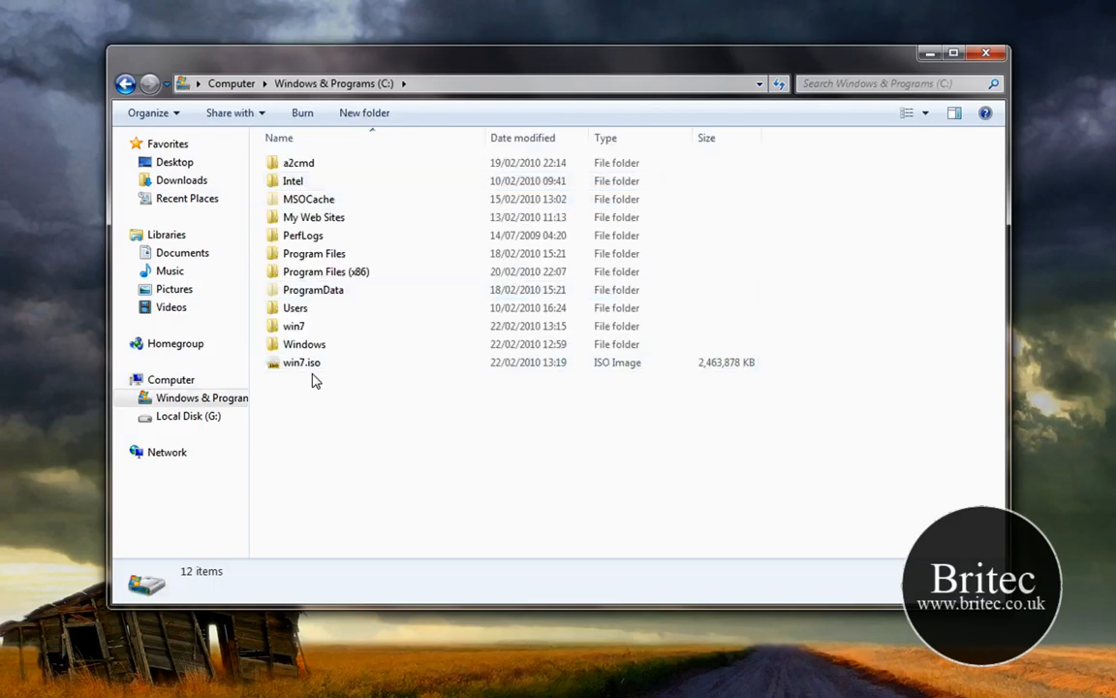
mouse_move(291, 382)
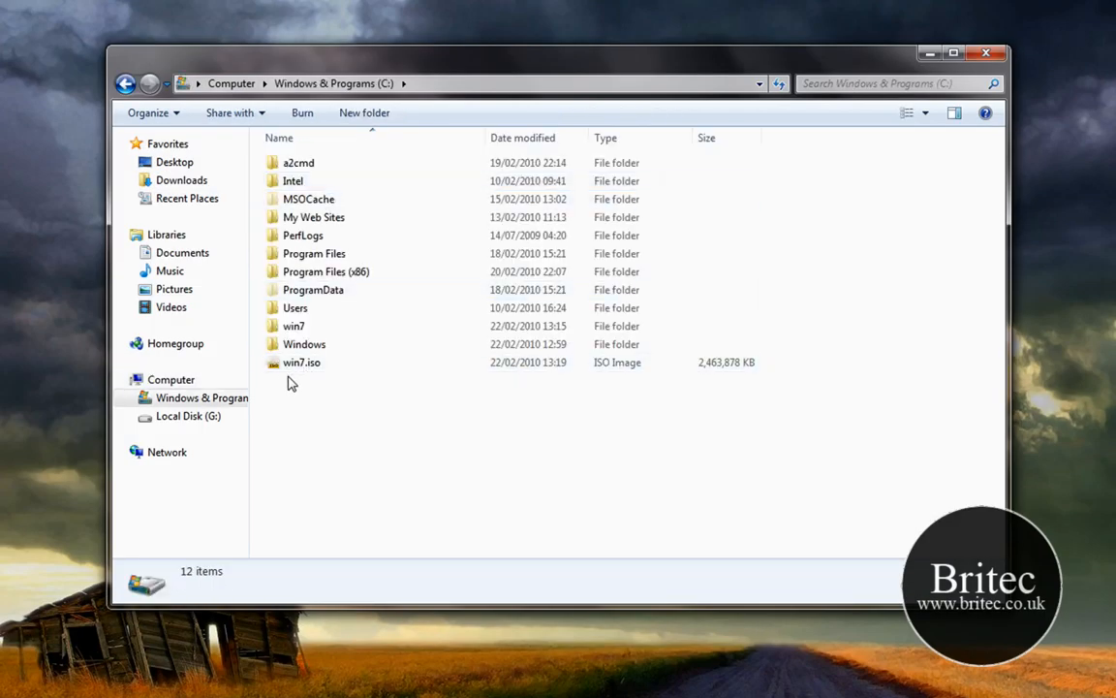
mouse_move(301, 361)
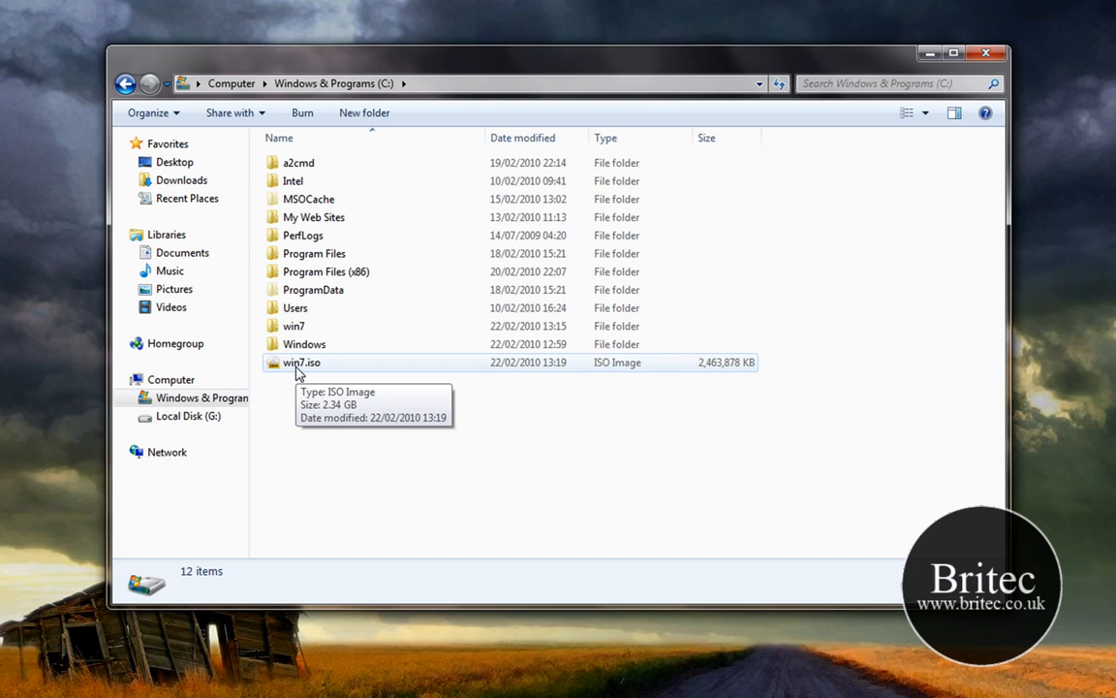
mouse_move(352, 536)
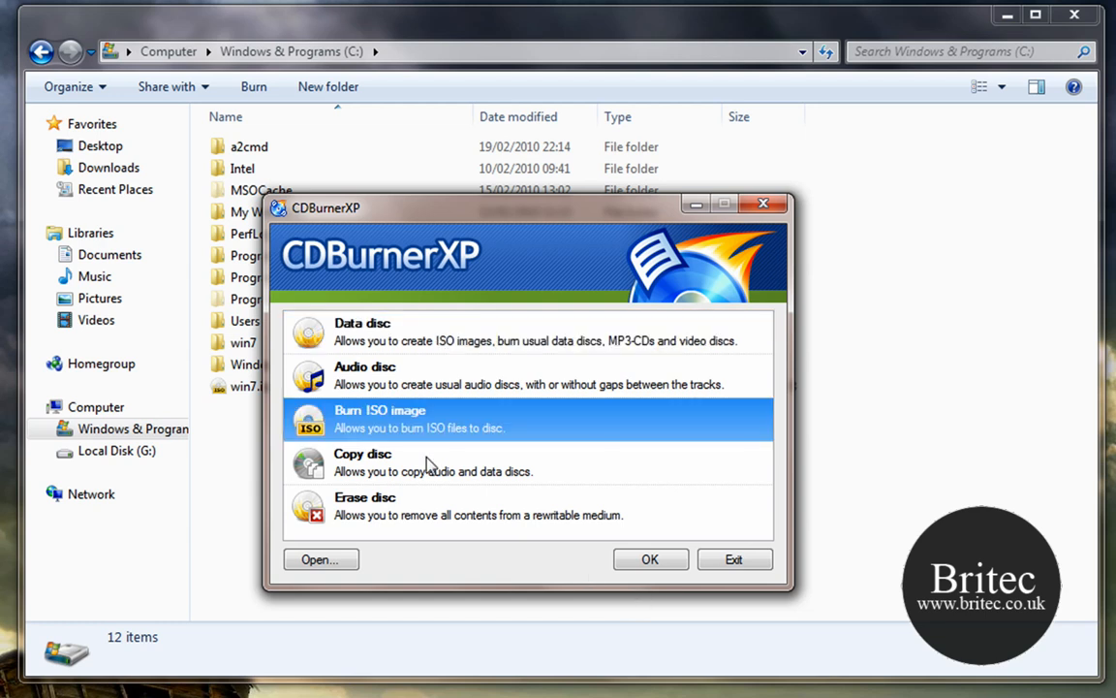
mouse_move(650, 559)
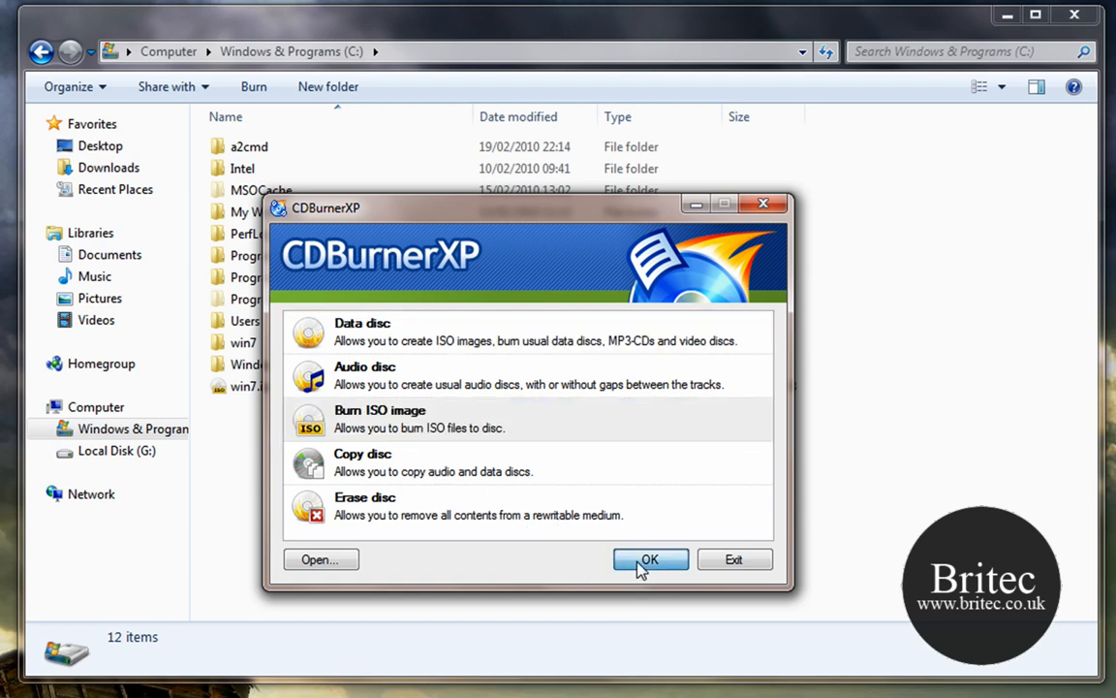
Open CDBurnerXP's Write ISO Image dialog, target the Optiarc DVD RW, then close CDBurnerXP.
left_click(650, 559)
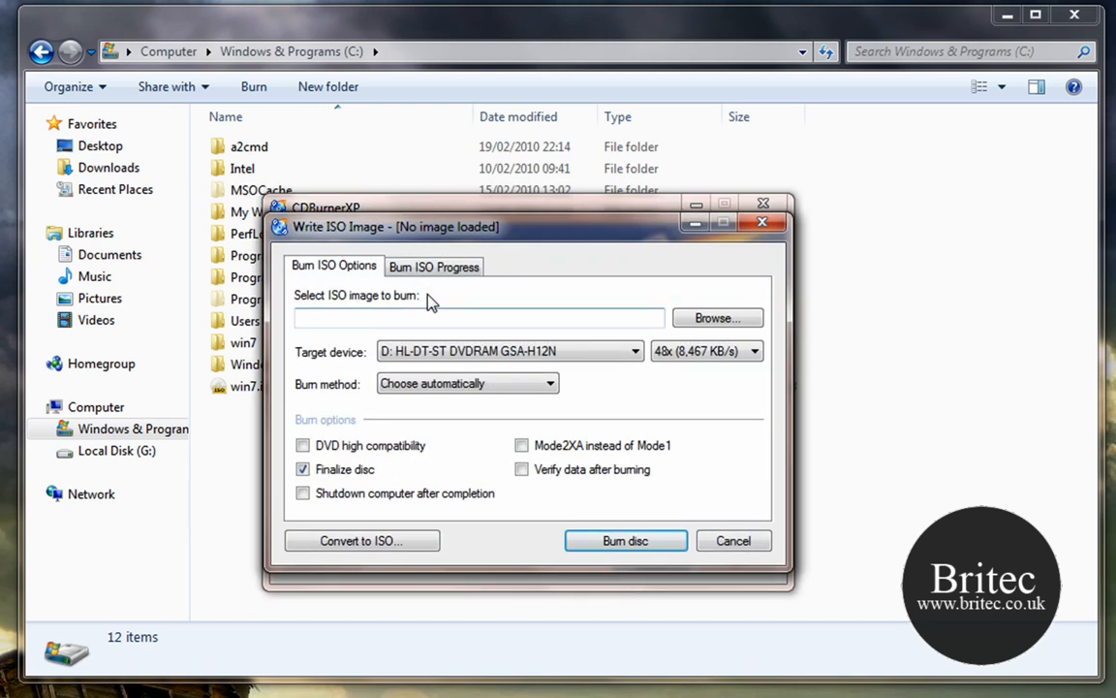
mouse_move(449, 363)
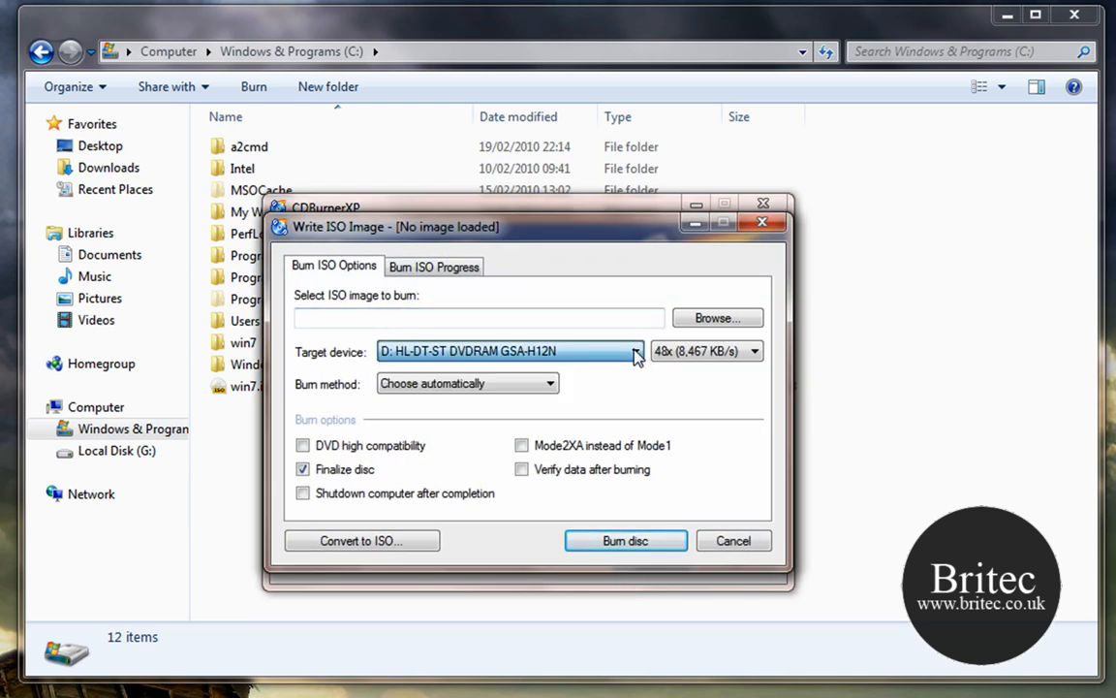
left_click(635, 351)
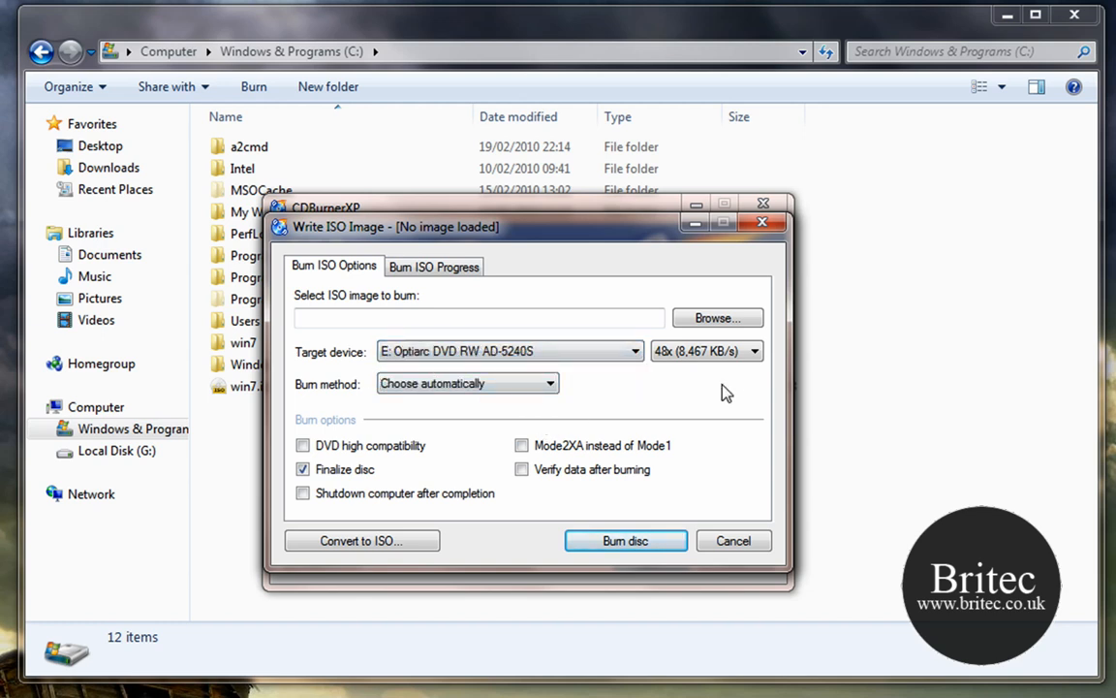
mouse_move(470, 563)
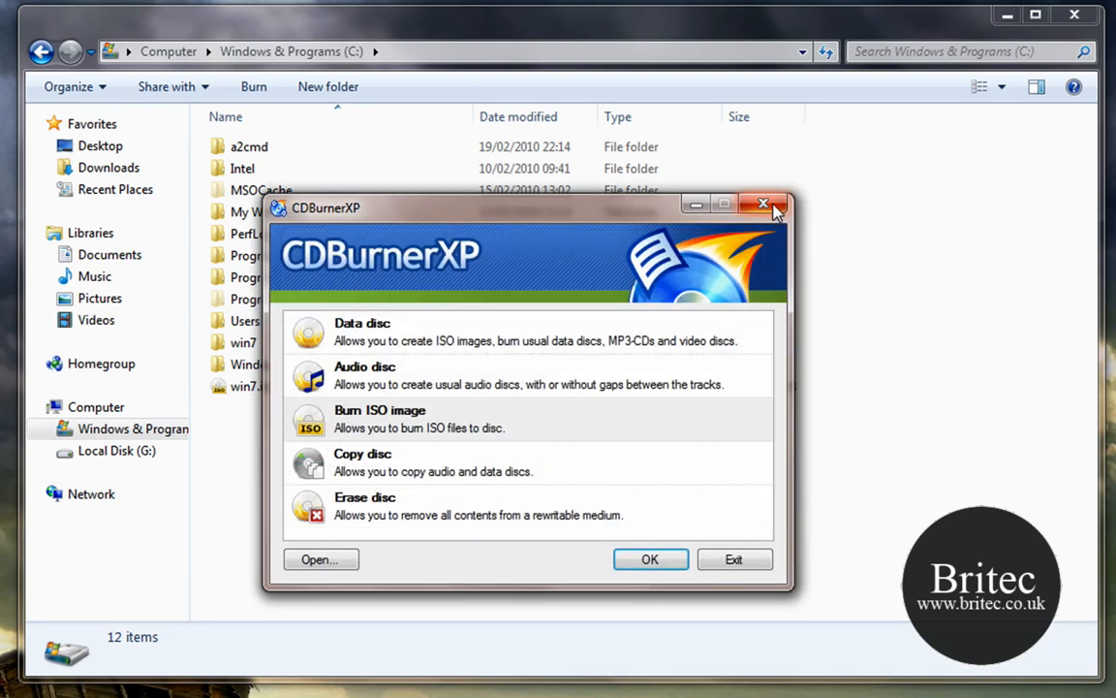
mouse_move(763, 204)
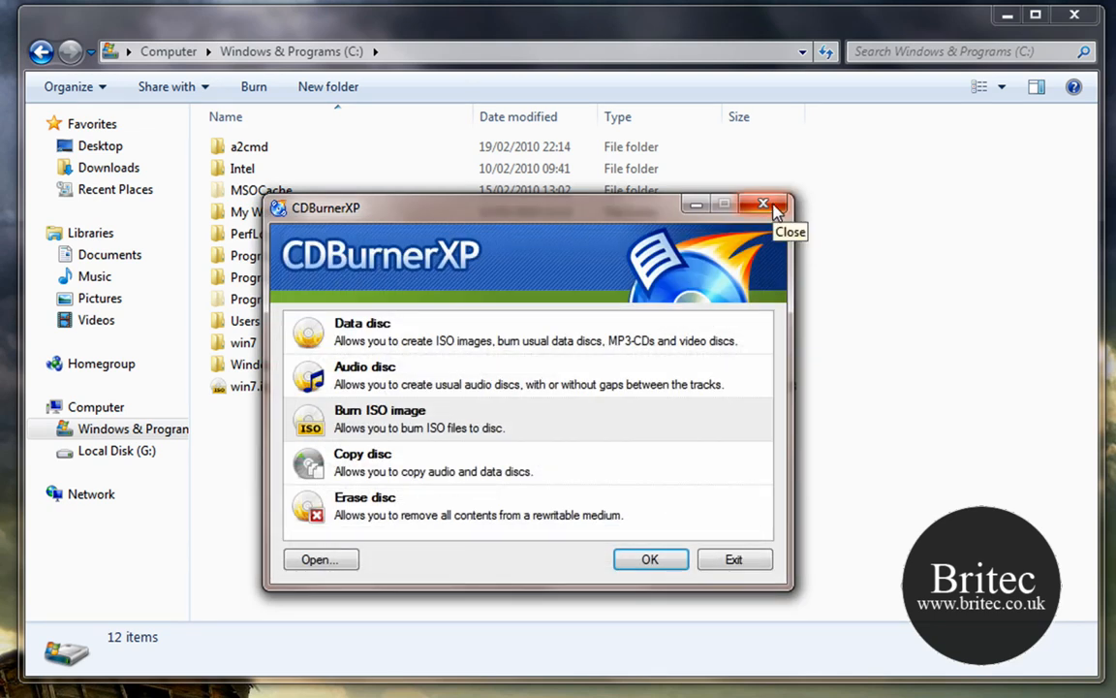
left_click(764, 204)
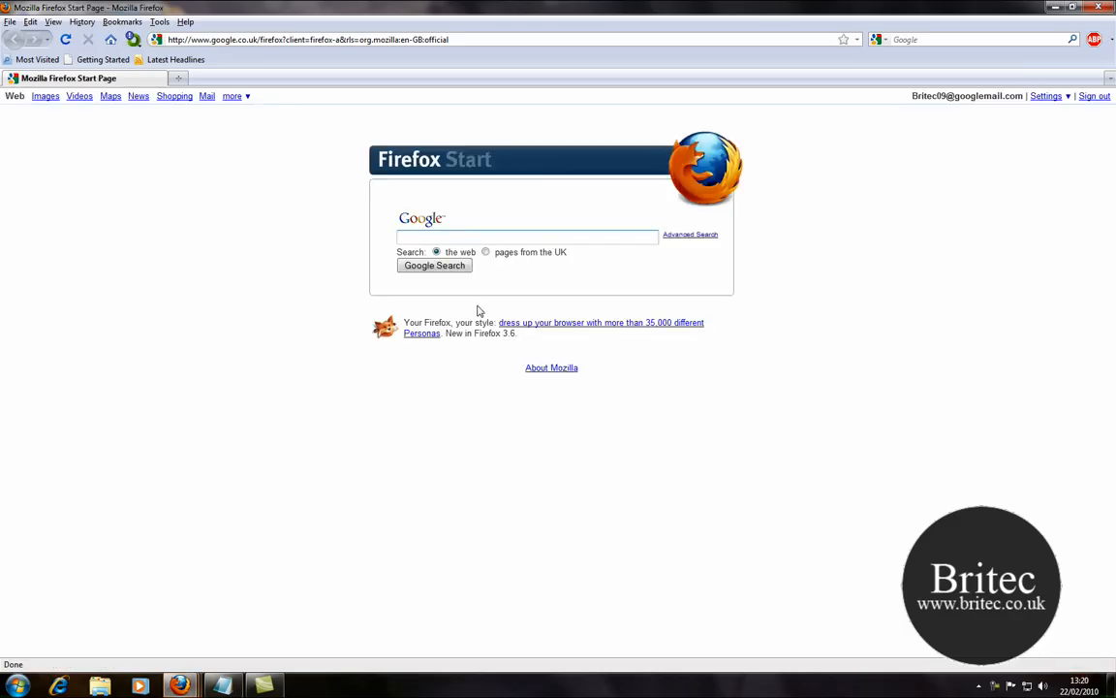
Search for 'briteccomputers' and open the Britec Computers homepage from the results.
type("b")
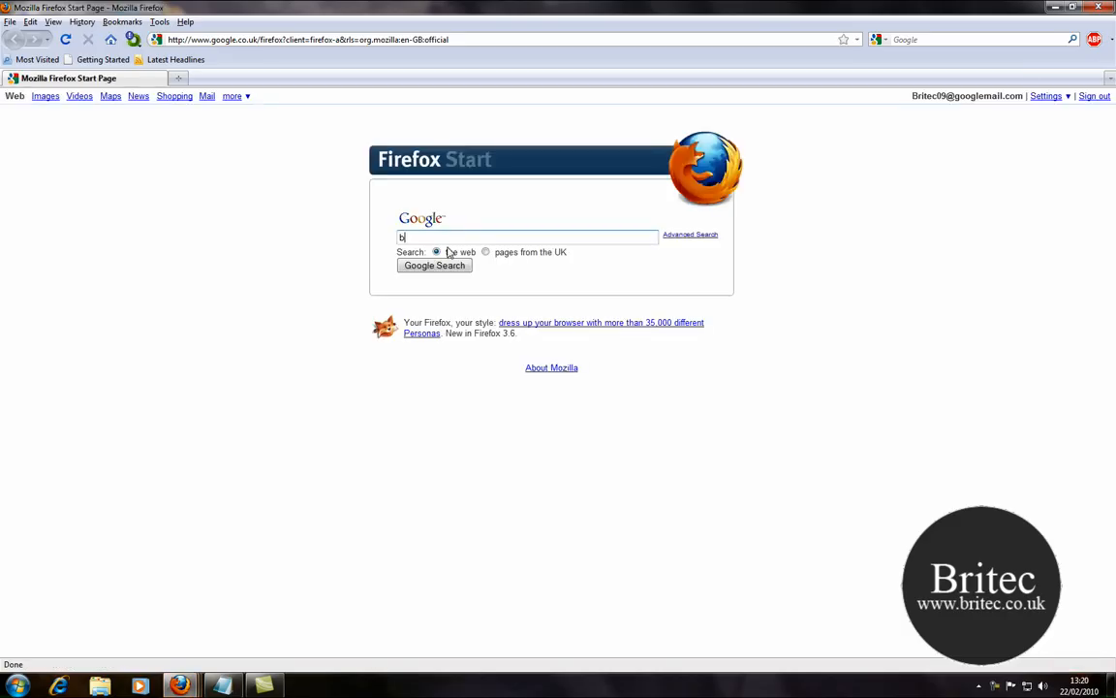
type("riteccomputers]")
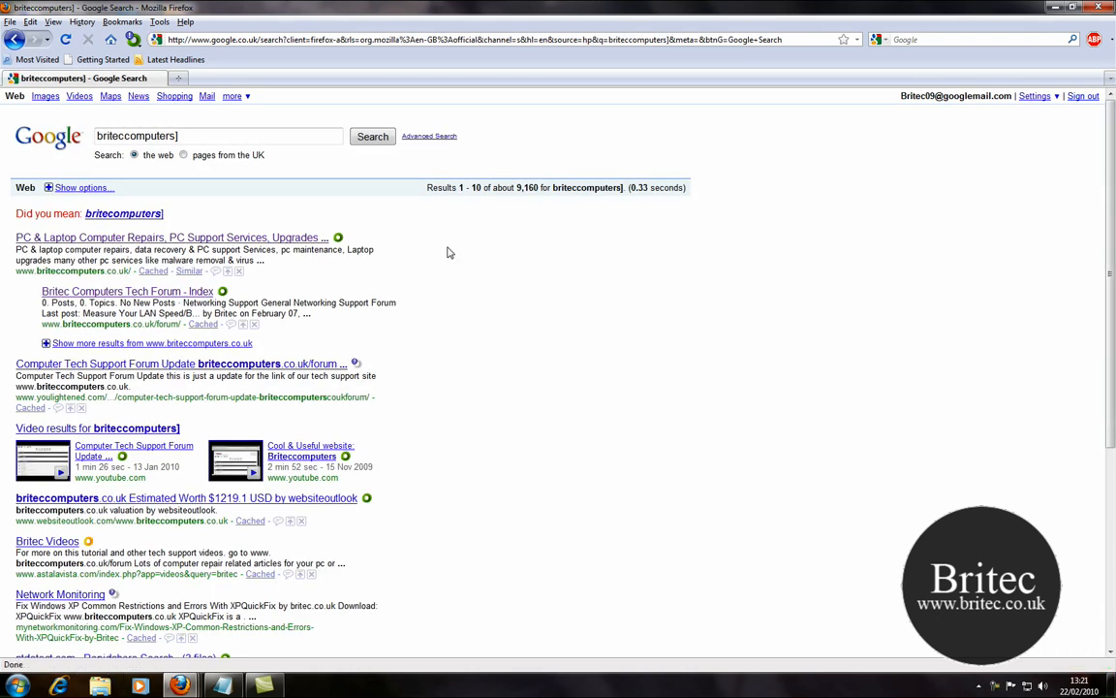
left_click(169, 238)
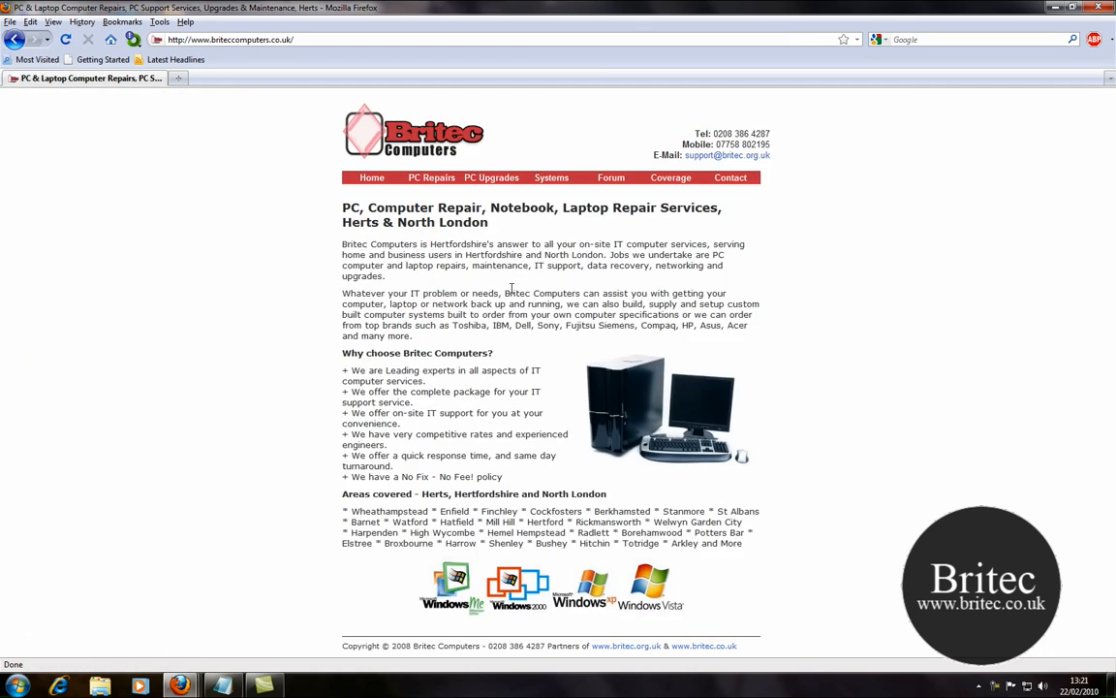
Open the site's tech forum and scroll through the forum board list.
left_click(611, 177)
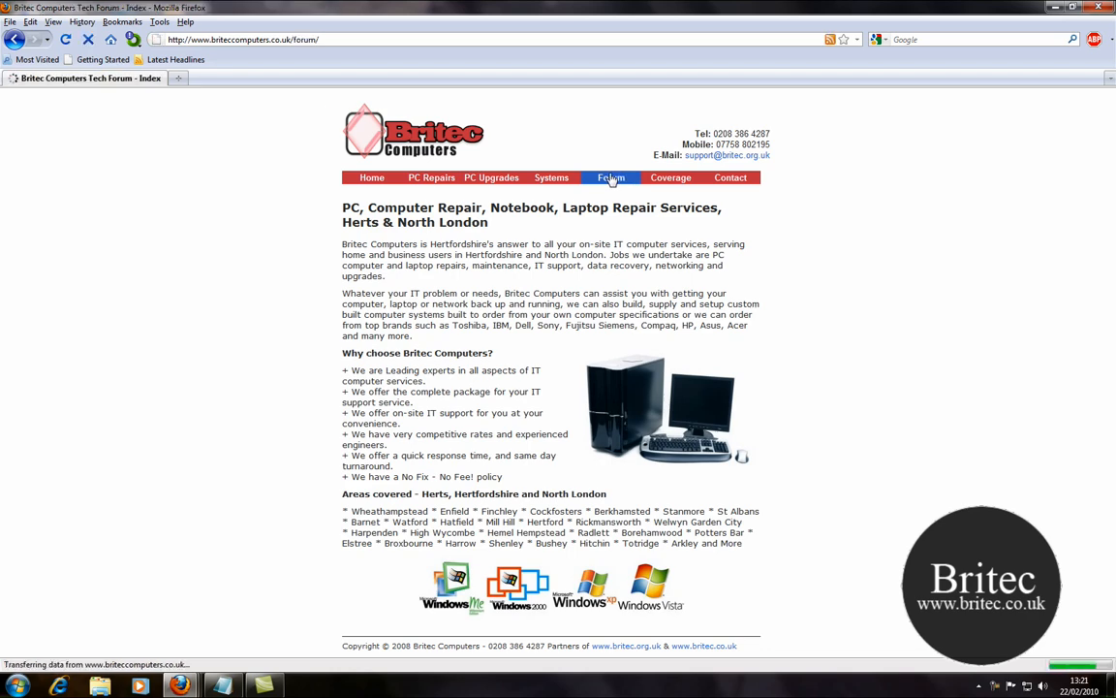
left_click(612, 177)
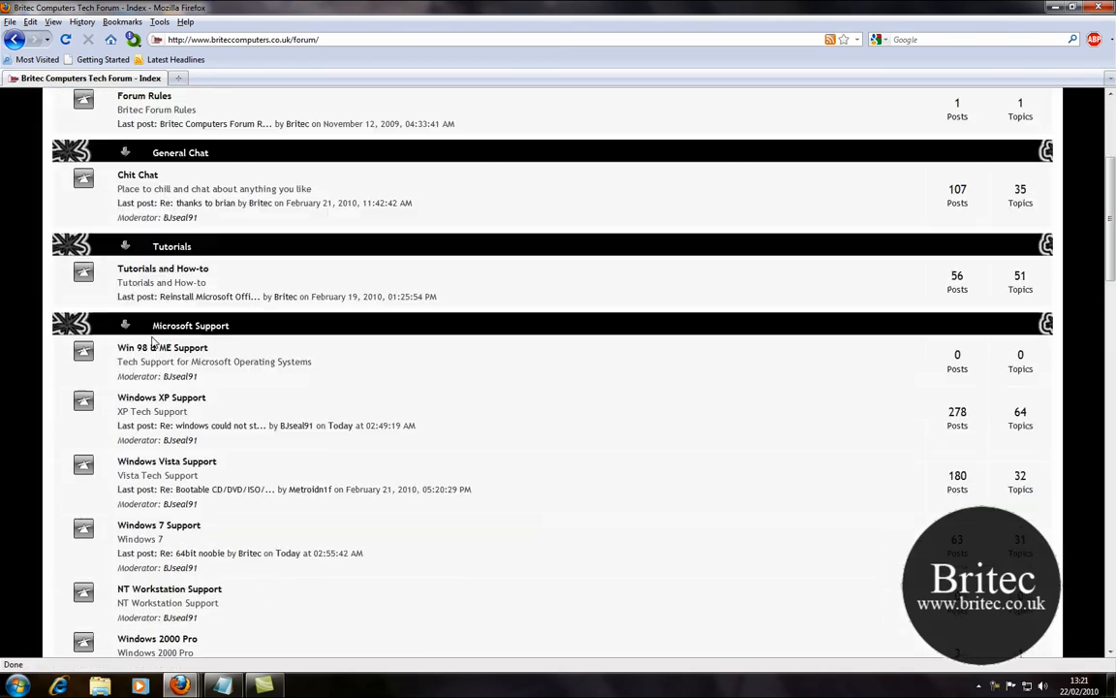
scroll("down", 3)
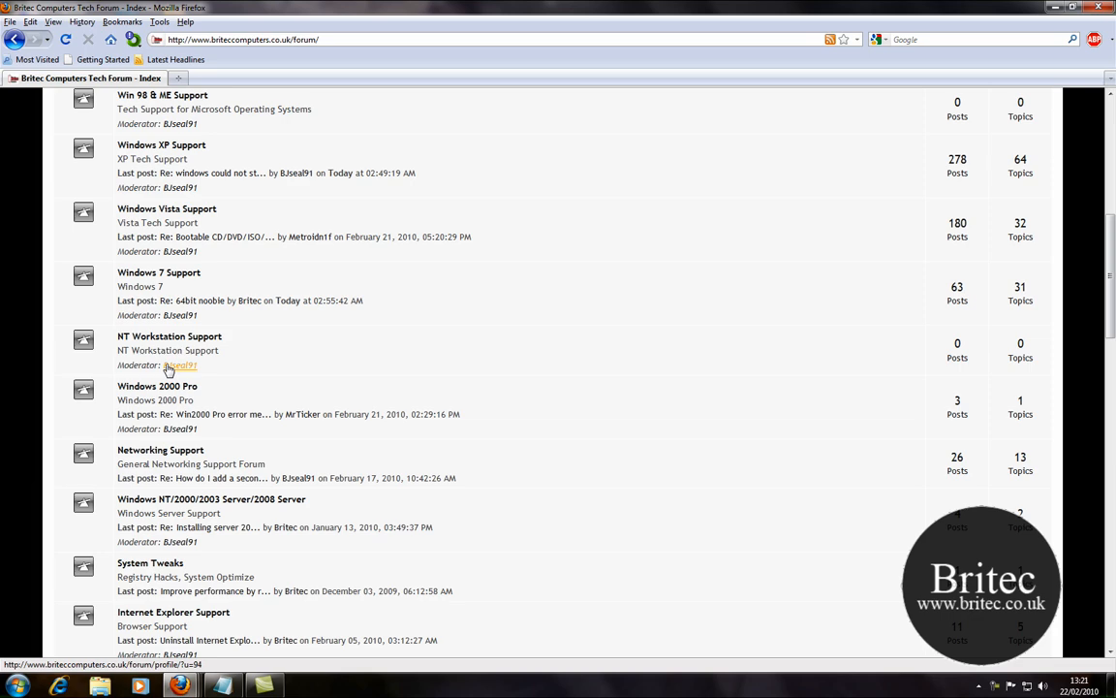
scroll("up", 3)
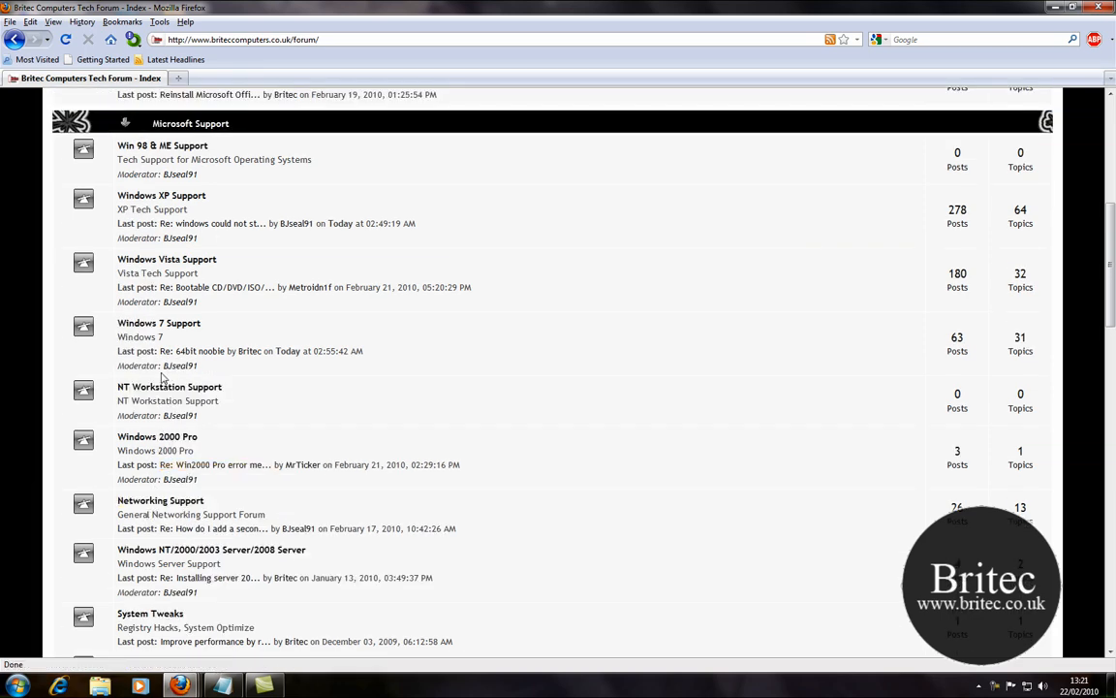
scroll("up", 3)
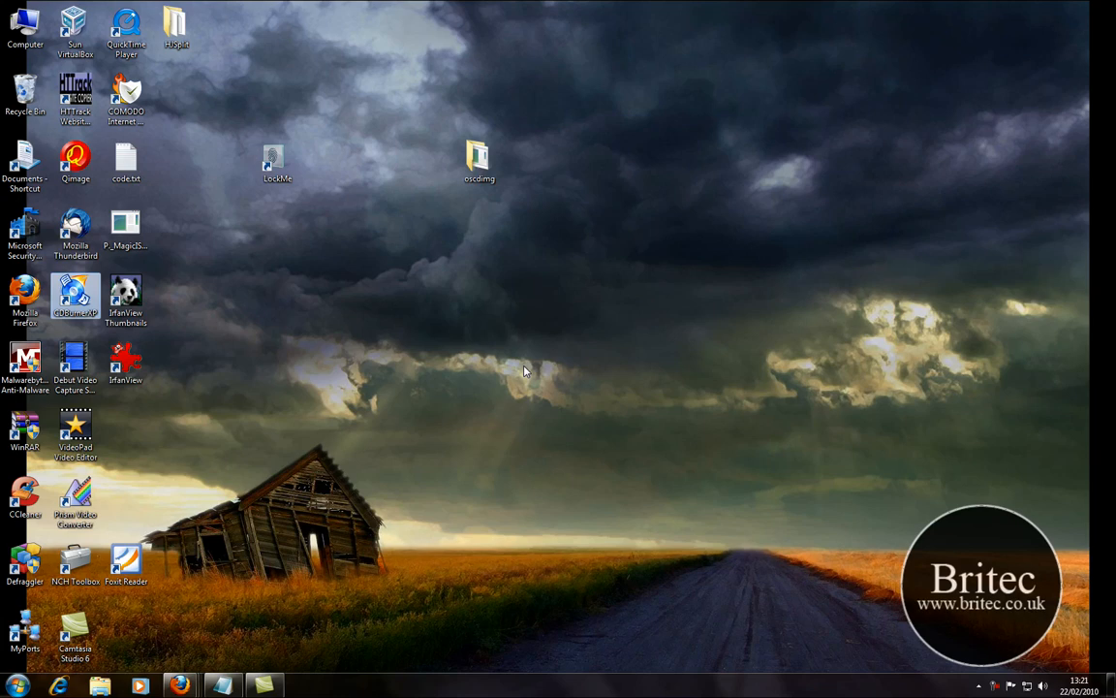
mouse_move(944, 689)
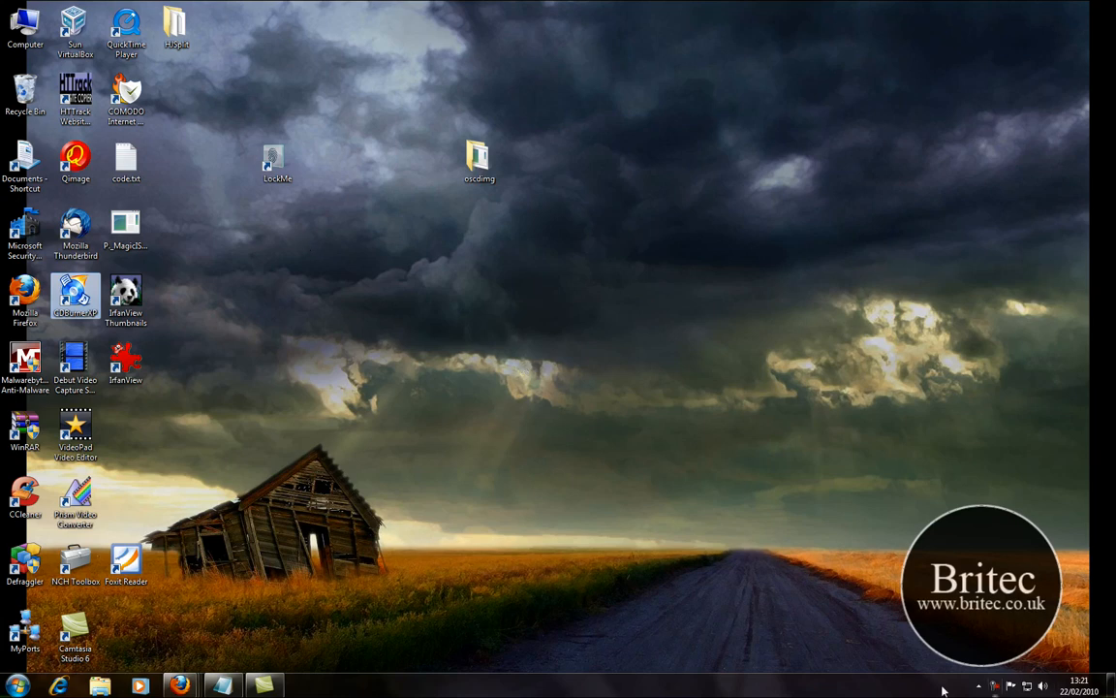
mouse_move(1001, 686)
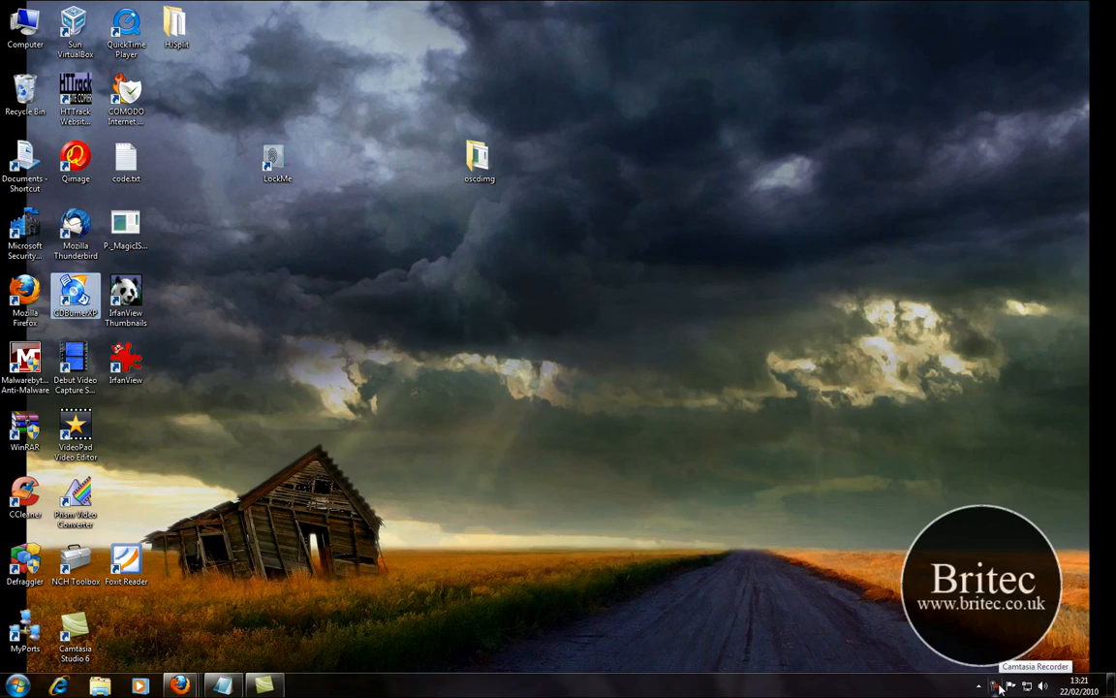